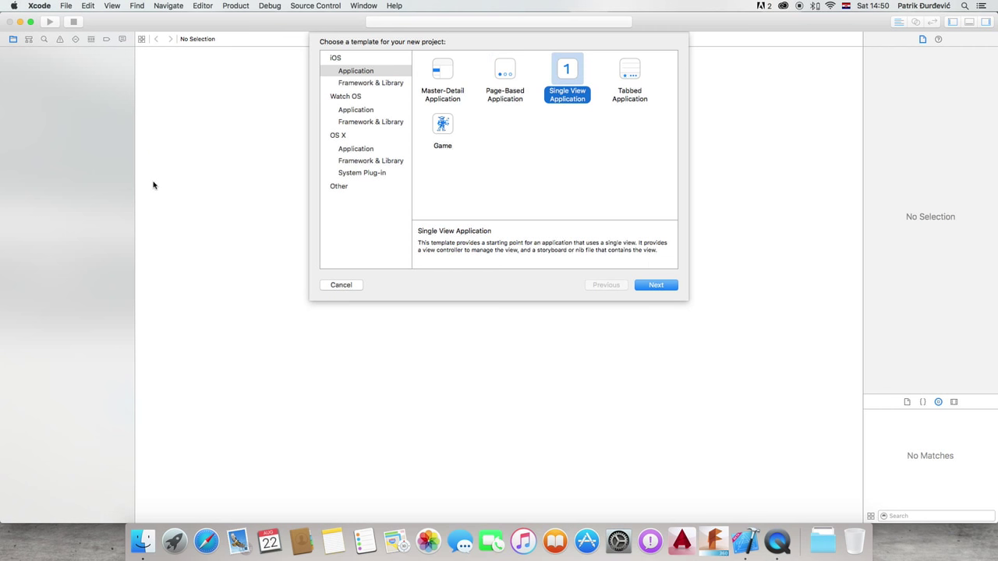
Compare the Tabbed Application template, then settle on Single View Application
click(629, 74)
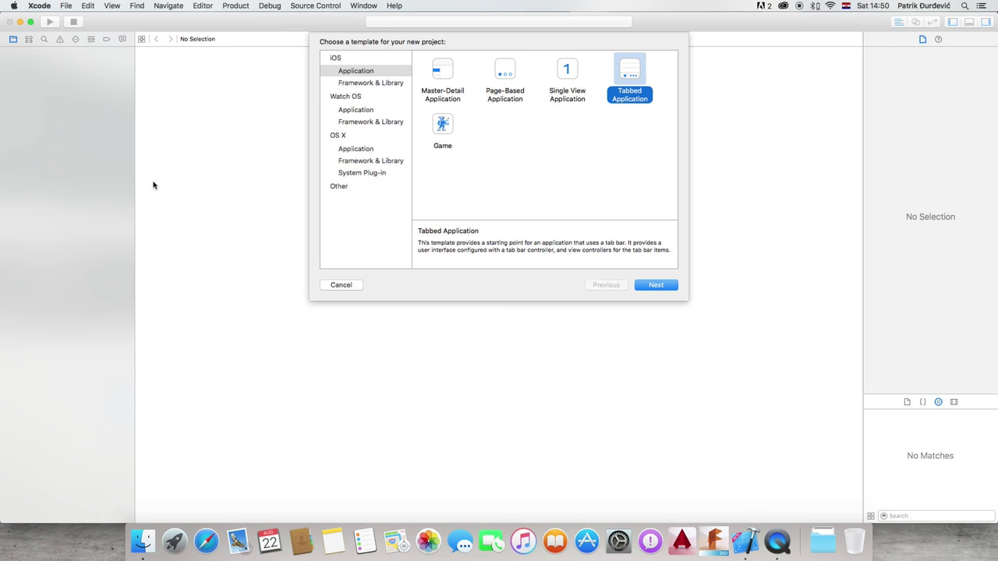
click(567, 78)
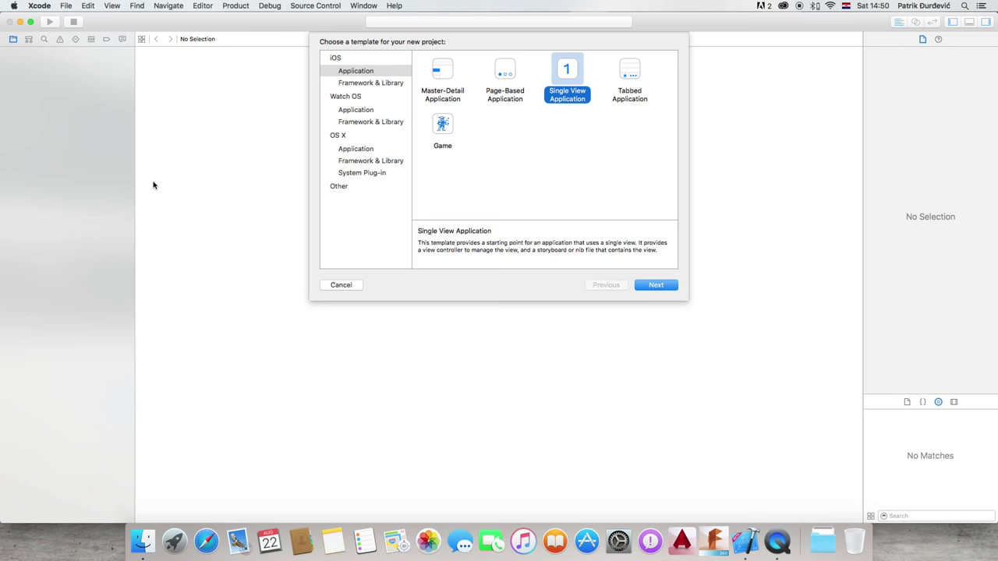
click(629, 70)
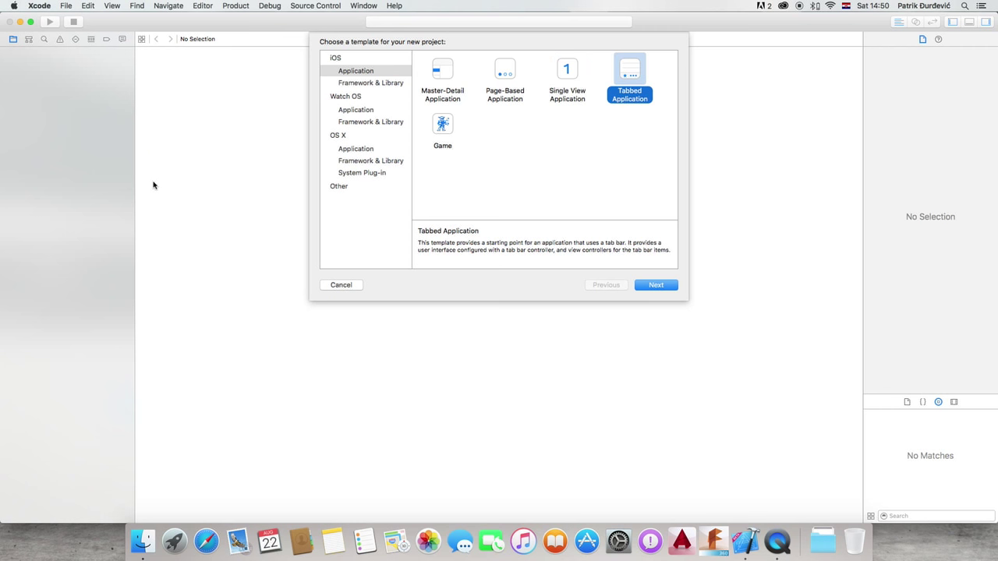
click(566, 78)
text(RunTracker)
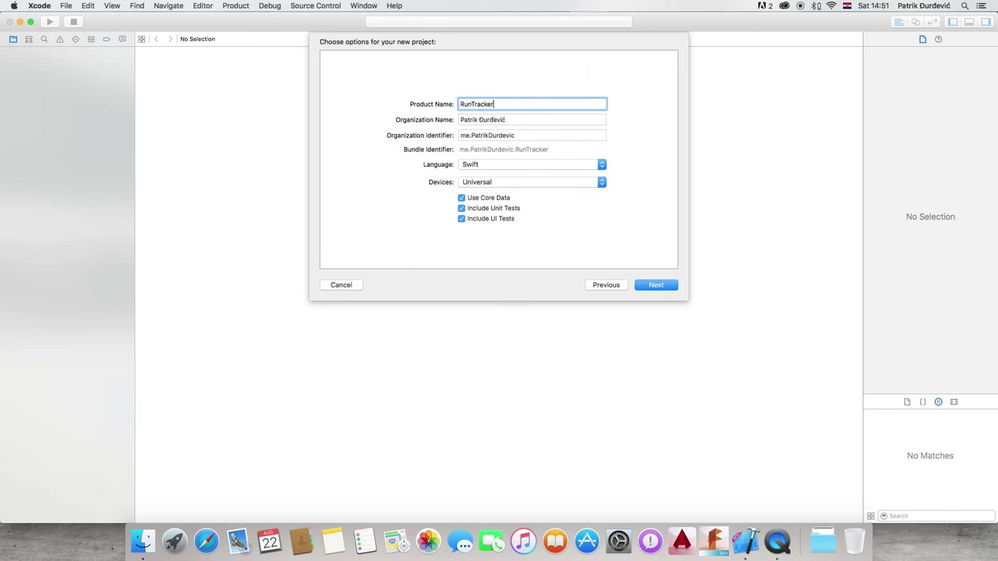
Name the project RunTracker with Swift, Universal devices, Core Data and tests, then continue
click(532, 164)
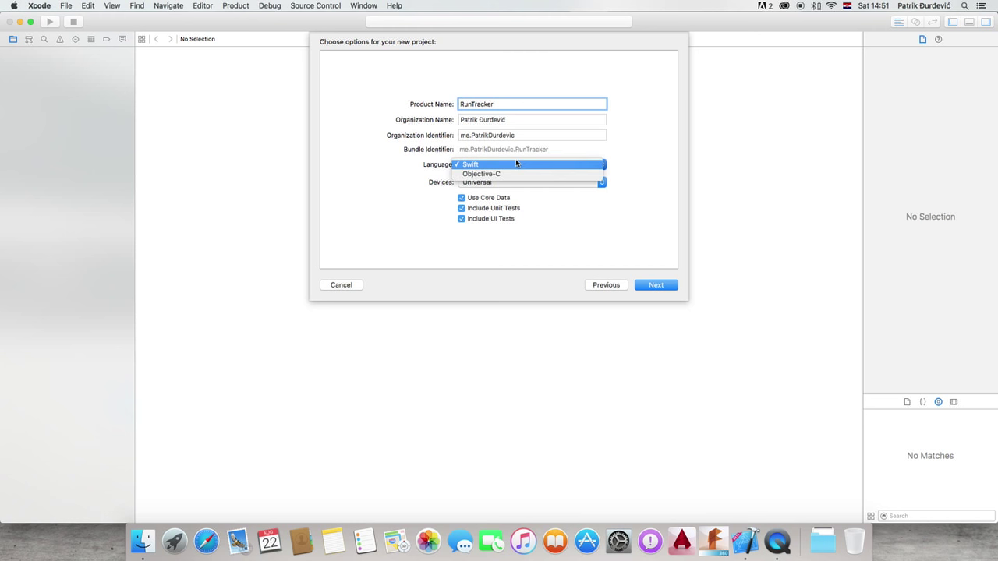
click(532, 182)
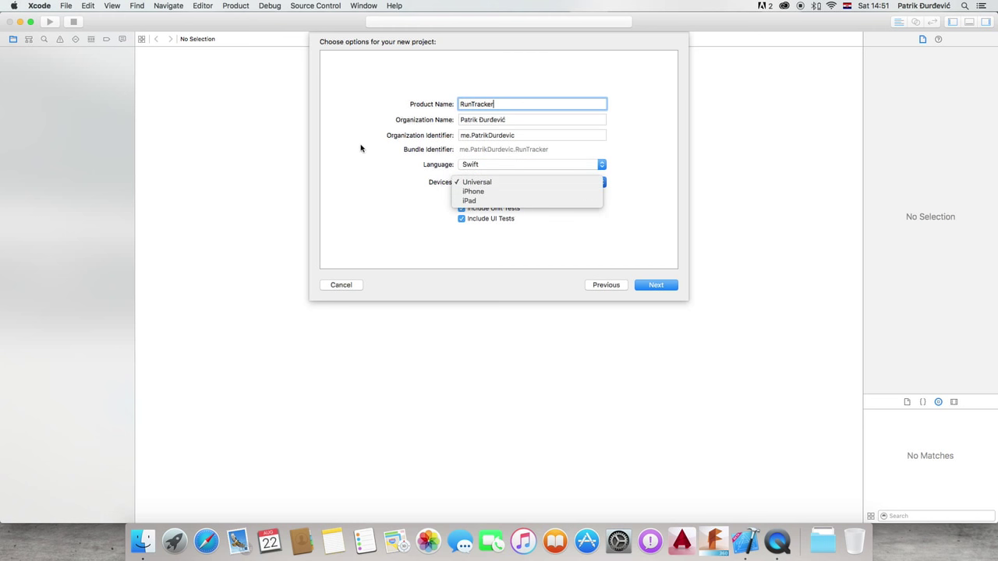
mouse_move(473, 191)
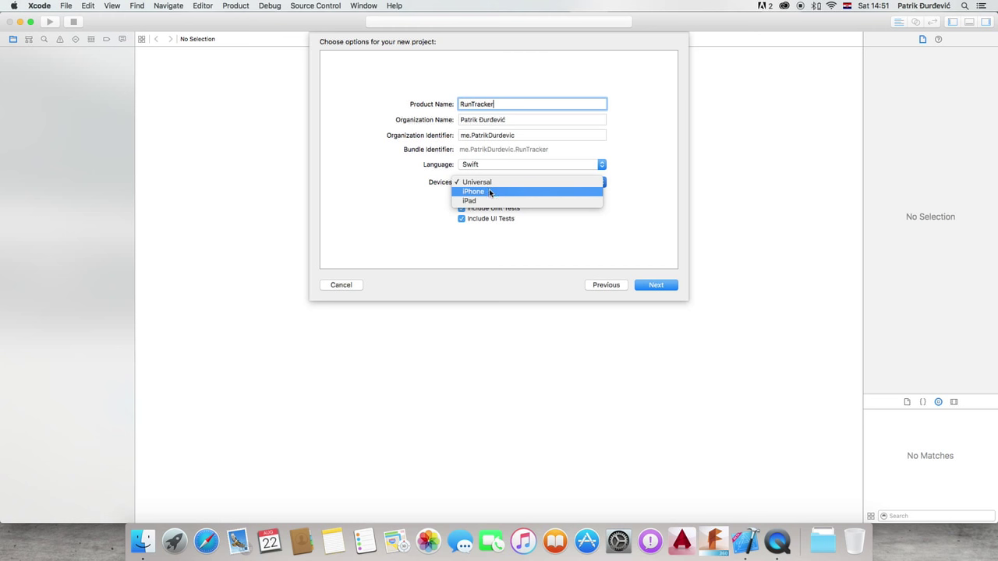
click(477, 182)
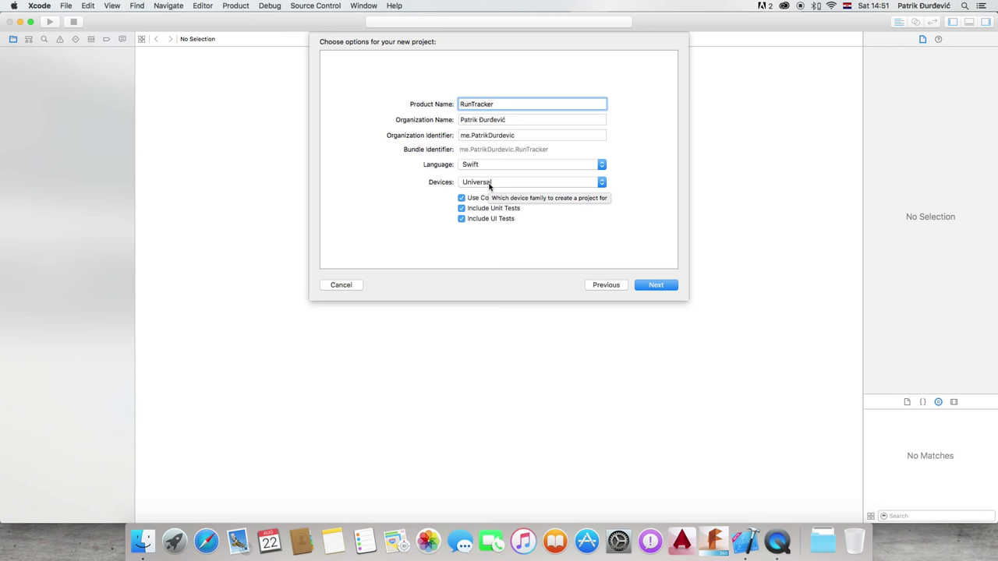
mouse_move(541, 219)
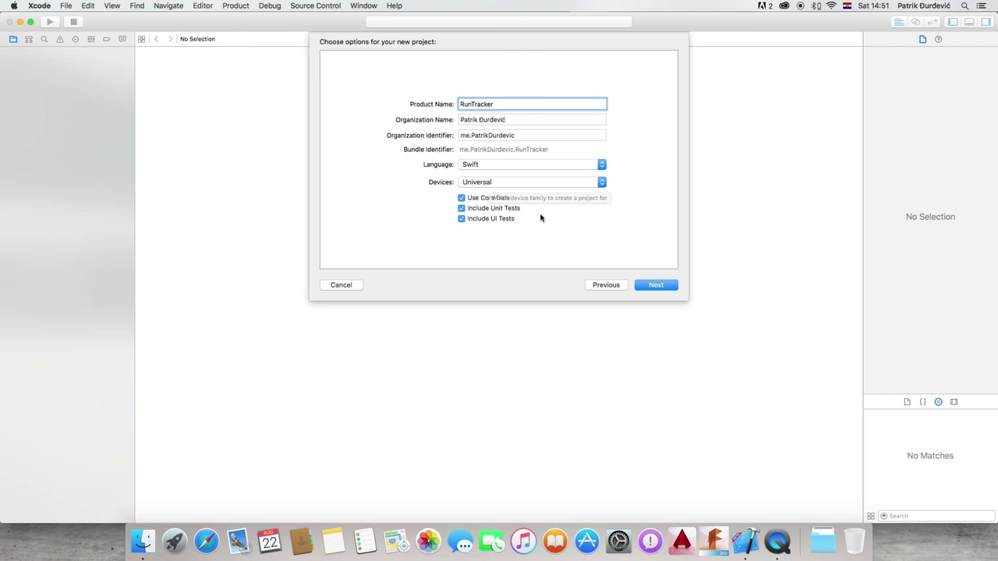
mouse_move(541, 218)
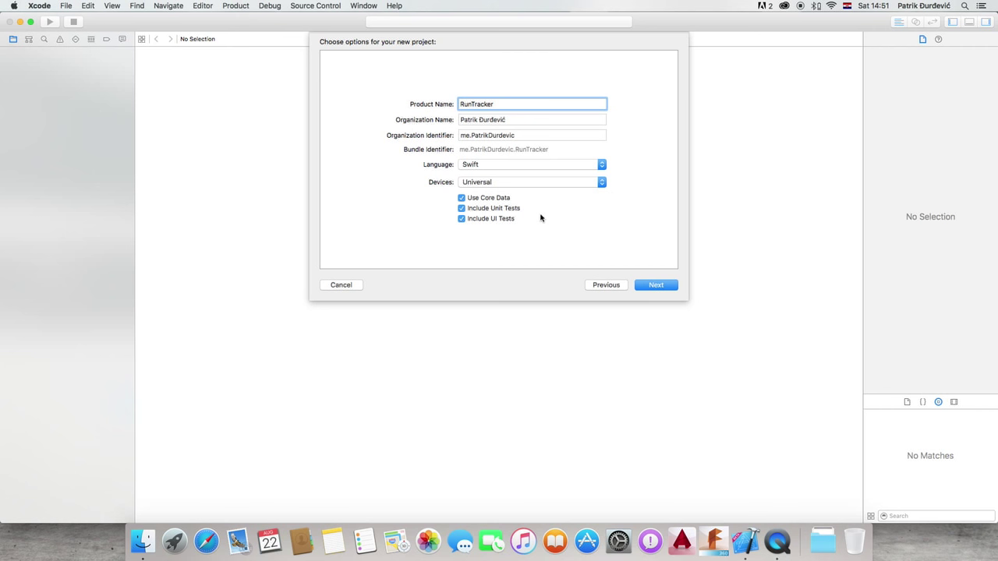
mouse_move(462, 219)
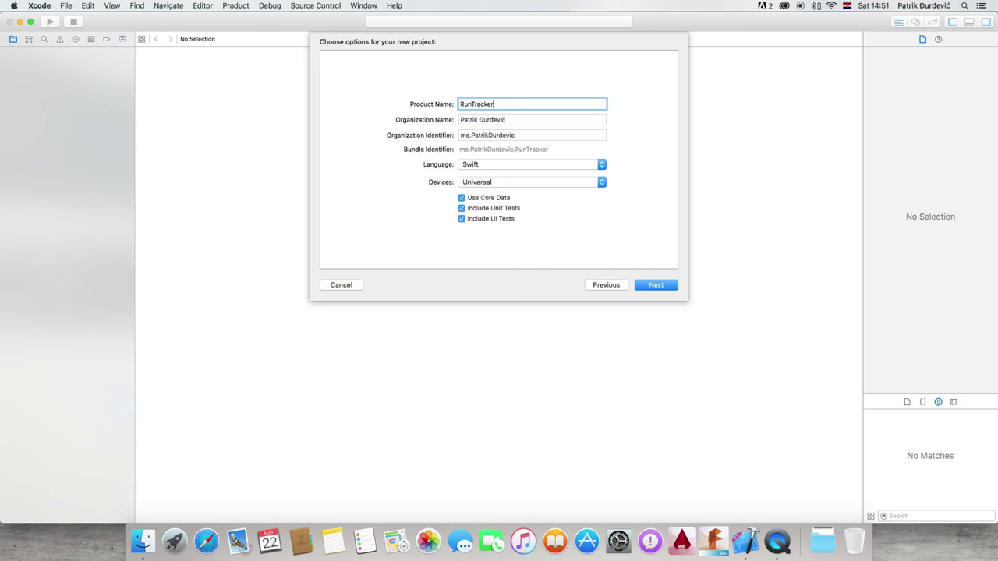
click(655, 284)
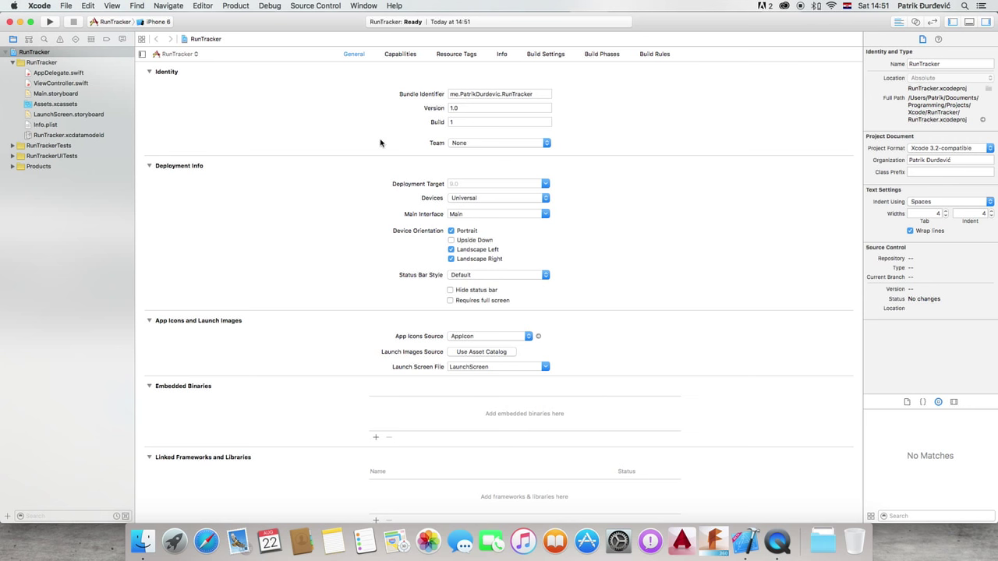
mouse_move(381, 143)
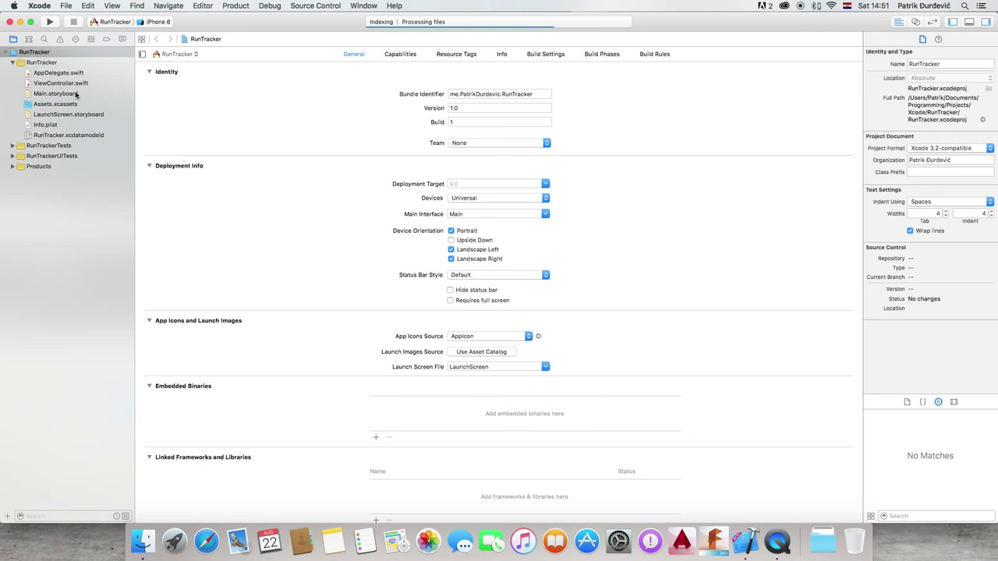
Open Main.storyboard from the Project Navigator
click(55, 94)
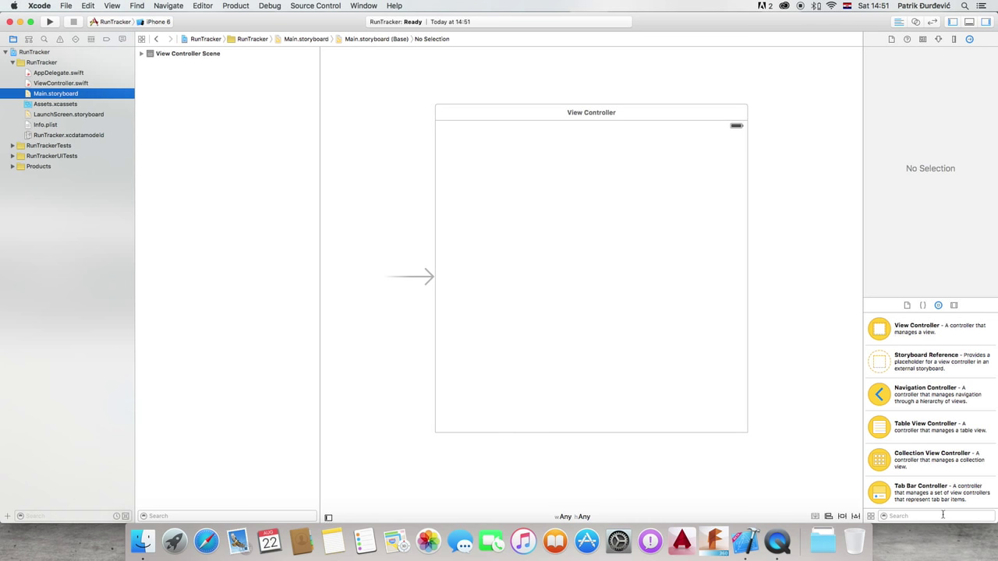
Place a Label in the view centre and widen it evenly to both margins
scroll(down, 3)
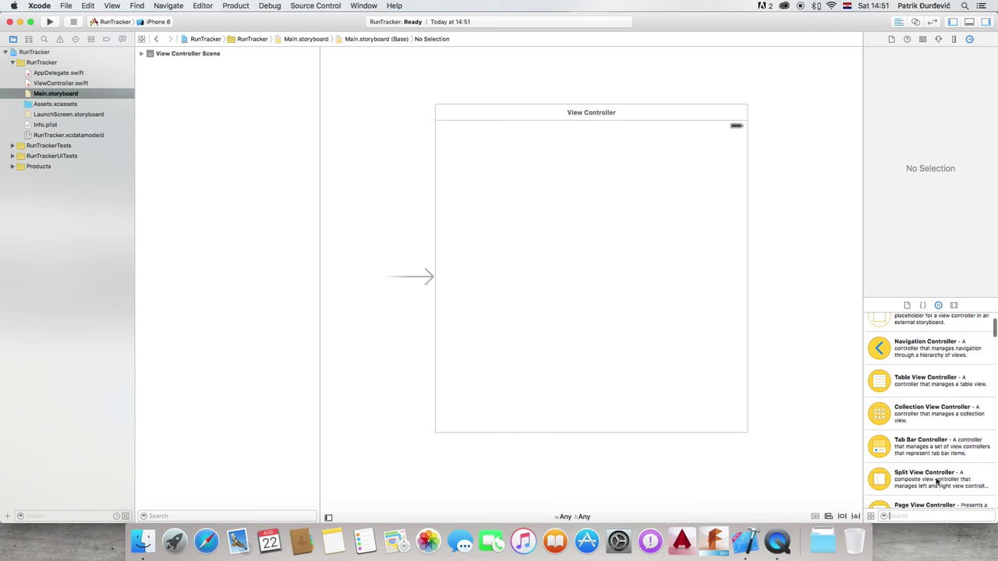
scroll(down, 3)
text(label)
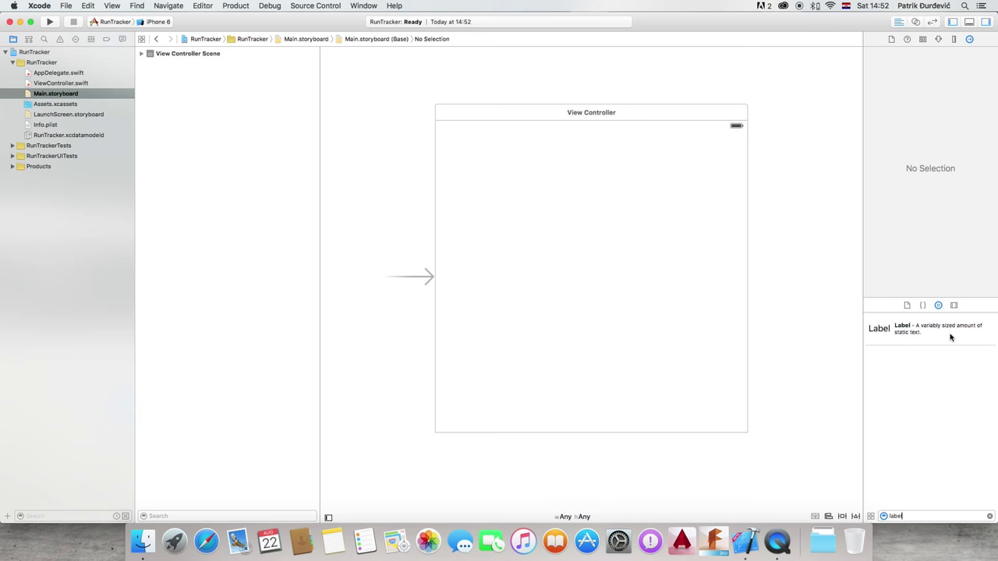
drag(879, 328, 594, 277)
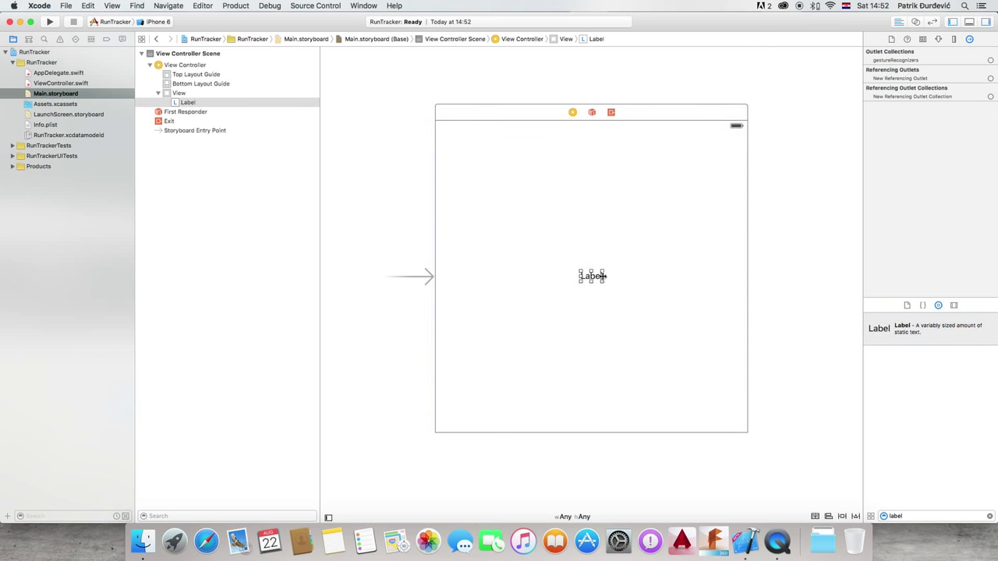
drag(602, 275, 737, 278)
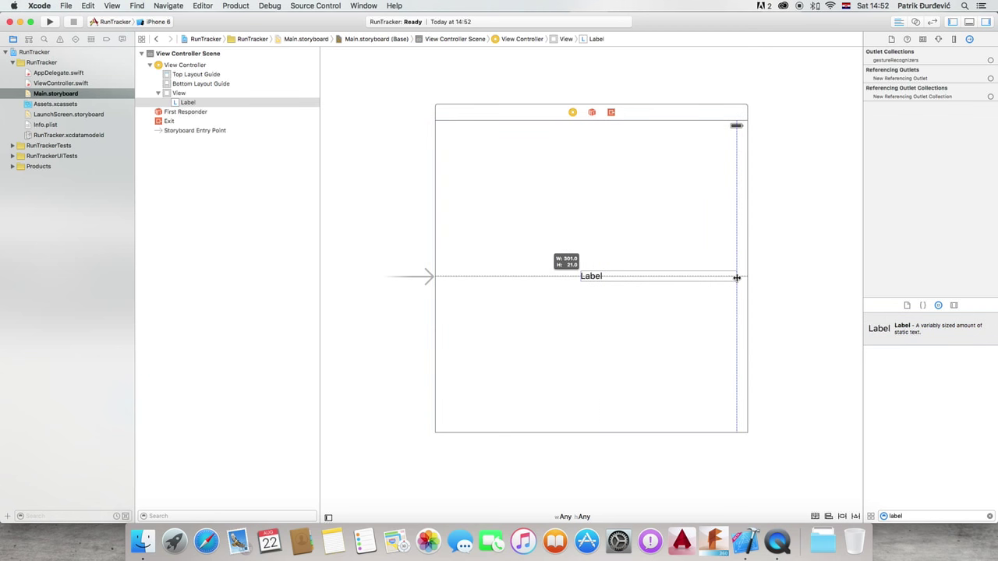
drag(737, 277, 444, 277)
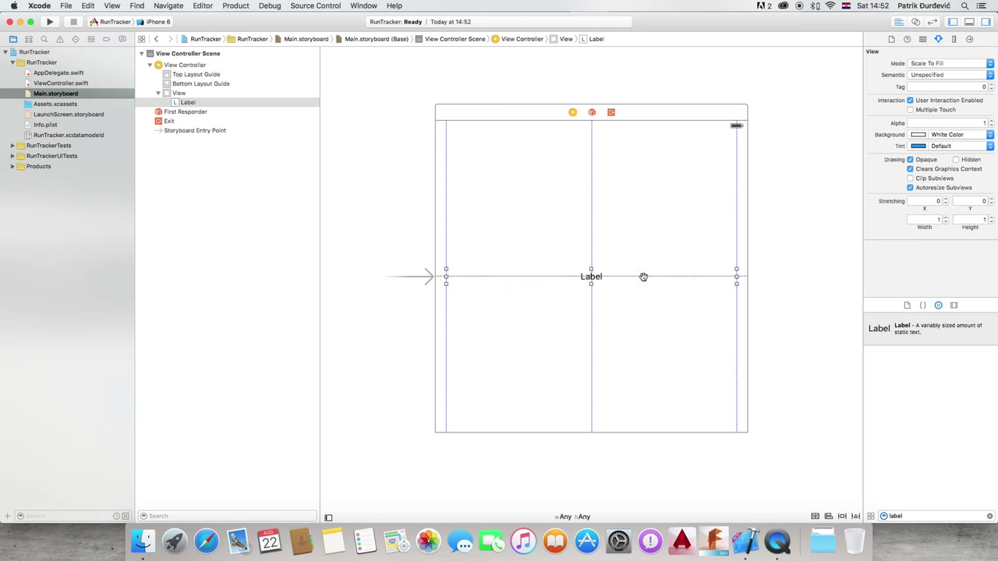
Give the label a custom Helvetica Neue font with Light style
click(591, 276)
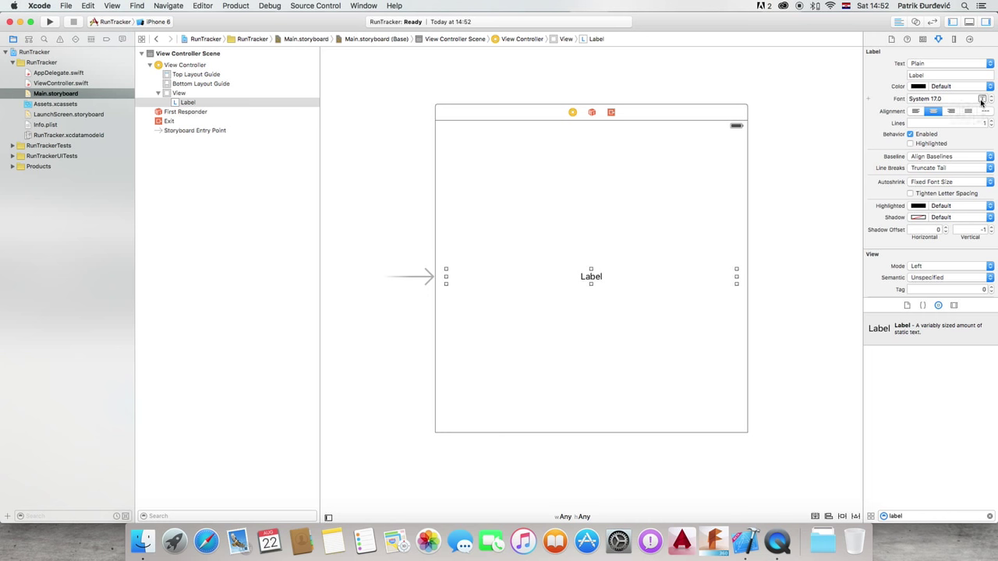
click(982, 98)
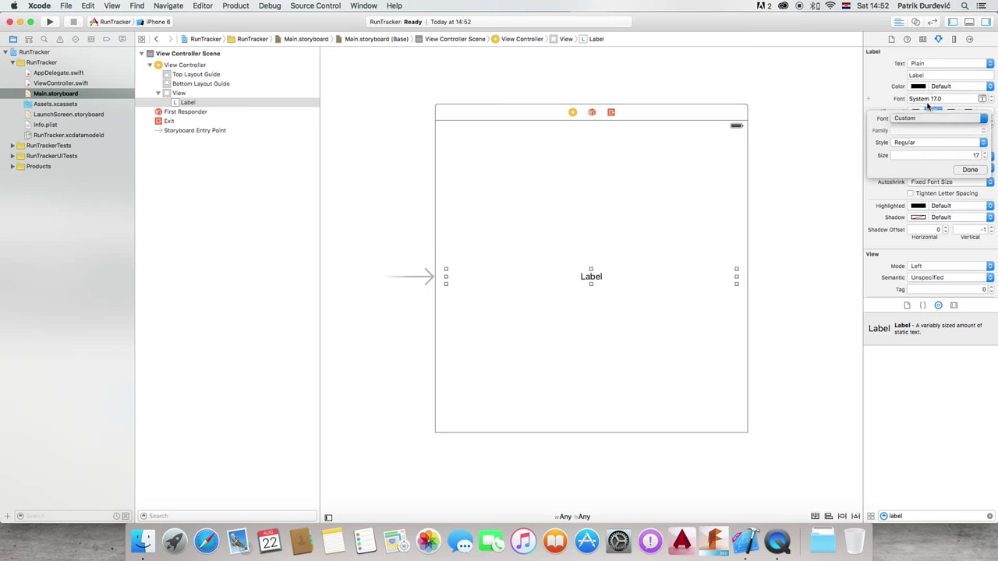
click(936, 131)
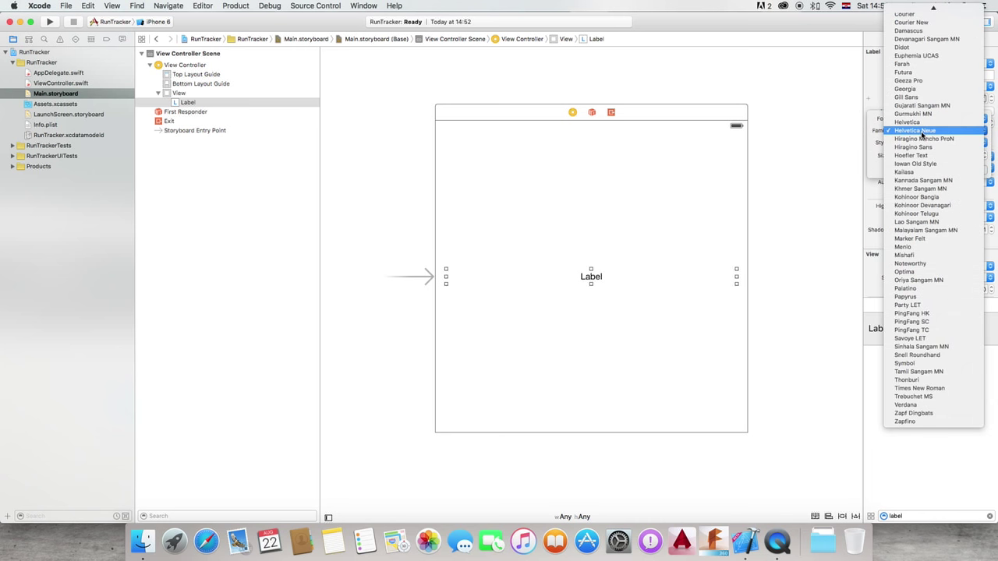
click(914, 130)
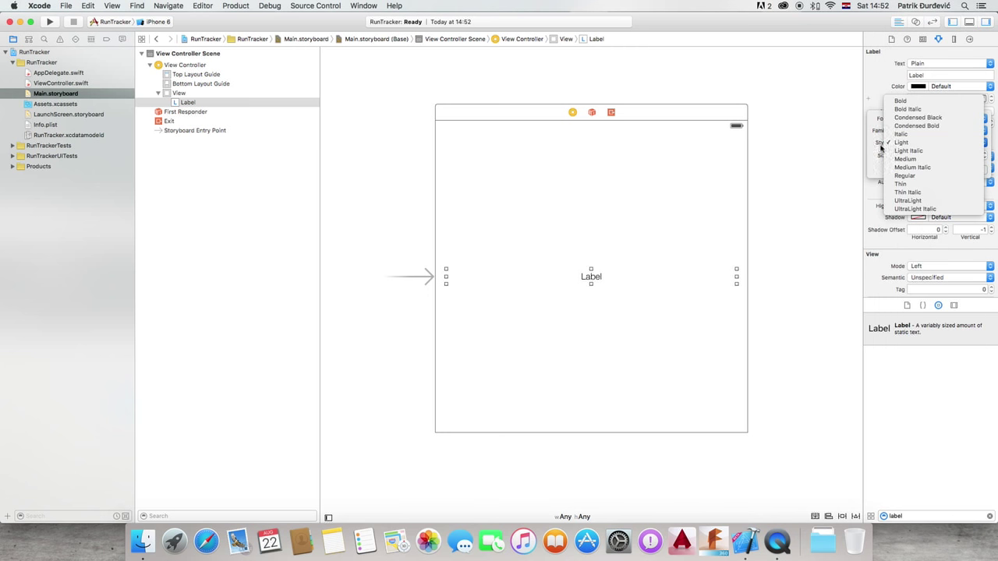
click(902, 142)
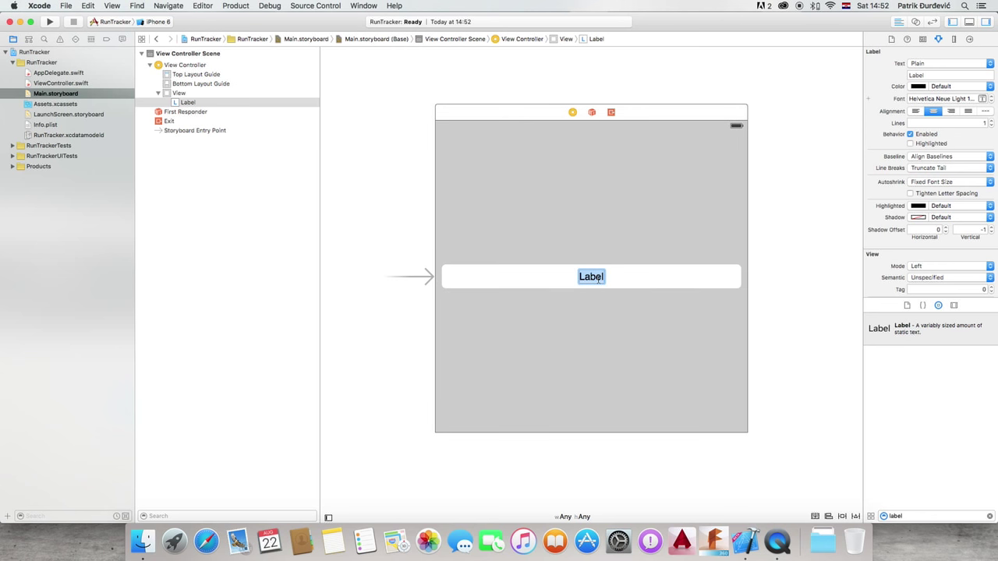
Replace the label's text with 'RunTracker'
text(R)
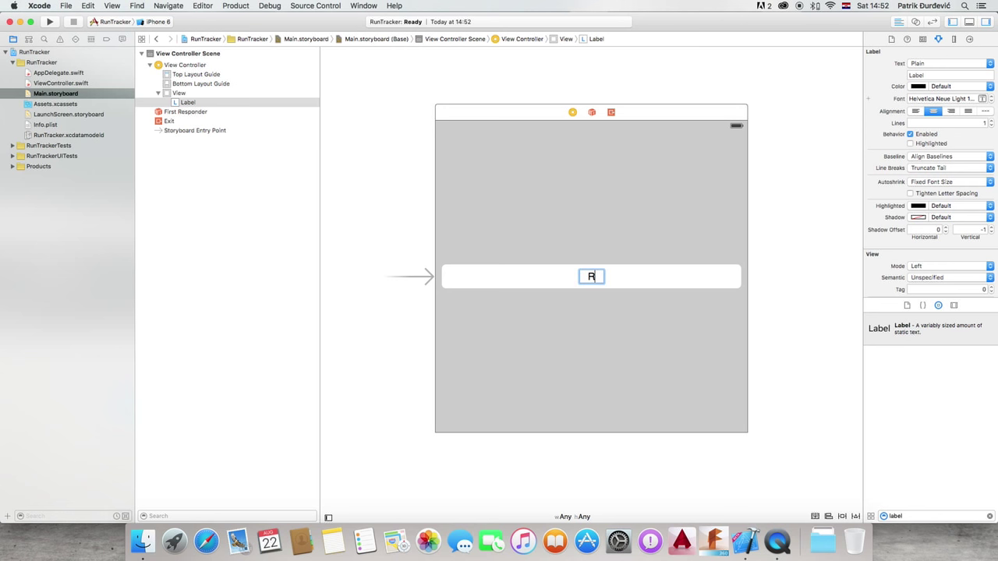
text(RunTracker)
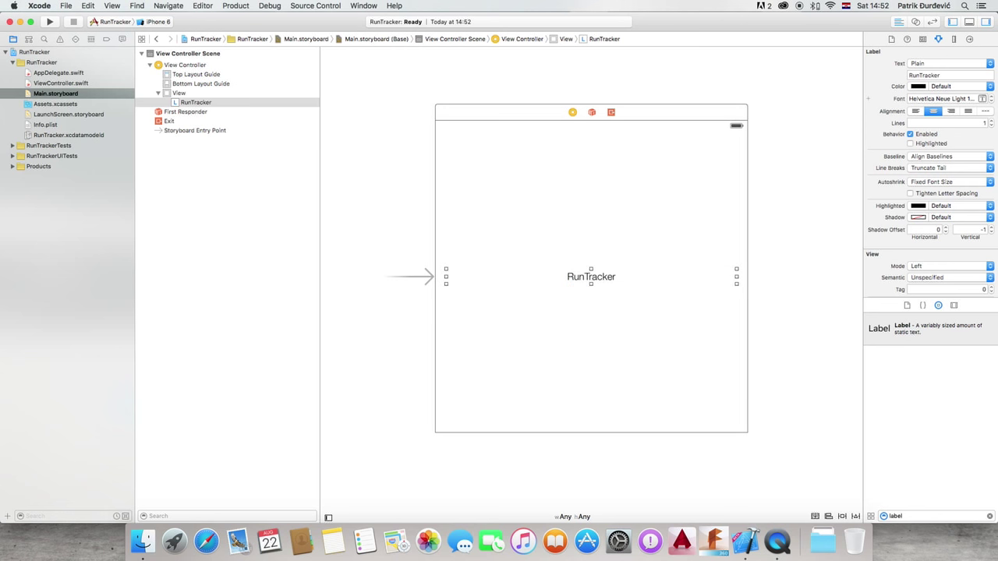
mouse_move(531, 141)
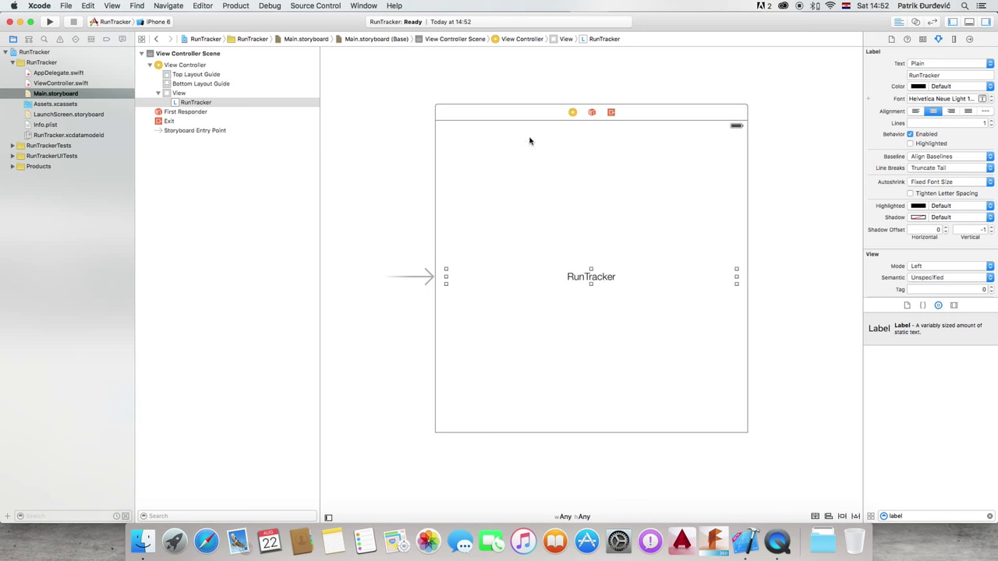
mouse_move(436, 224)
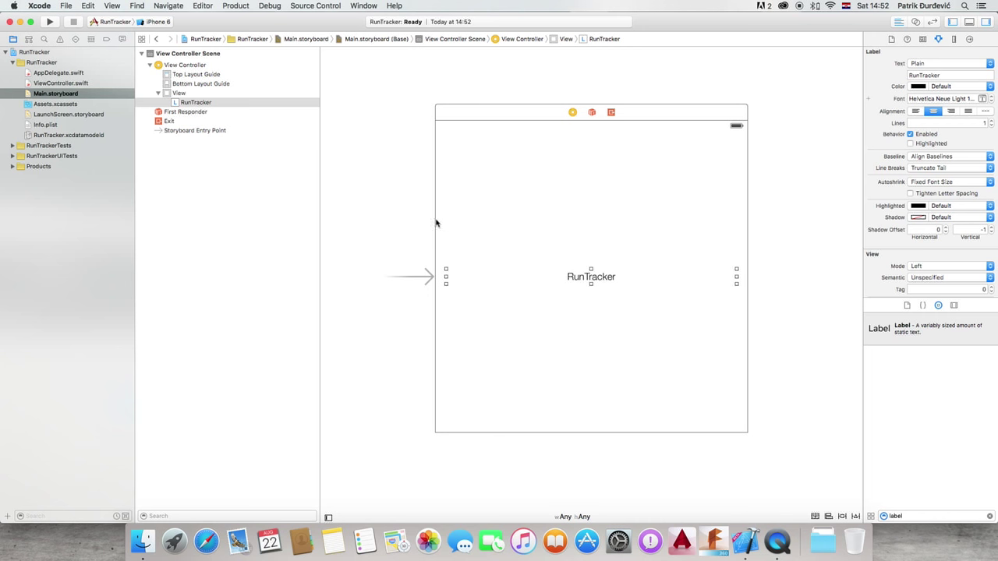
mouse_move(977, 488)
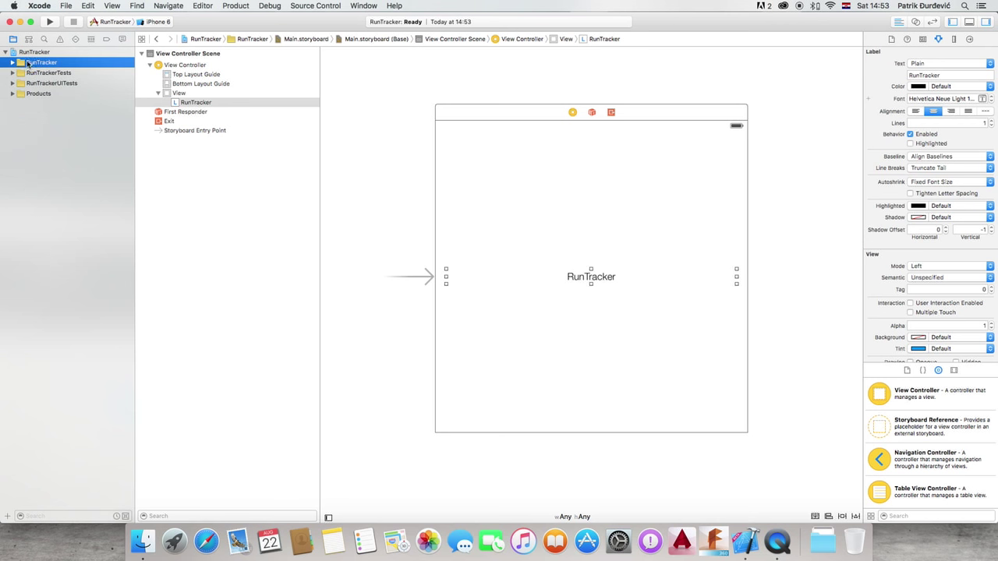
Expand the RunTracker group and browse AppDelegate.swift, ViewController.swift and Main.storyboard
click(38, 94)
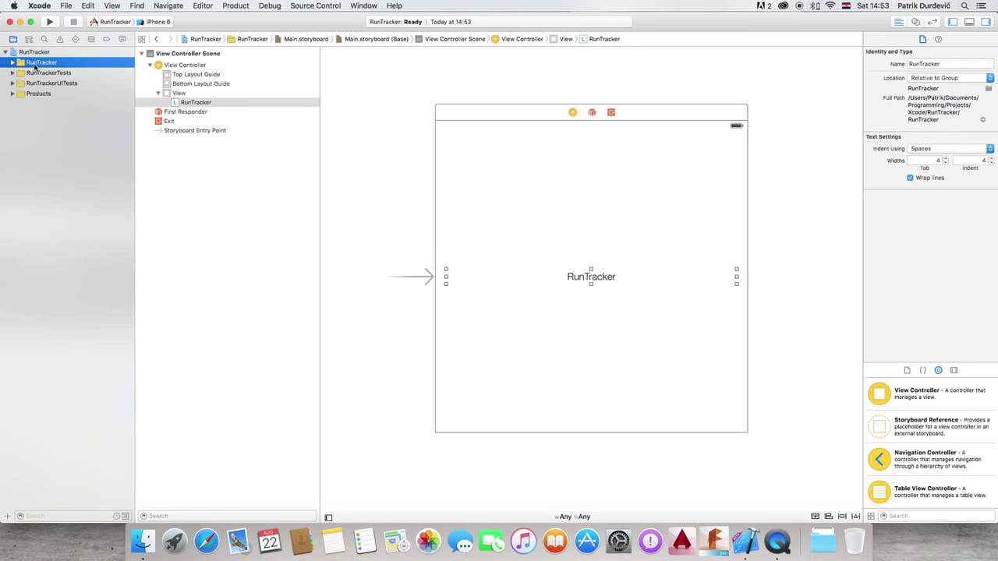
click(13, 61)
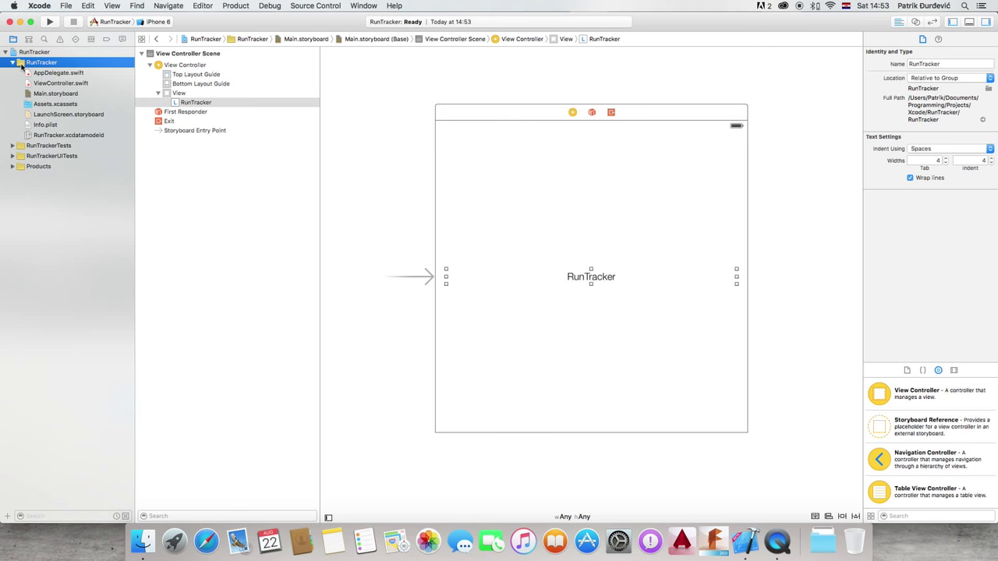
click(59, 72)
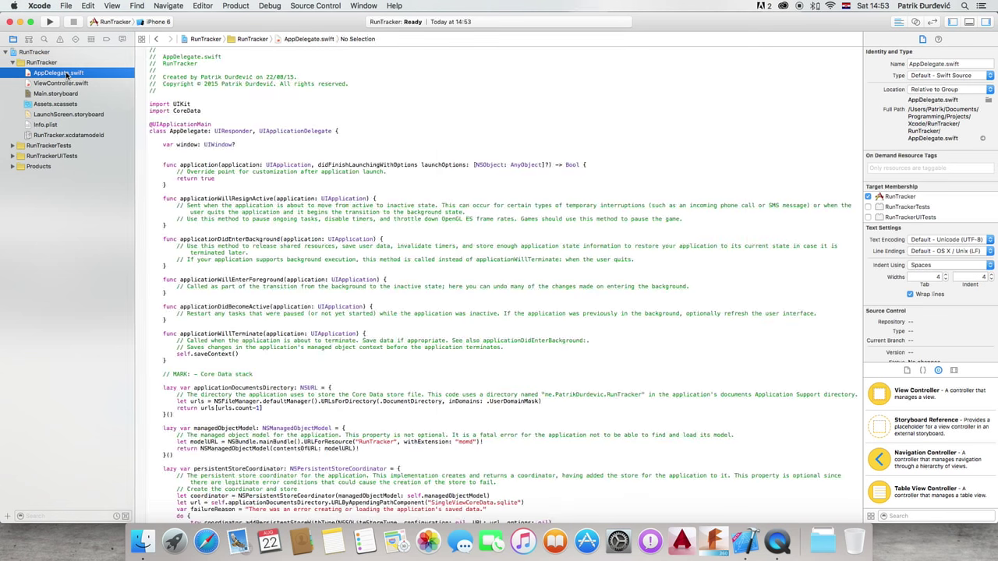
scroll(down, 3)
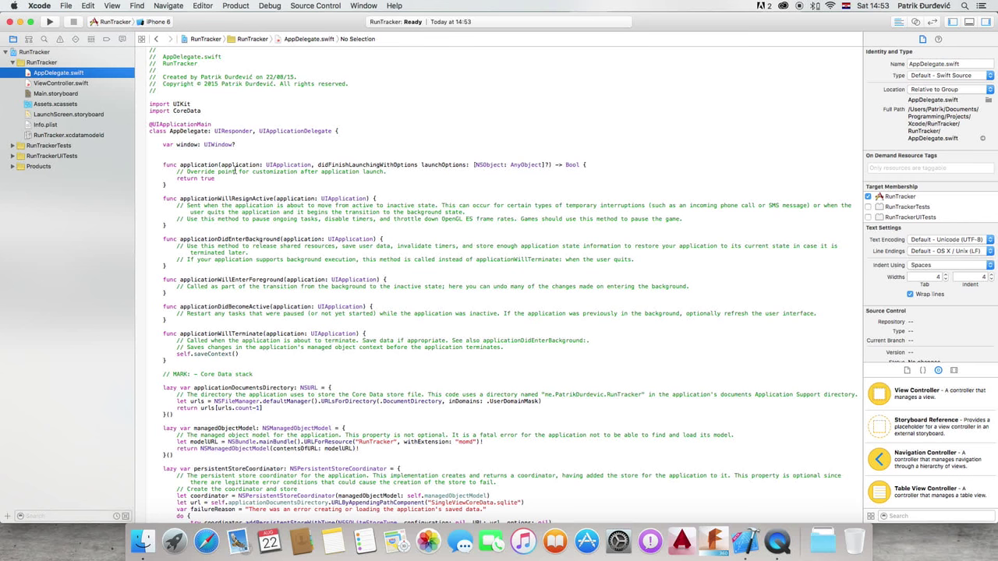
click(61, 83)
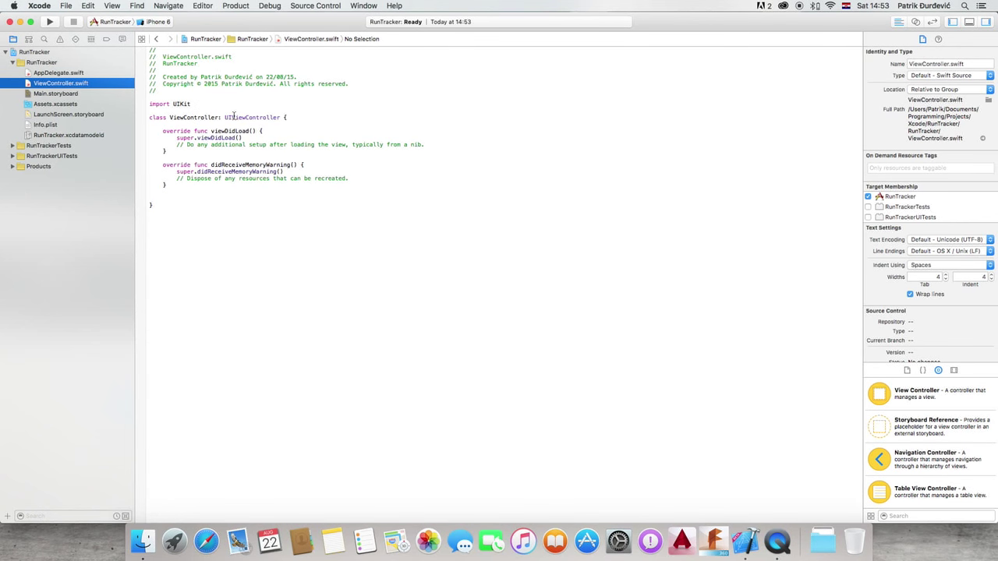
click(55, 94)
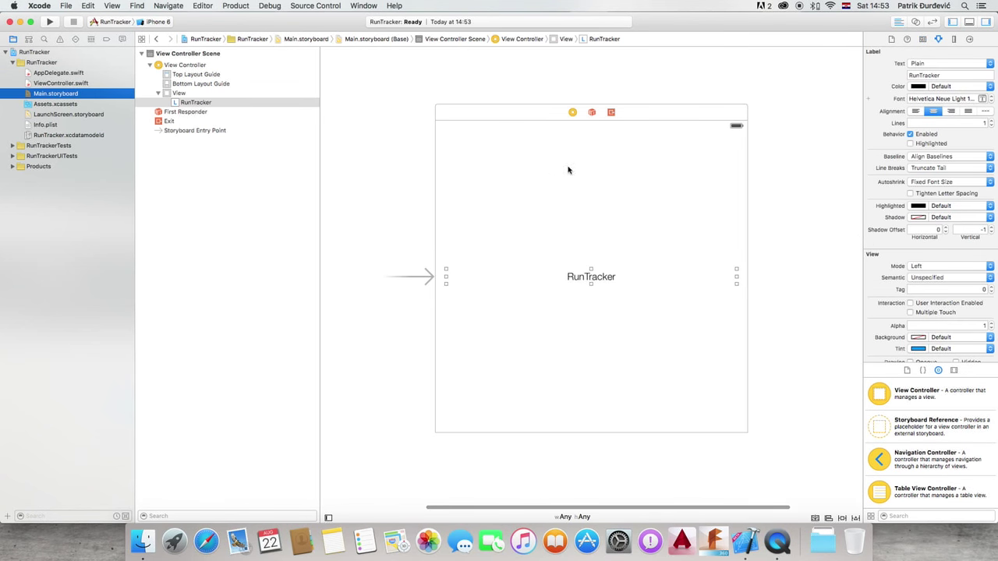
click(55, 103)
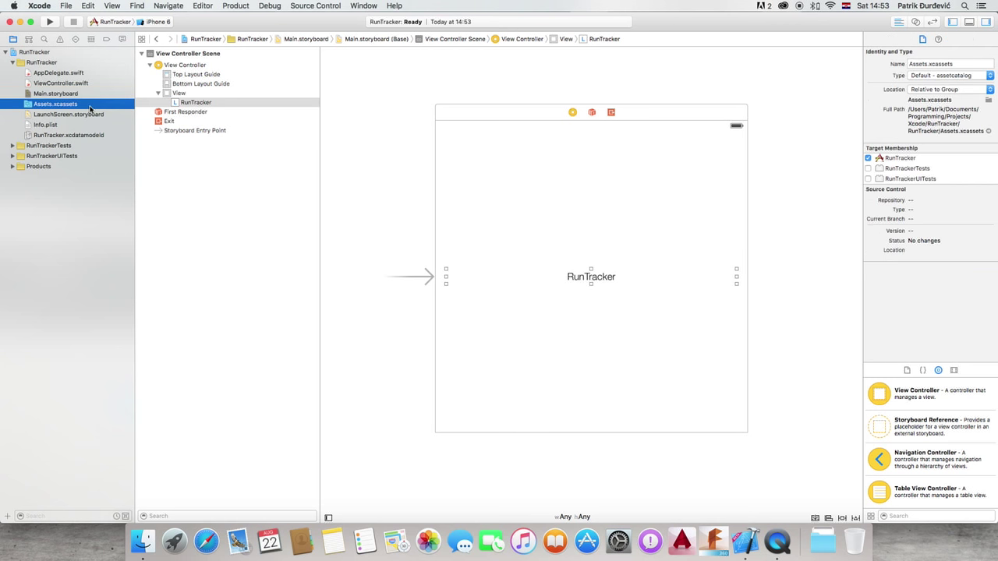
Open the AppIcon set in Assets.xcassets
click(55, 103)
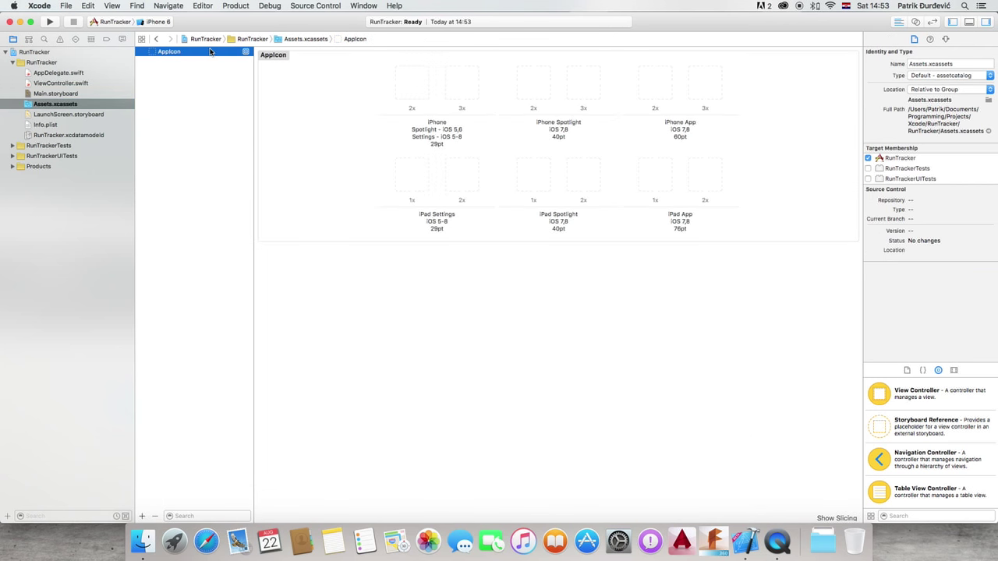
click(217, 99)
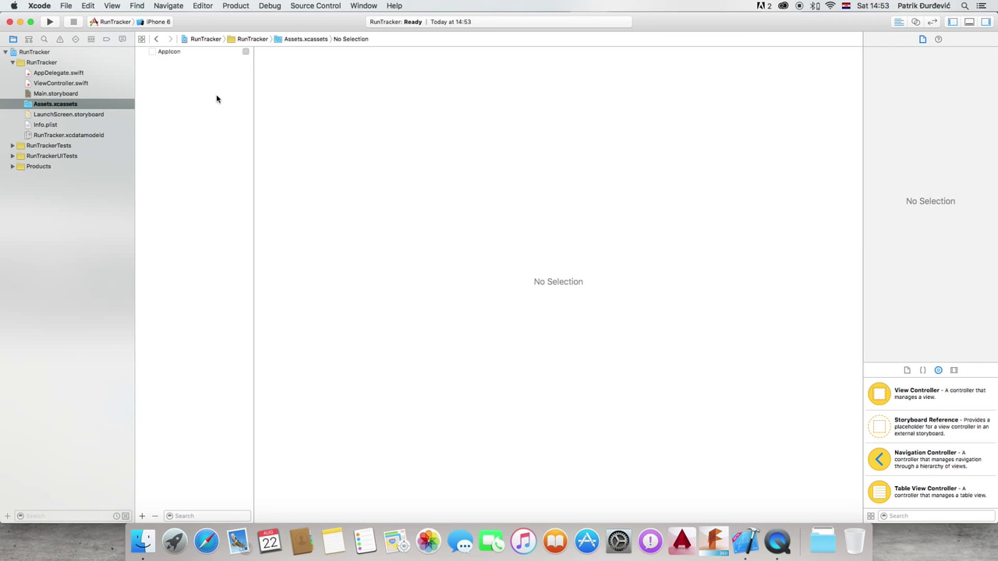
click(169, 52)
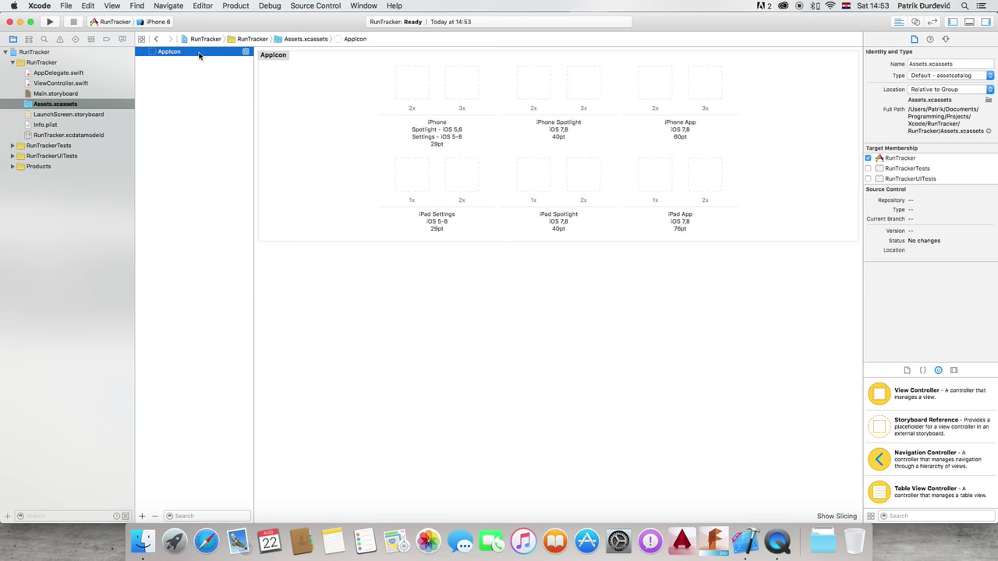
Inspect the empty iPhone 29pt 2x and 3x icon slots
click(461, 84)
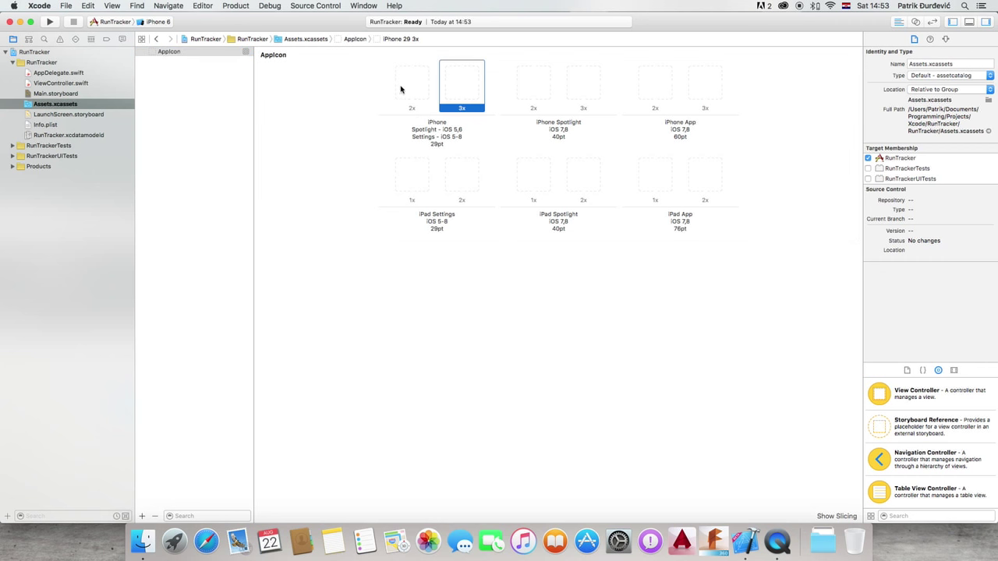
click(437, 148)
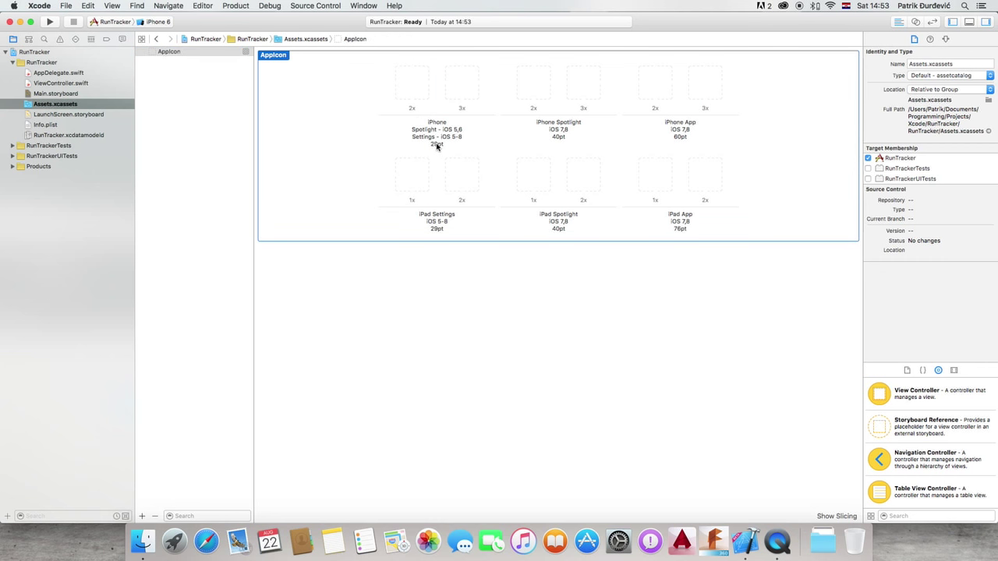
click(412, 84)
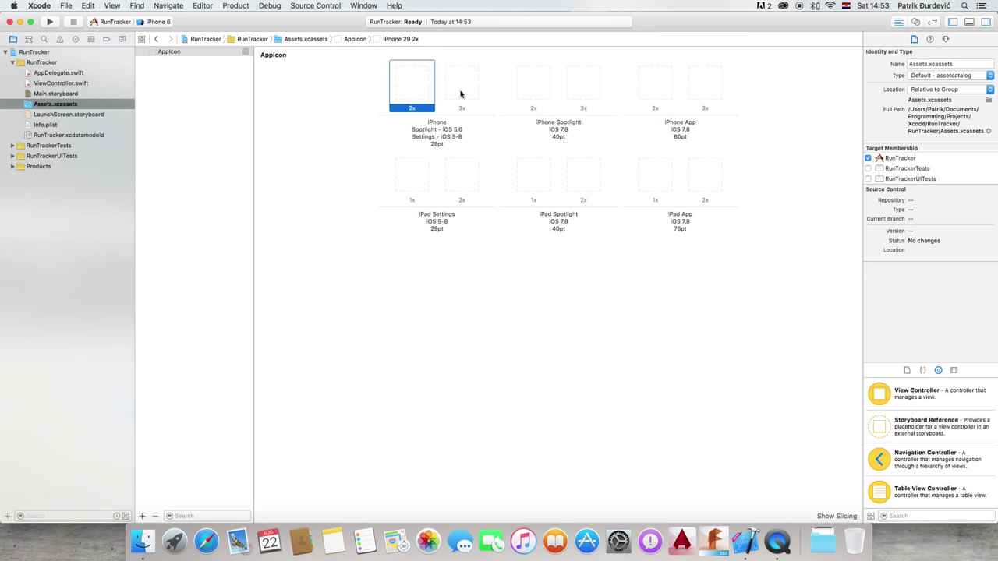
click(461, 85)
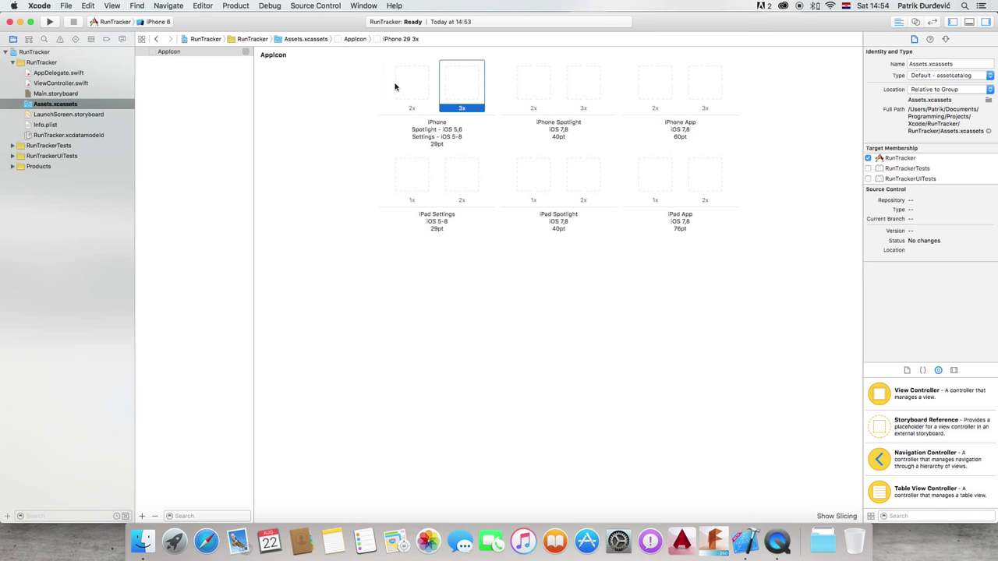
mouse_move(464, 82)
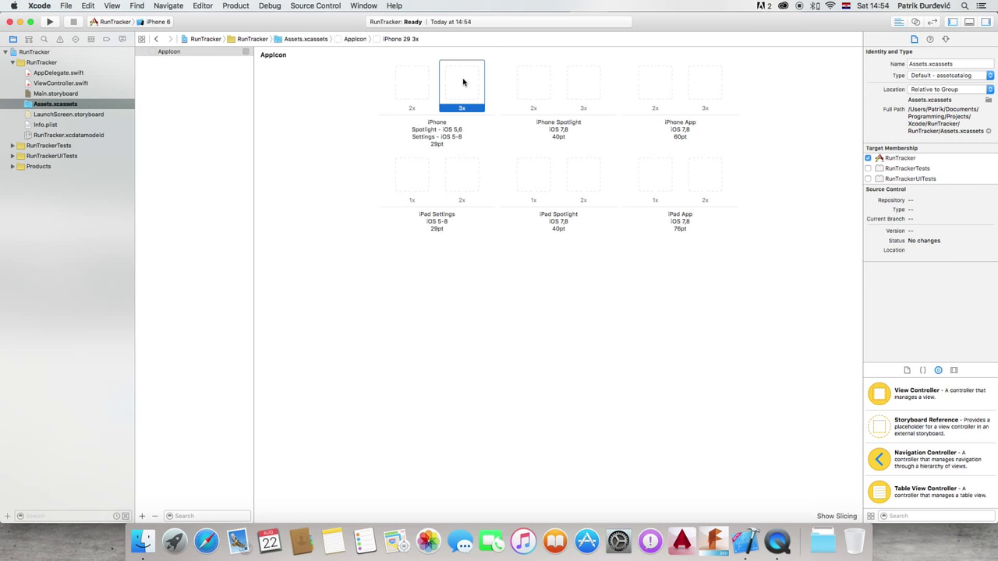
click(412, 84)
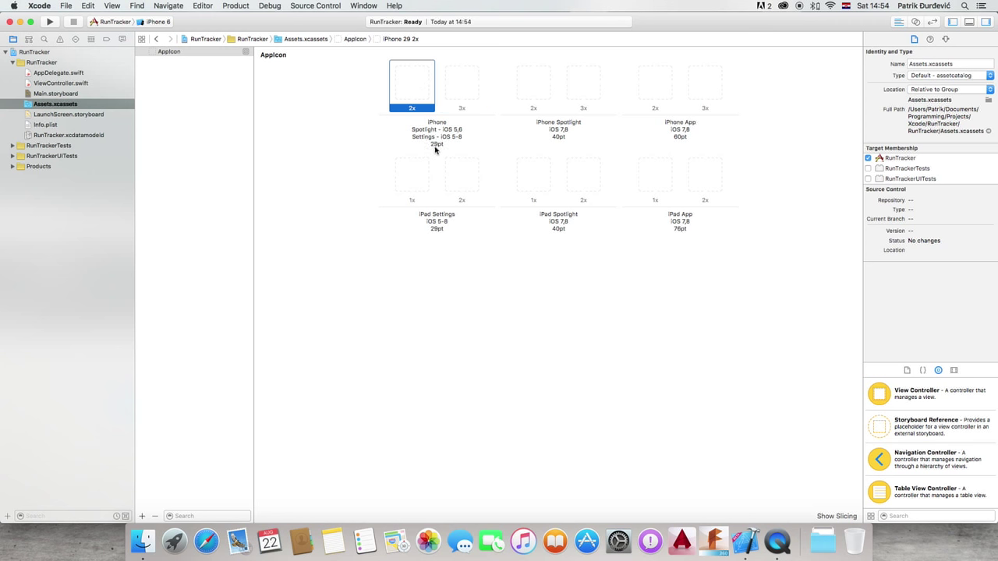
mouse_move(408, 86)
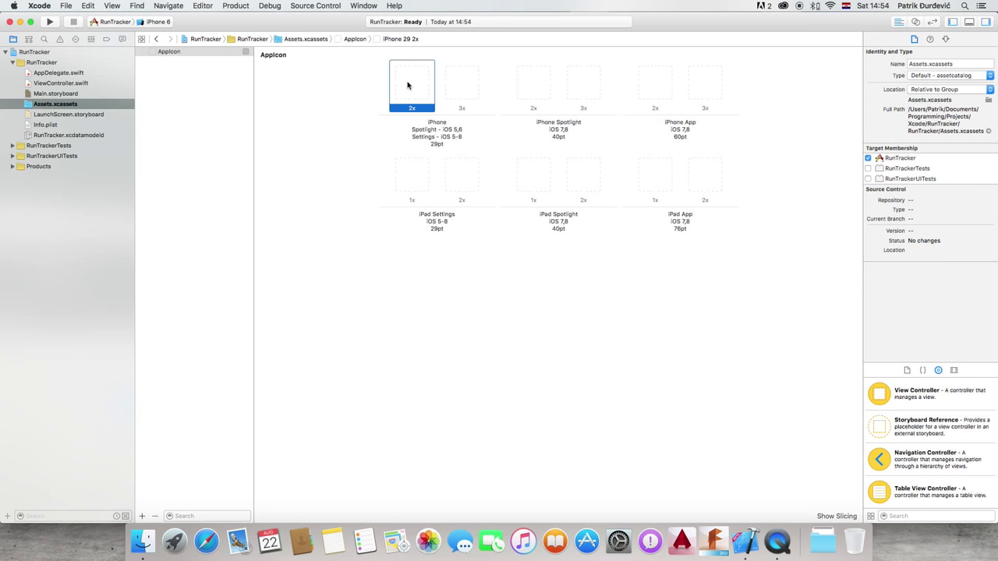
mouse_move(465, 98)
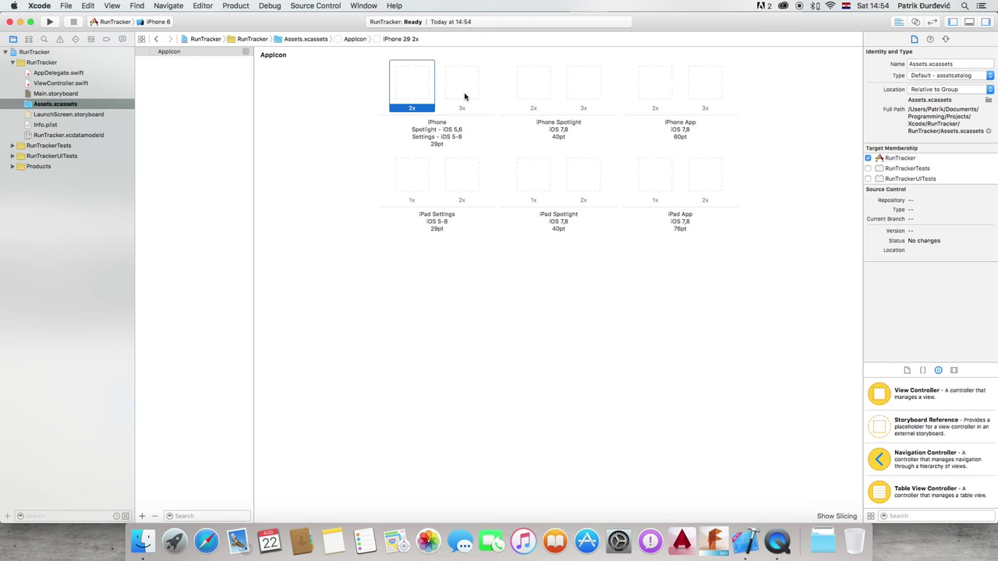
click(462, 84)
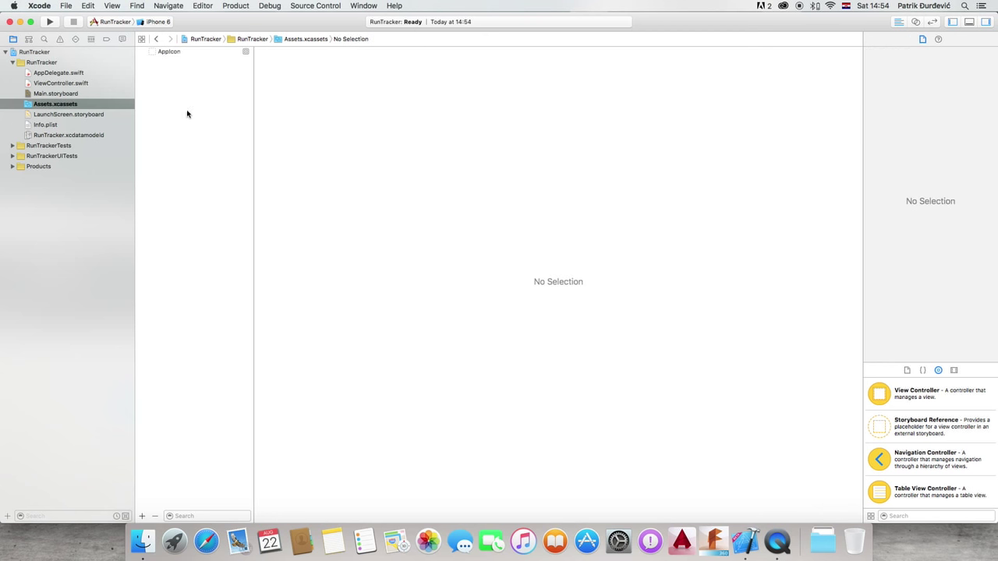
Open LaunchScreen.storyboard and change its label text to RunTracker
click(69, 114)
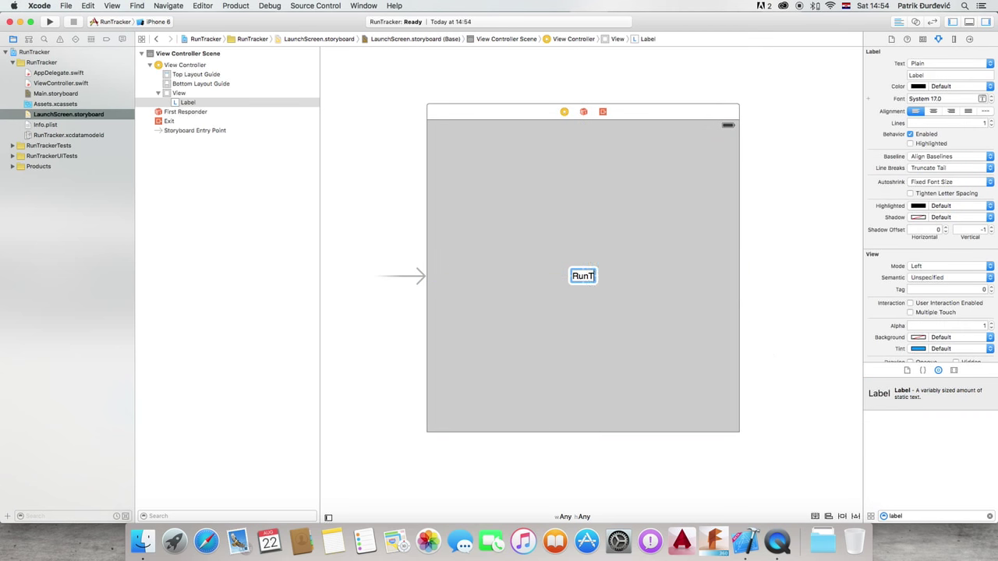
text(RunTracker)
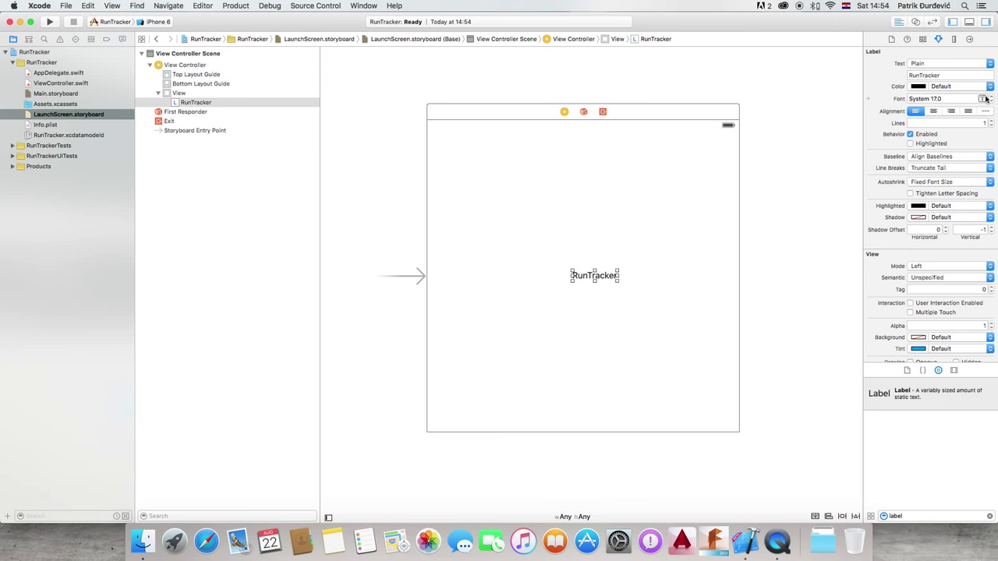
click(988, 99)
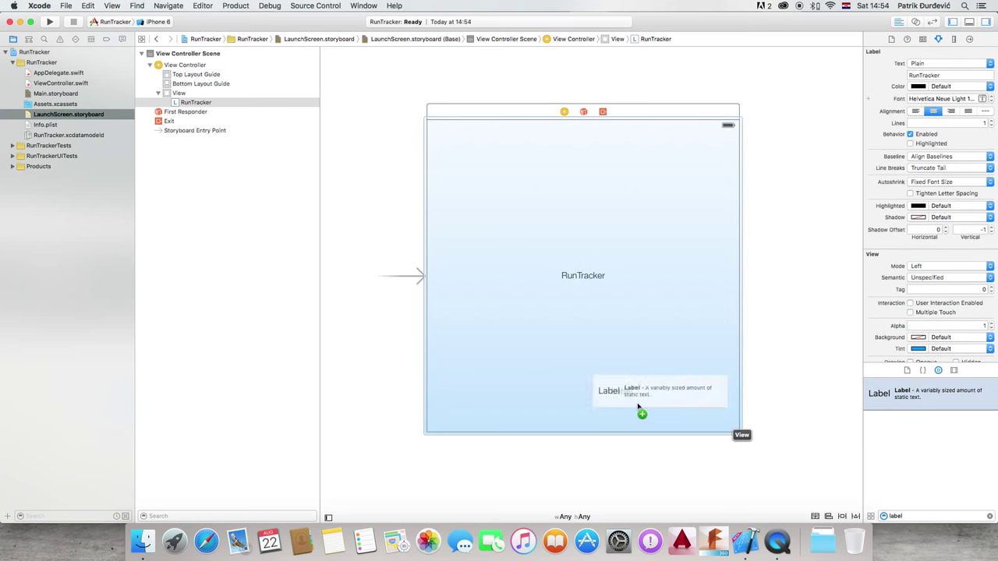
Add a 'Loading...' label near the bottom of the launch screen
drag(659, 390, 584, 422)
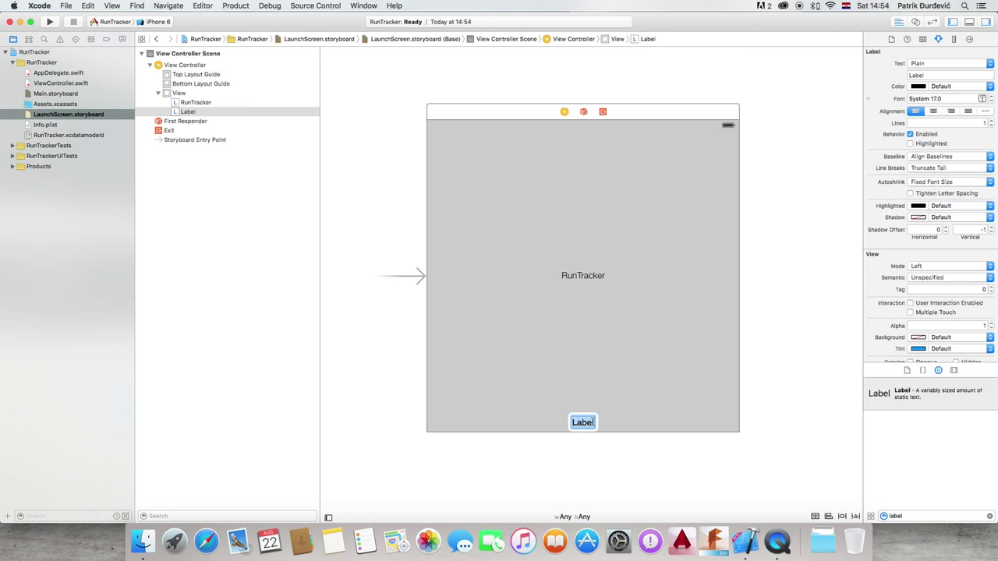
text(Lo)
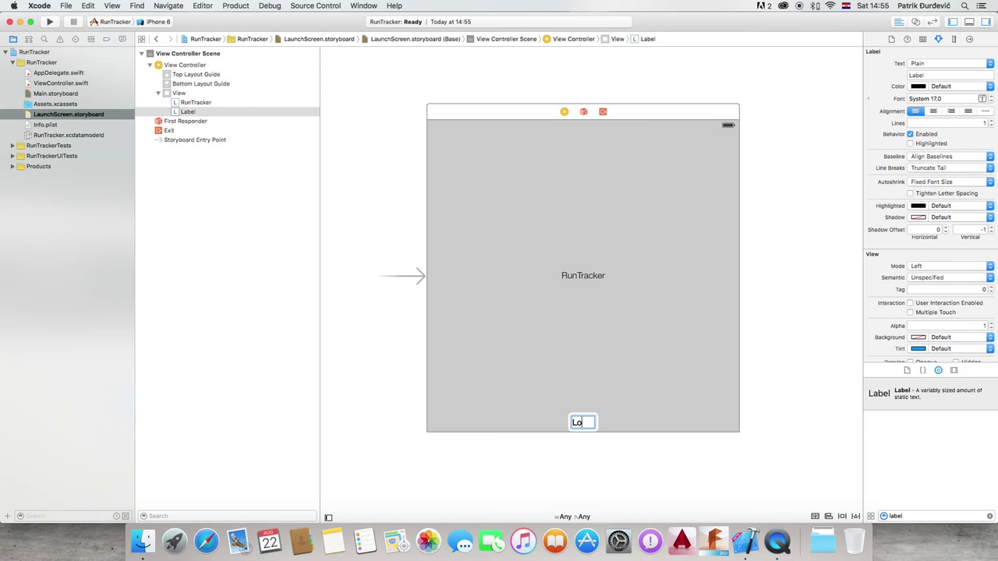
text(ading...)
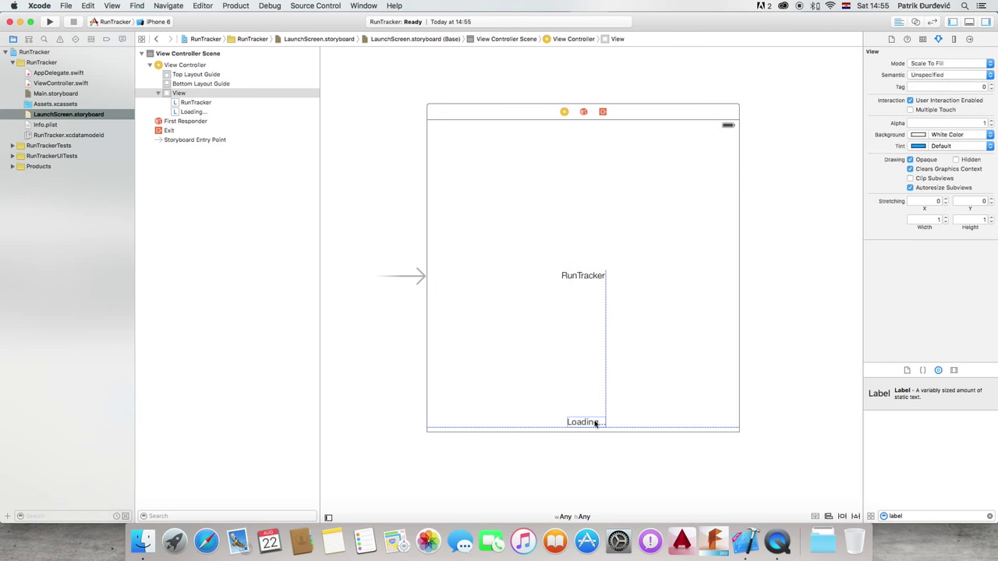
Centre the RunTracker title and Loading... label horizontally with alignment constraints
click(583, 276)
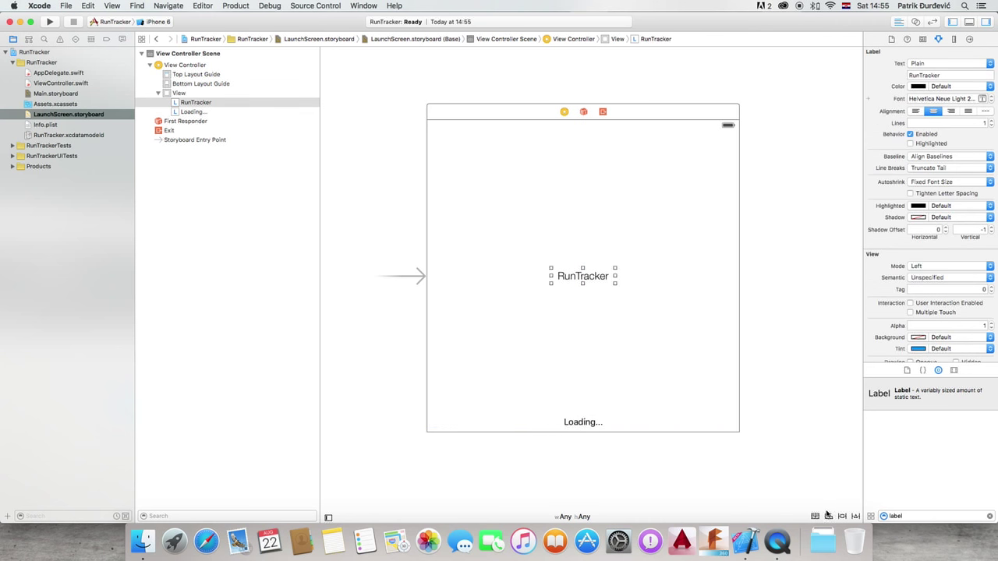
click(829, 516)
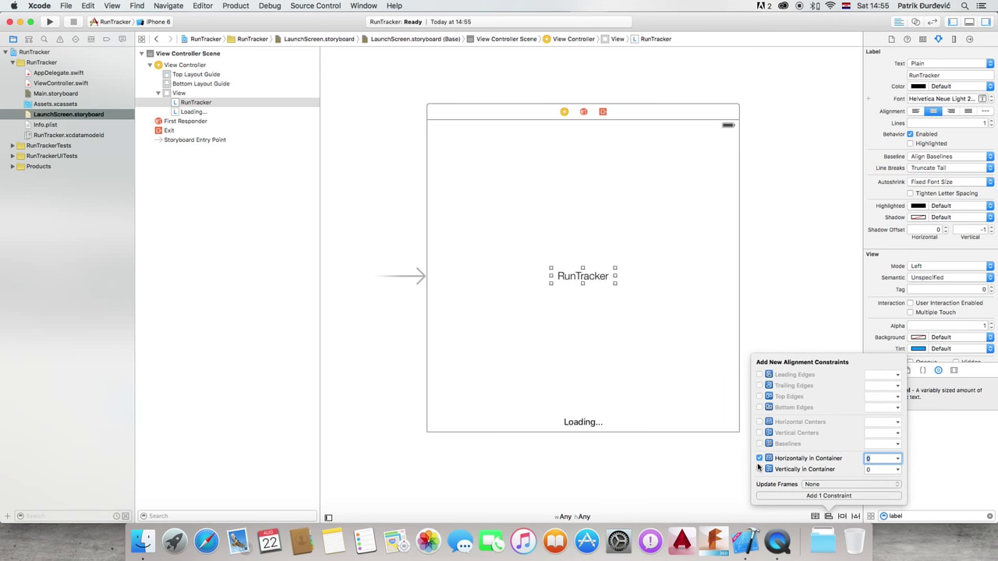
click(828, 496)
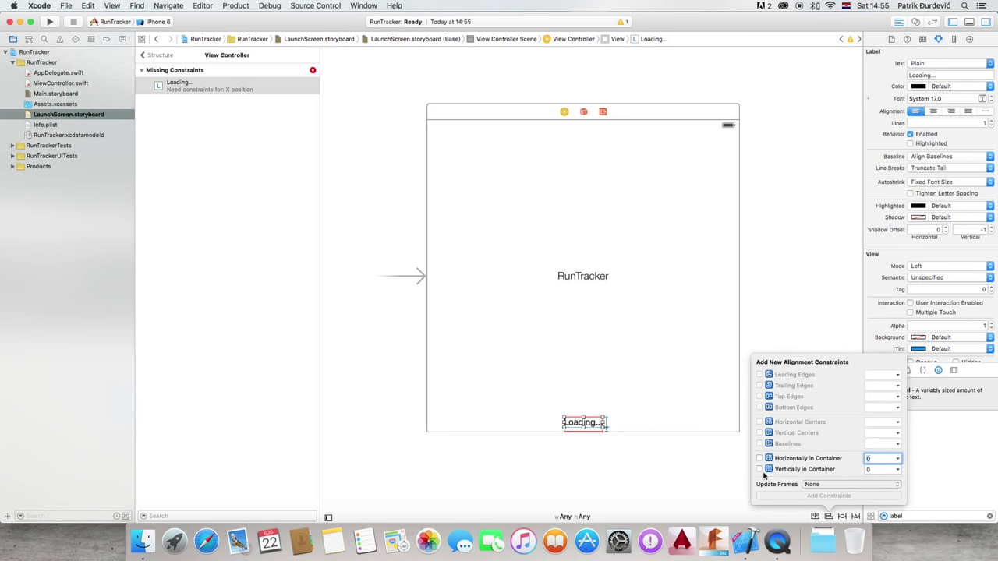
click(828, 495)
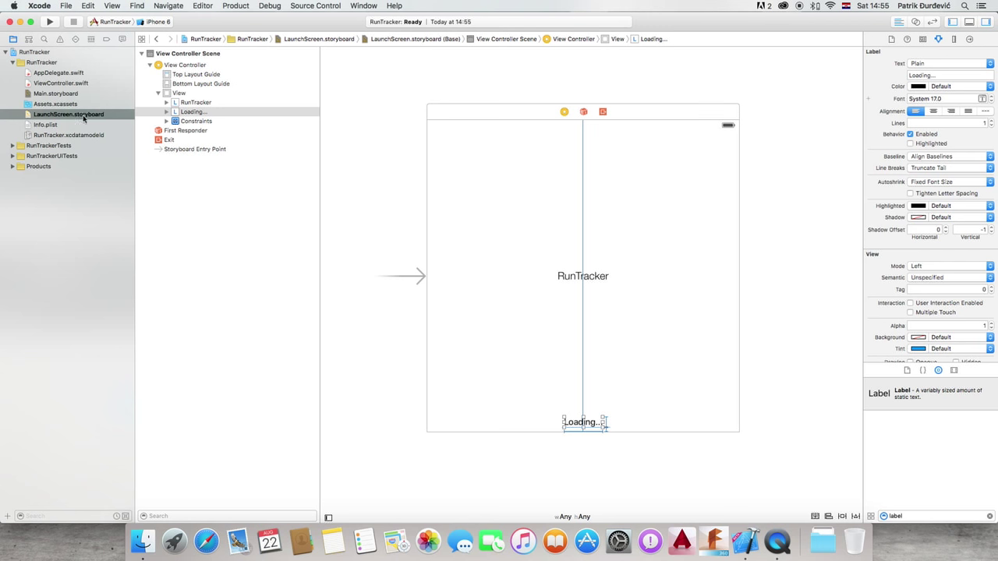
click(45, 124)
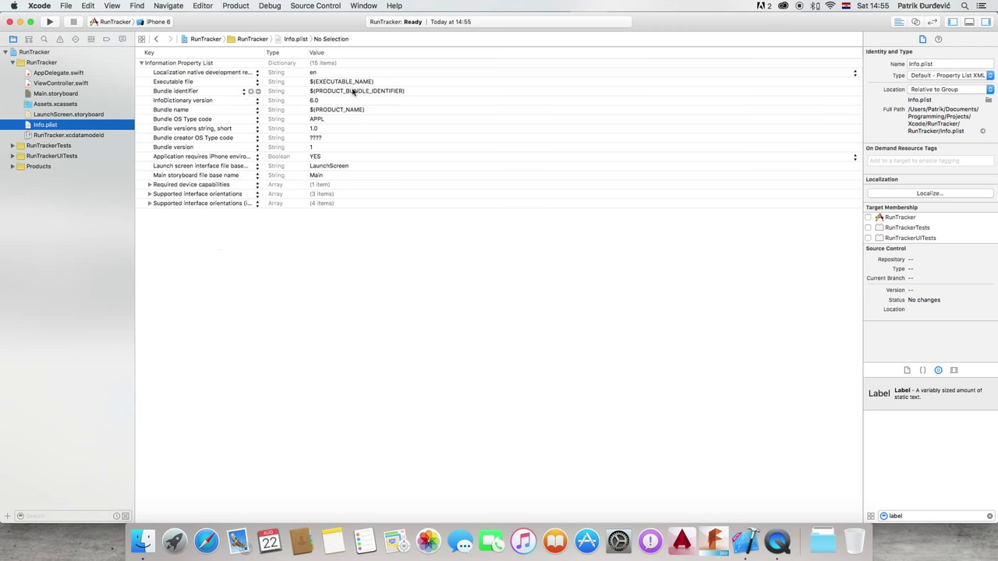
Inspect the empty RunTracker Core Data model, then reopen Main.storyboard
click(68, 135)
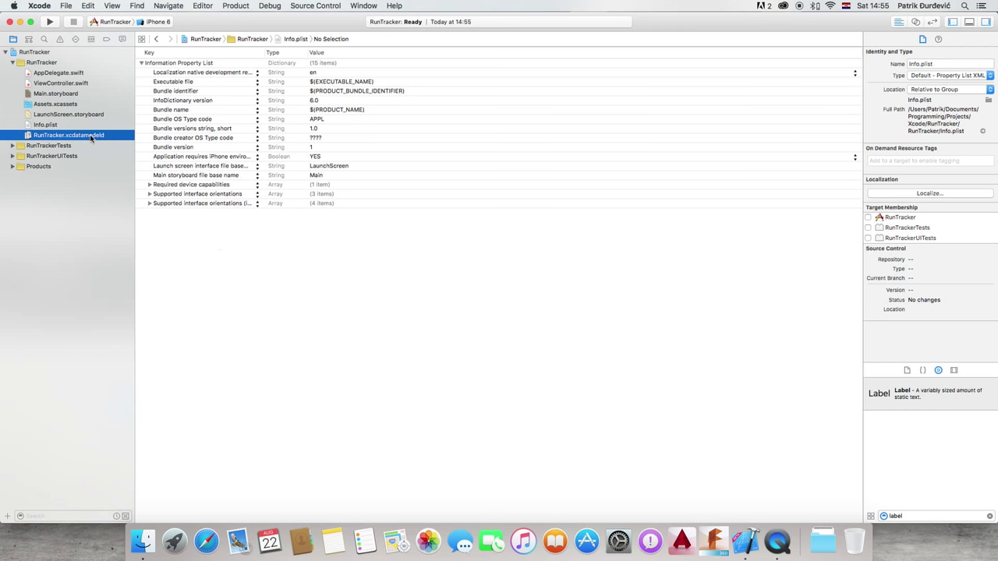
click(68, 135)
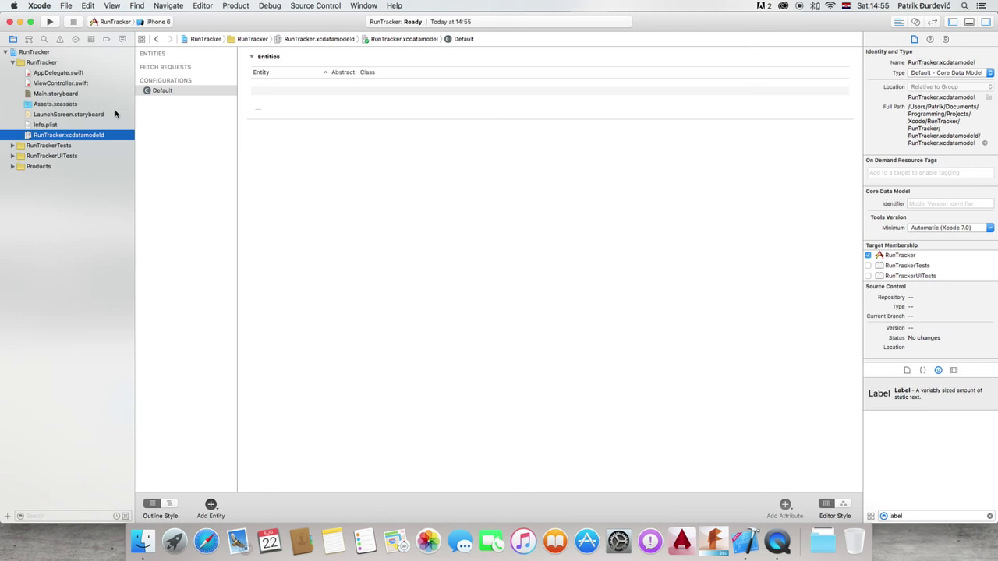
mouse_move(79, 93)
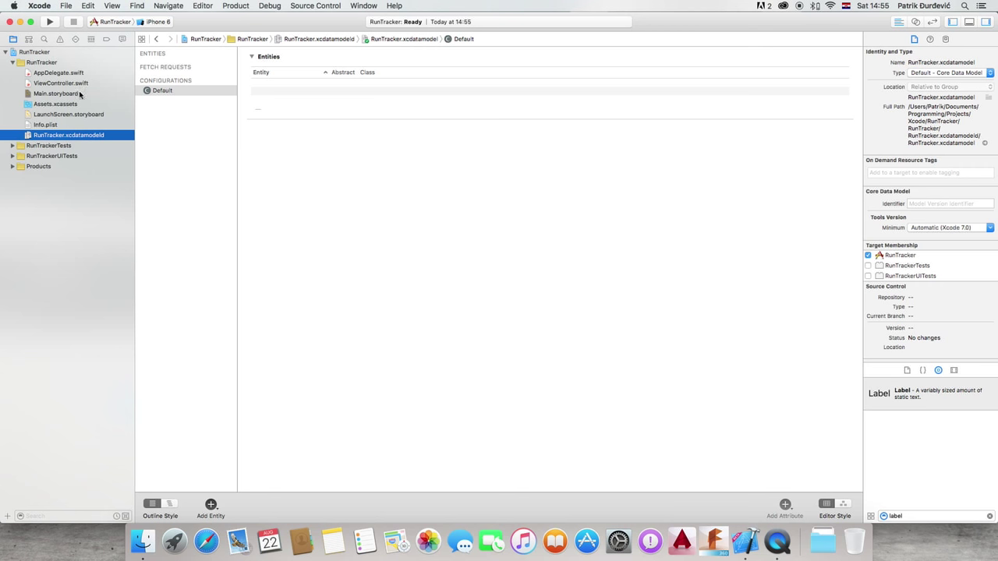
click(55, 94)
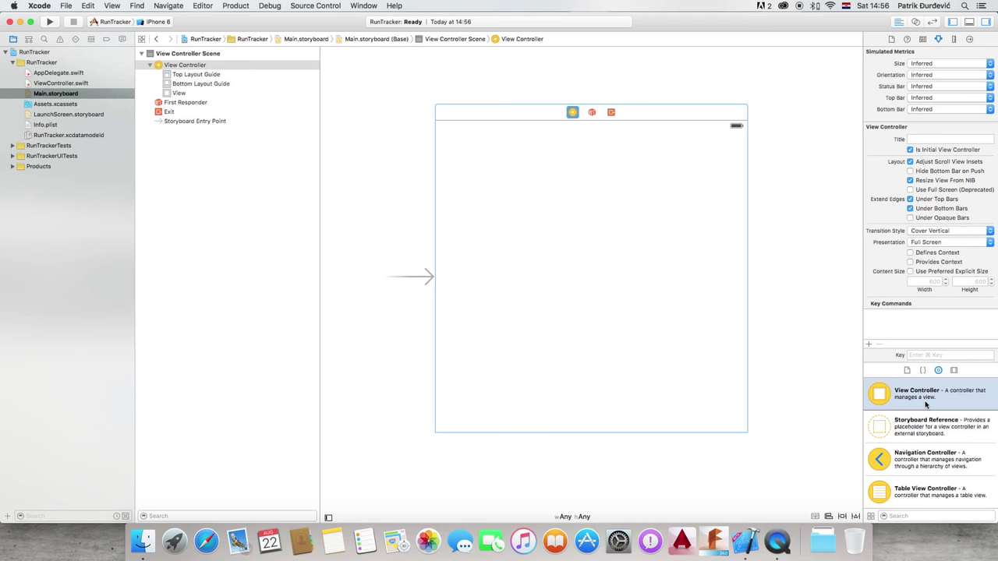
Confirm the scene's Class is ViewController in the Identity inspector, then open ViewController.swift
click(801, 375)
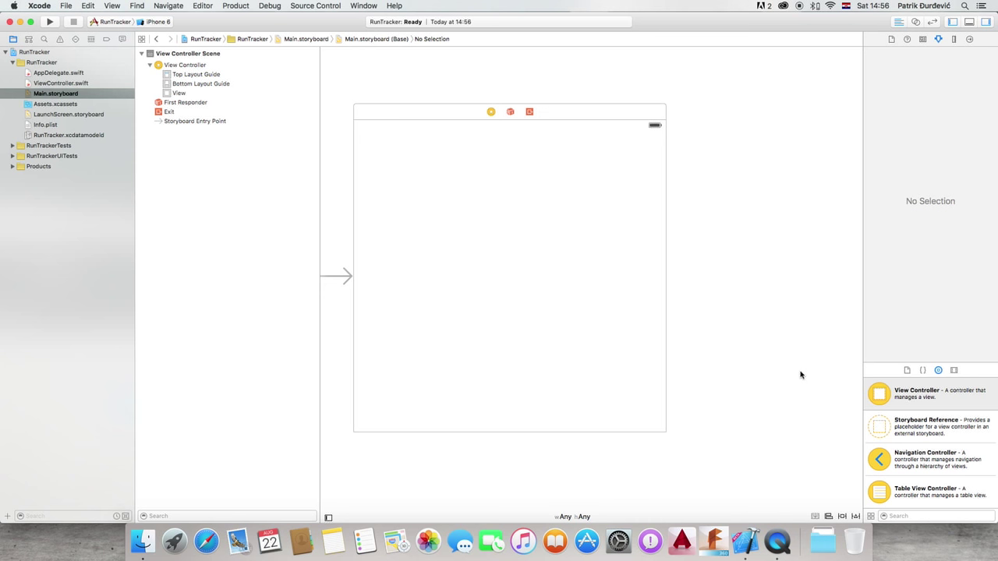
mouse_move(549, 188)
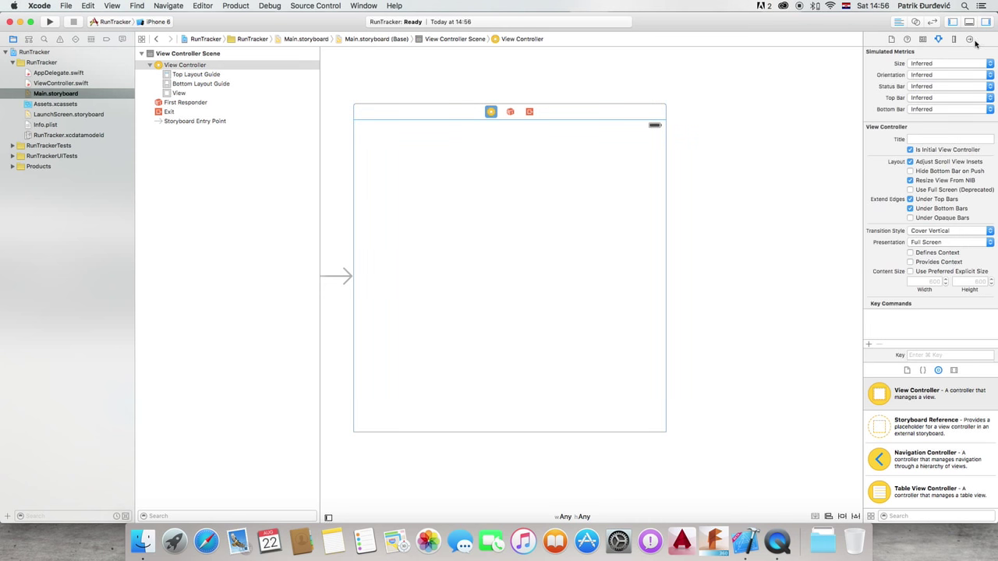
mouse_move(376, 207)
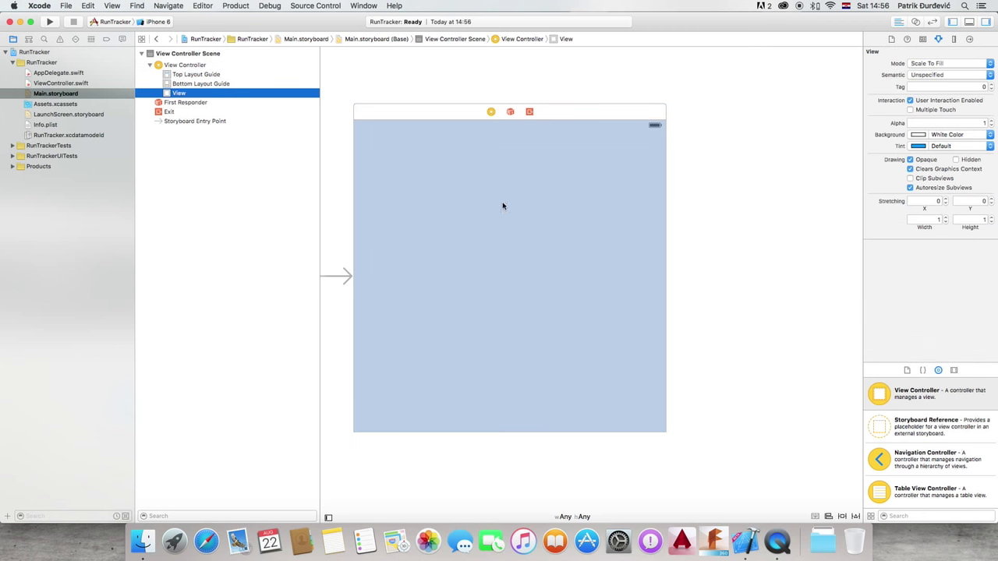
mouse_move(426, 222)
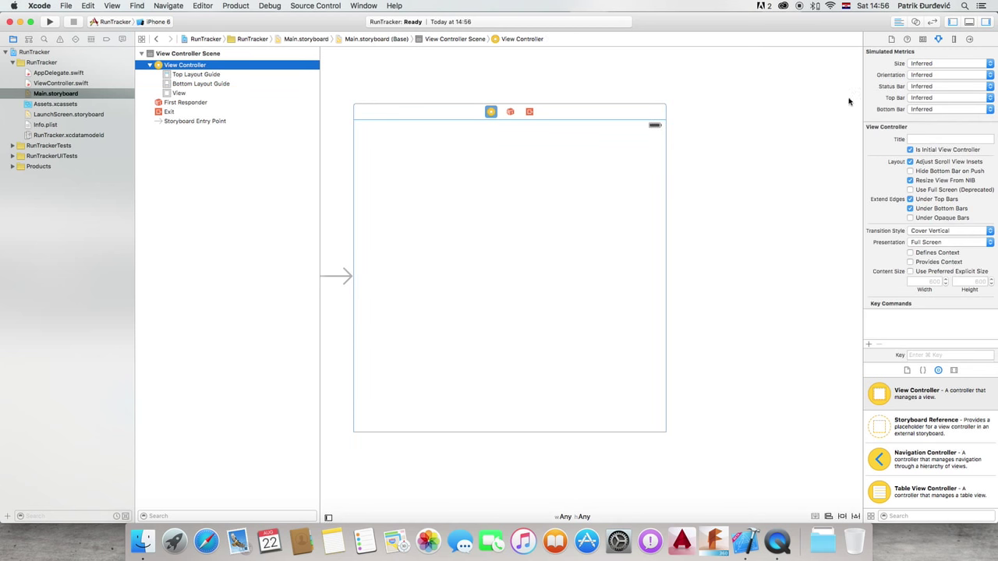
click(922, 39)
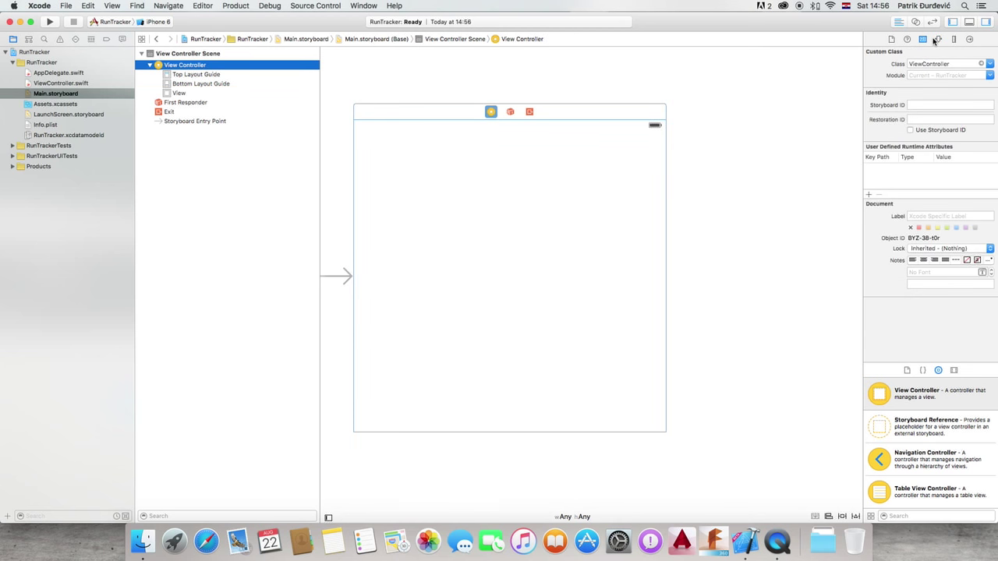
mouse_move(923, 39)
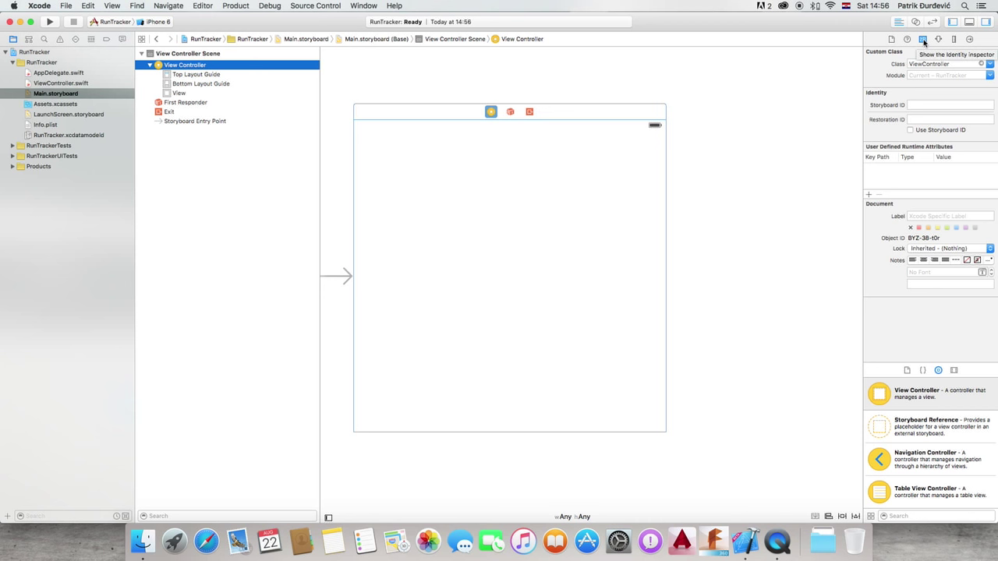
click(944, 63)
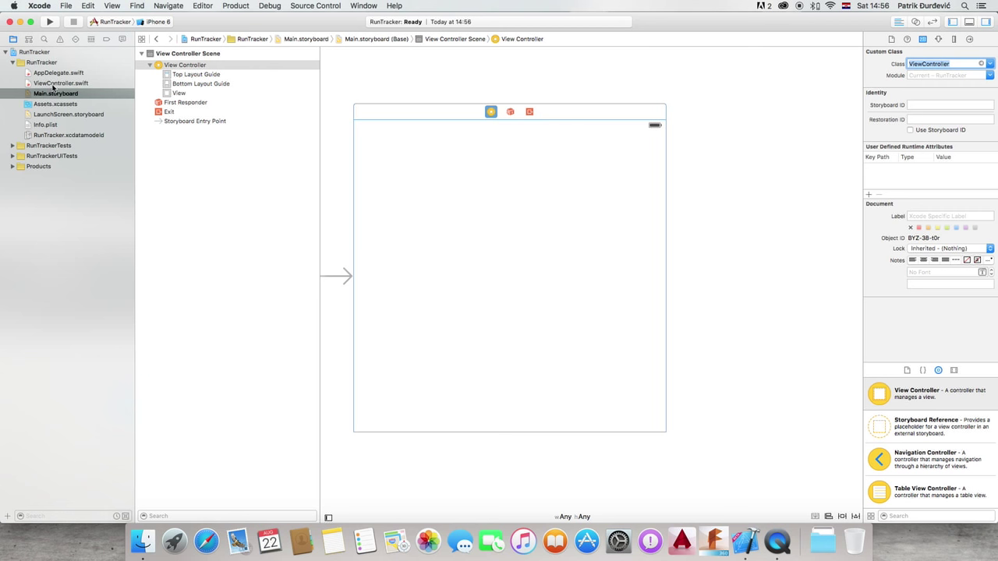
click(60, 83)
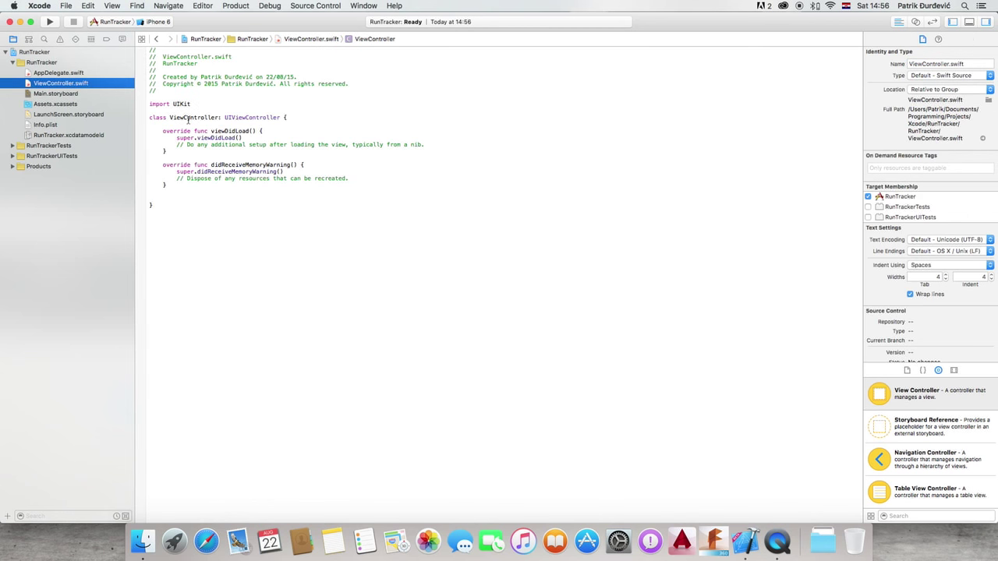
Review the ViewController code and LaunchScreen.storyboard, then expand Main.storyboard's scene outline
double_click(194, 117)
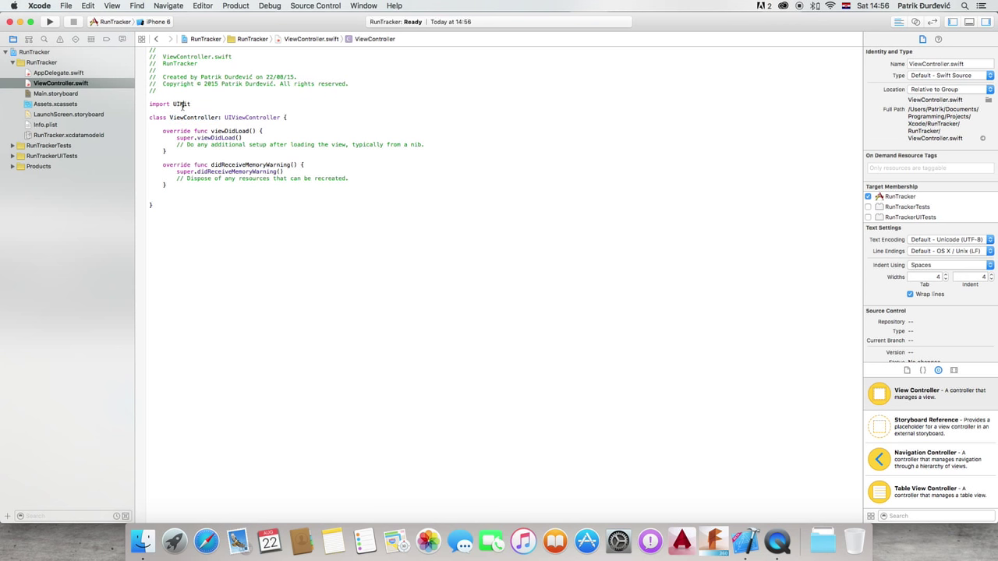
click(55, 94)
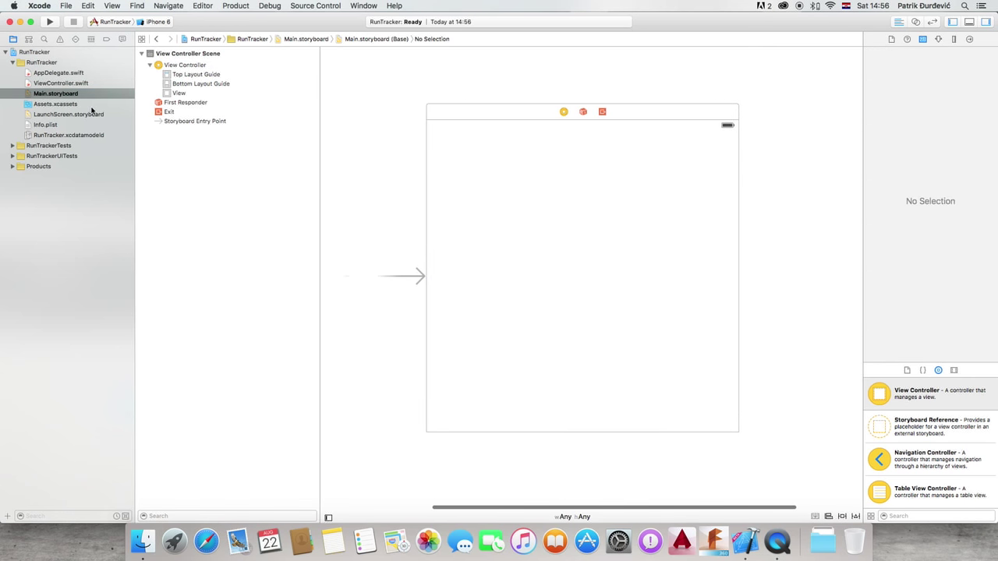
click(179, 93)
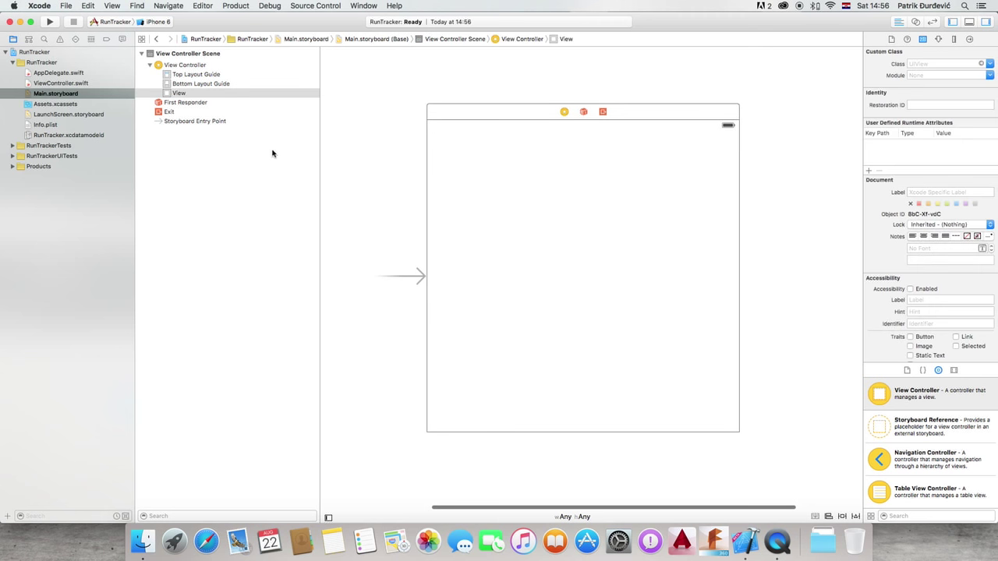
click(69, 114)
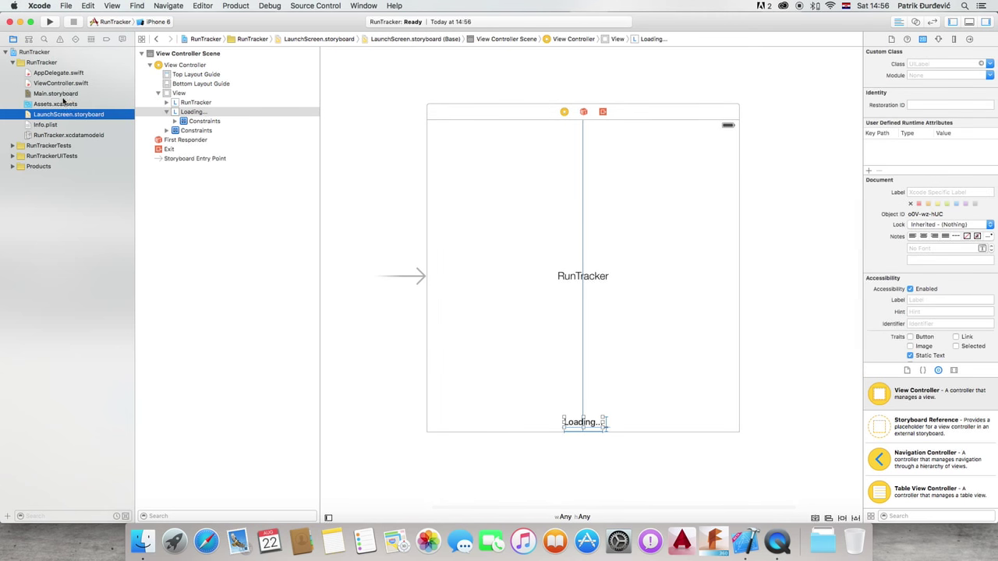
click(55, 94)
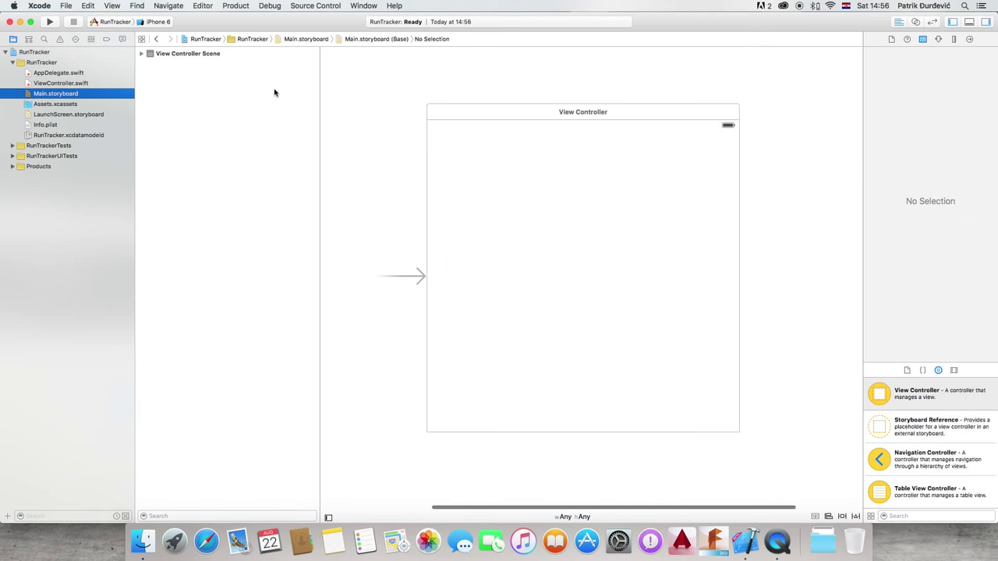
click(141, 53)
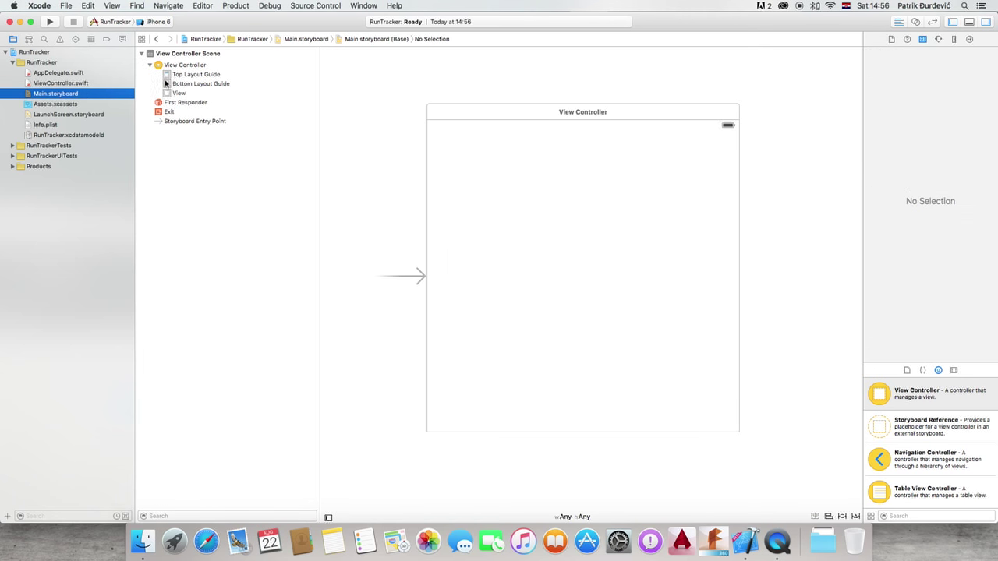
Add a full-width label centered in the view, pinned to its leading and trailing edges
click(179, 93)
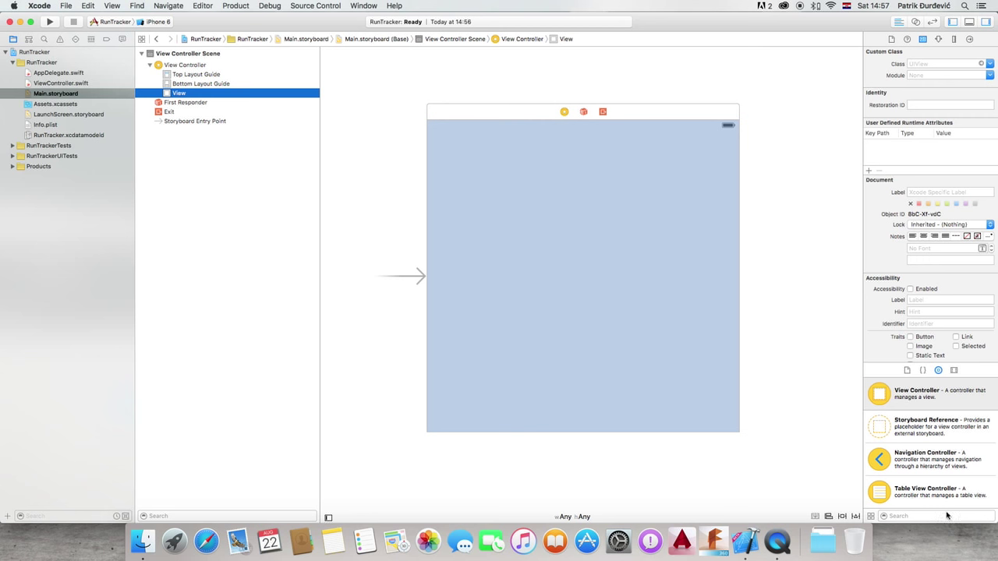
text(label)
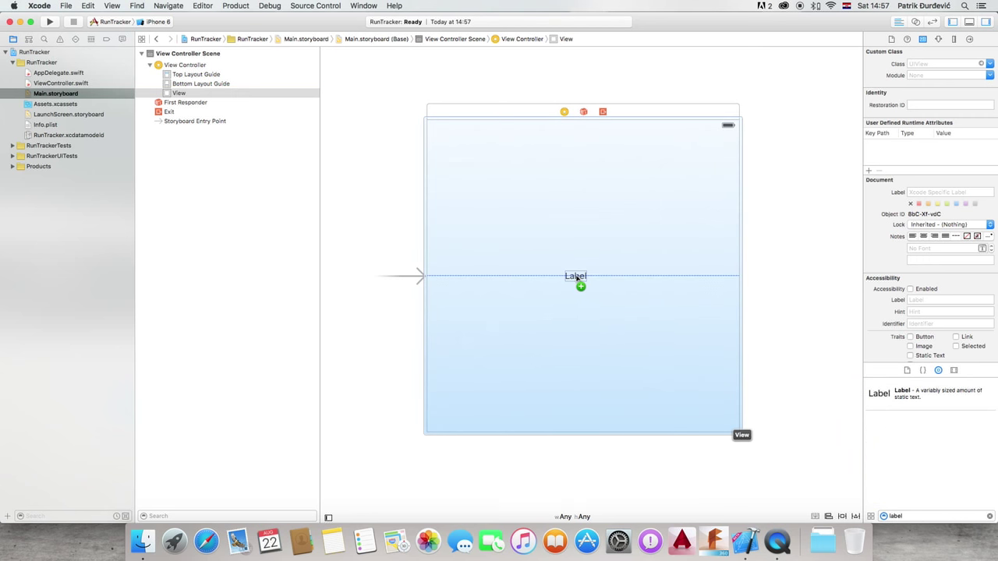
click(575, 276)
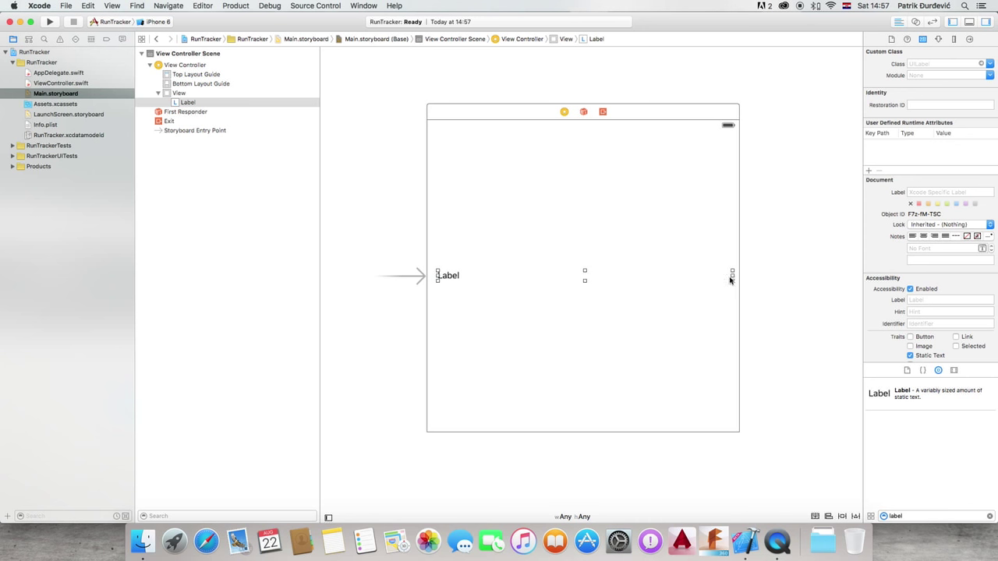
drag(732, 275, 728, 276)
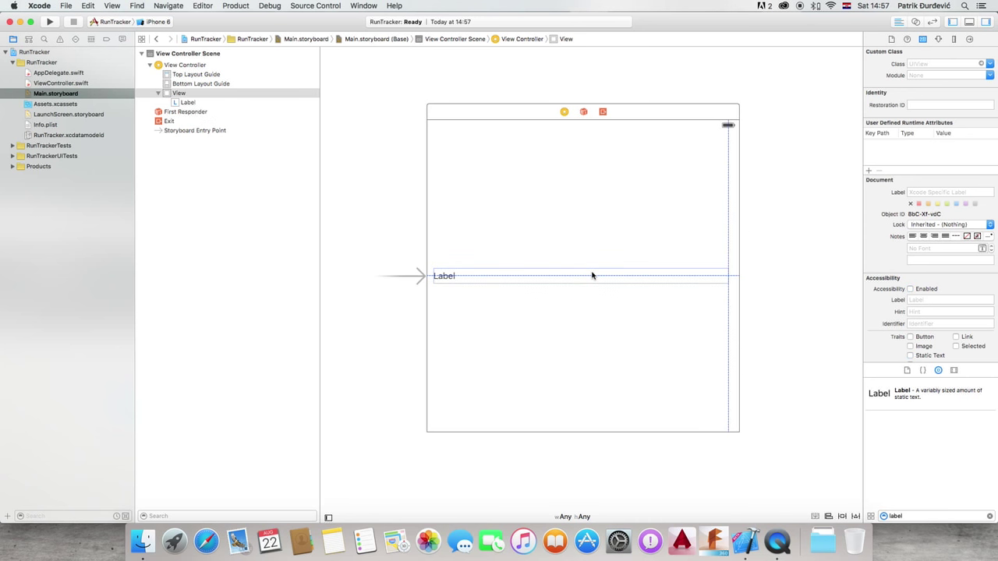
click(444, 275)
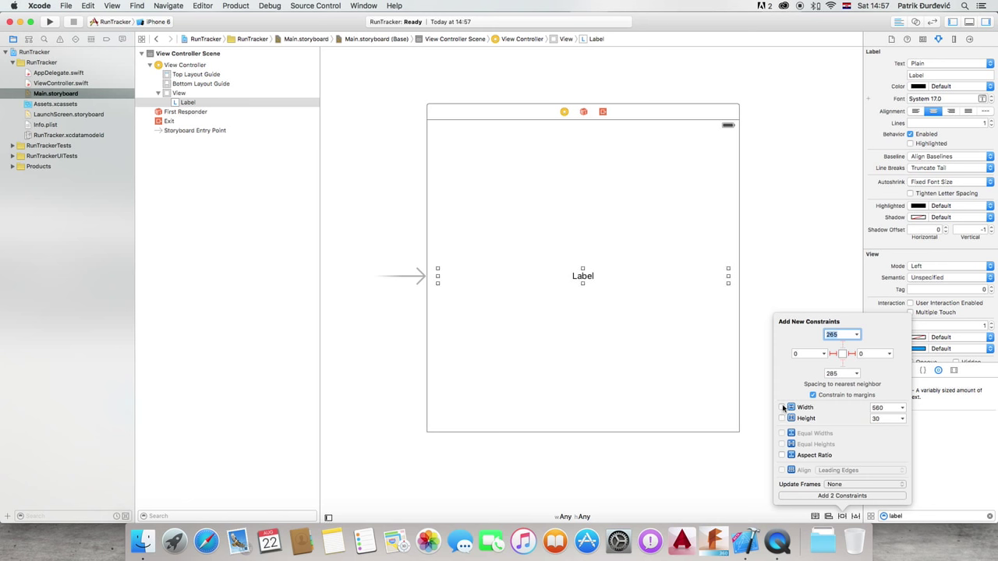
click(842, 496)
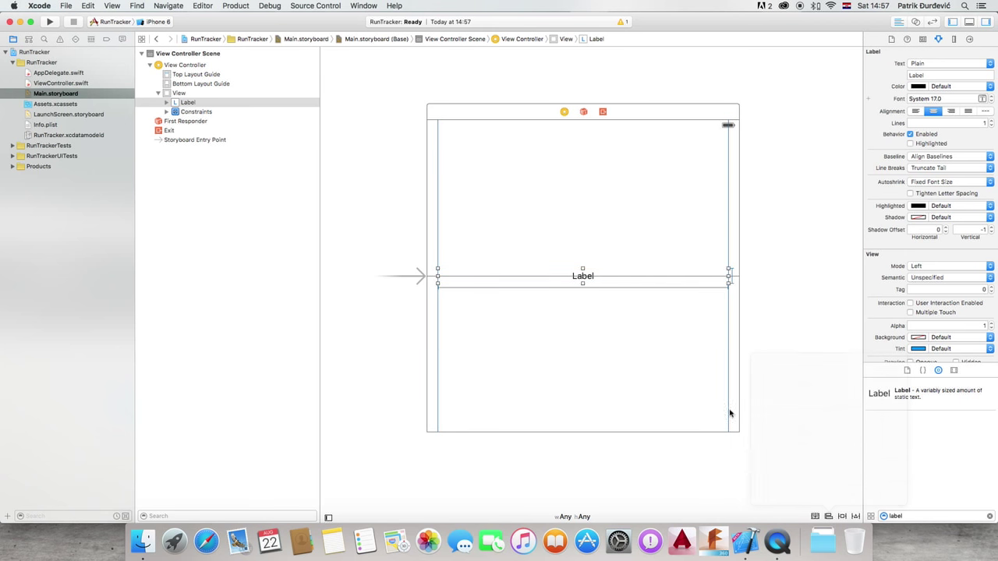
Set the label text to 'RunTracker' in a Helvetica Neue Light font
click(953, 39)
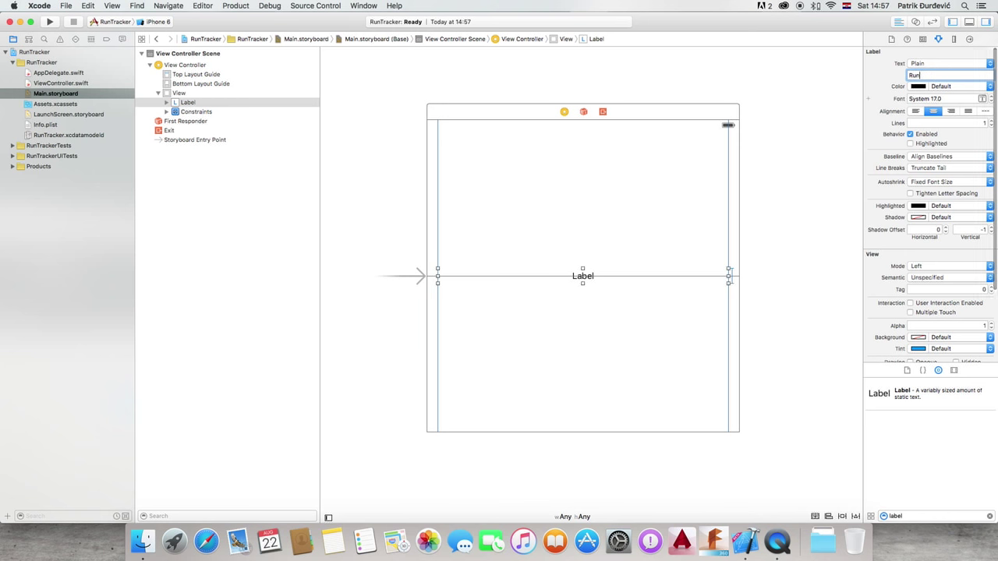
text(RunTracker)
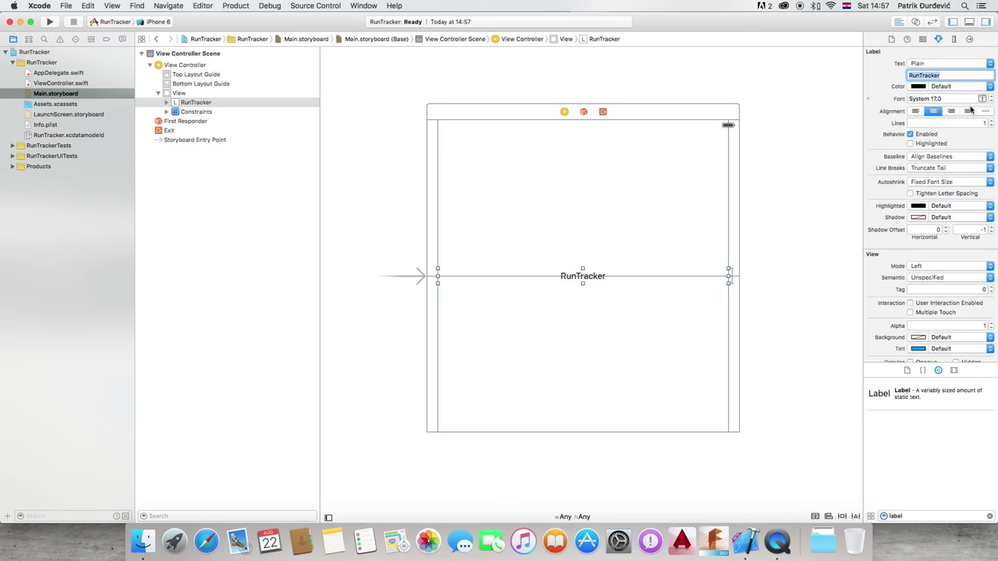
click(981, 99)
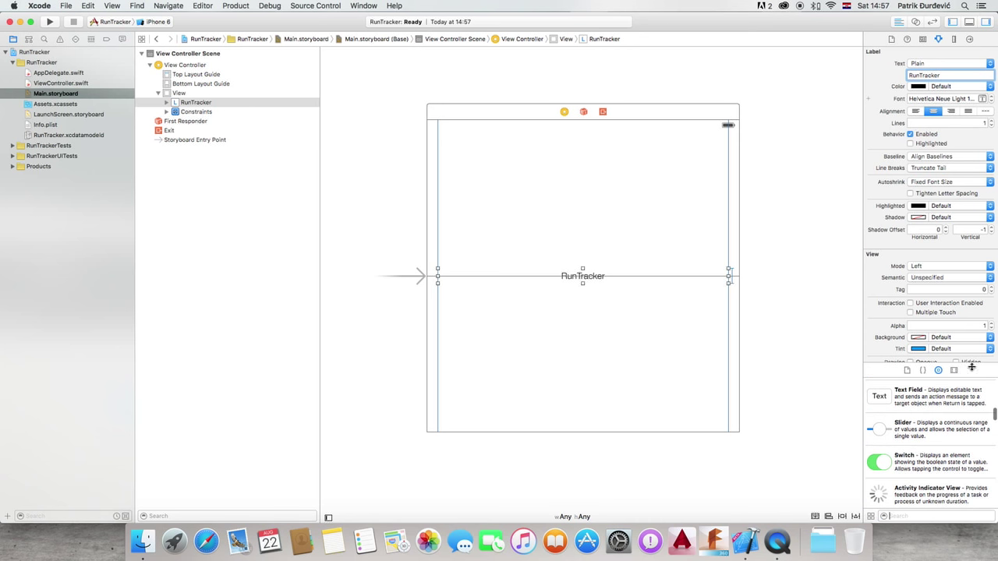
Title the bottom button 'Get Started' and show ViewController.swift in the assistant editor
text(butt)
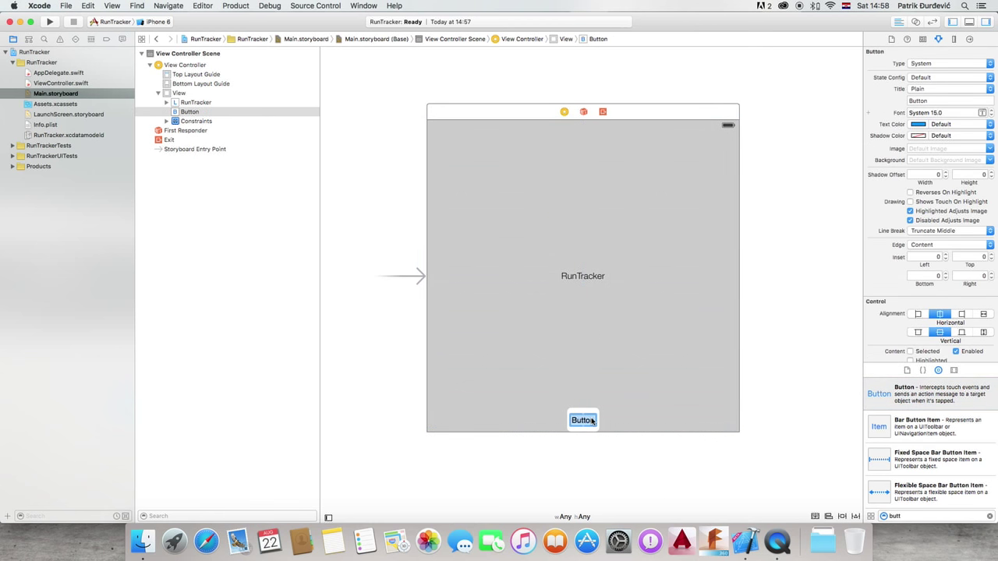
text(Get Started)
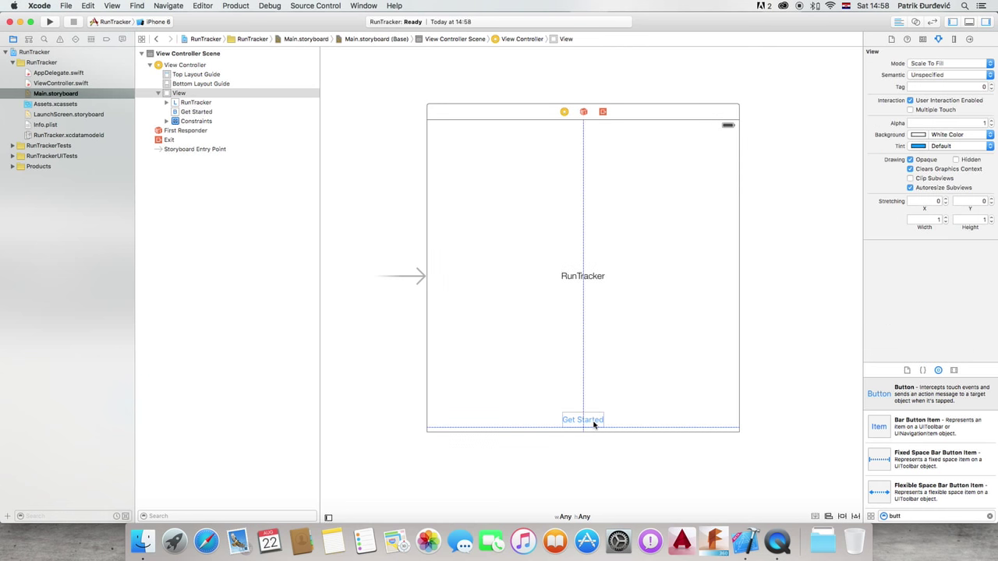
click(582, 419)
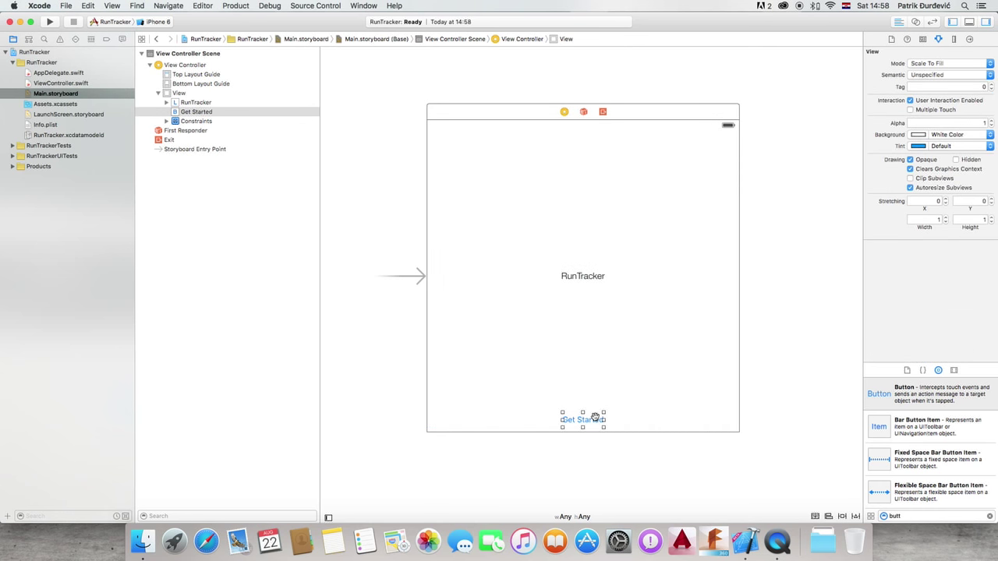
click(583, 419)
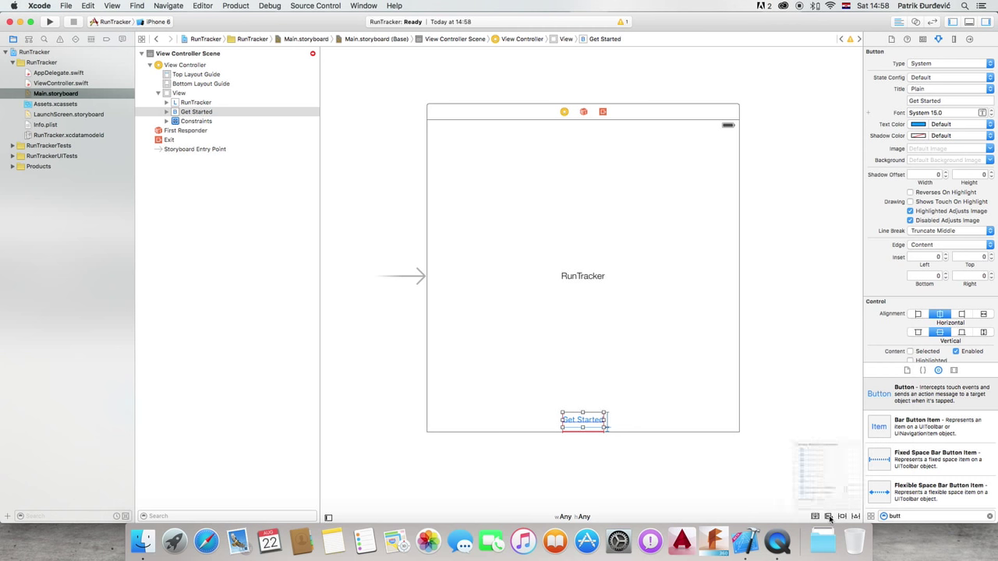
click(655, 383)
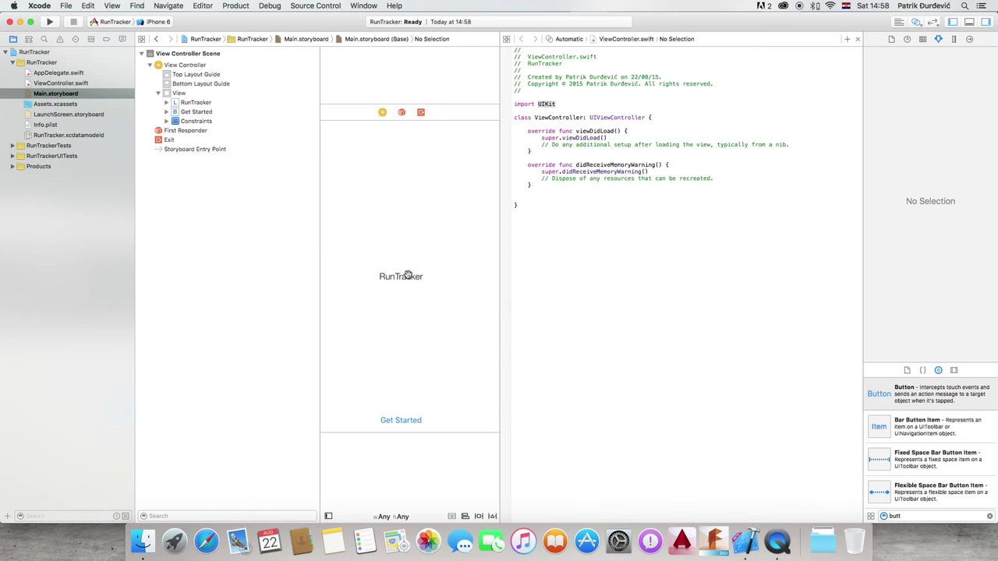
Create a titleLabel outlet for the RunTracker label above viewDidLoad
click(401, 276)
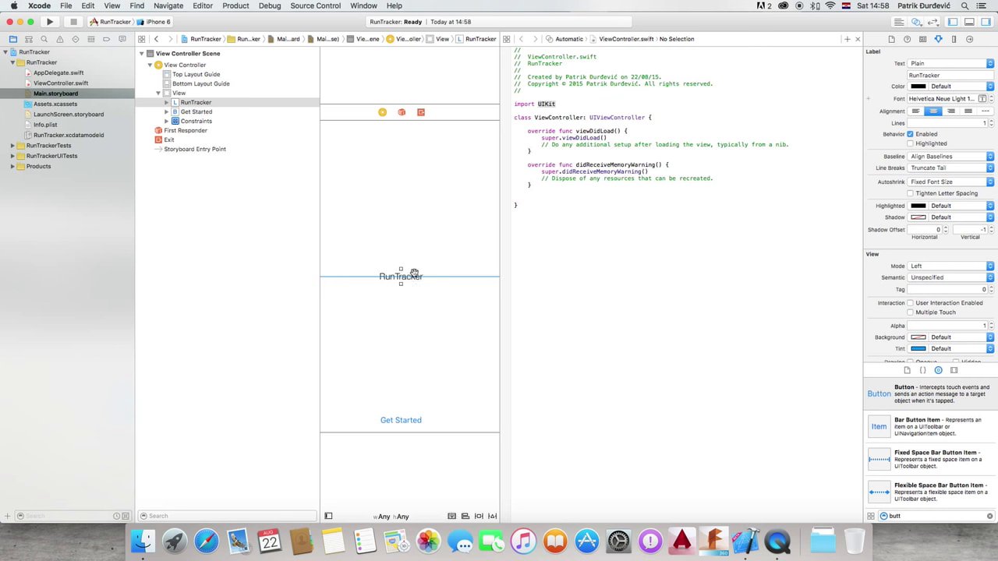
drag(401, 277, 519, 166)
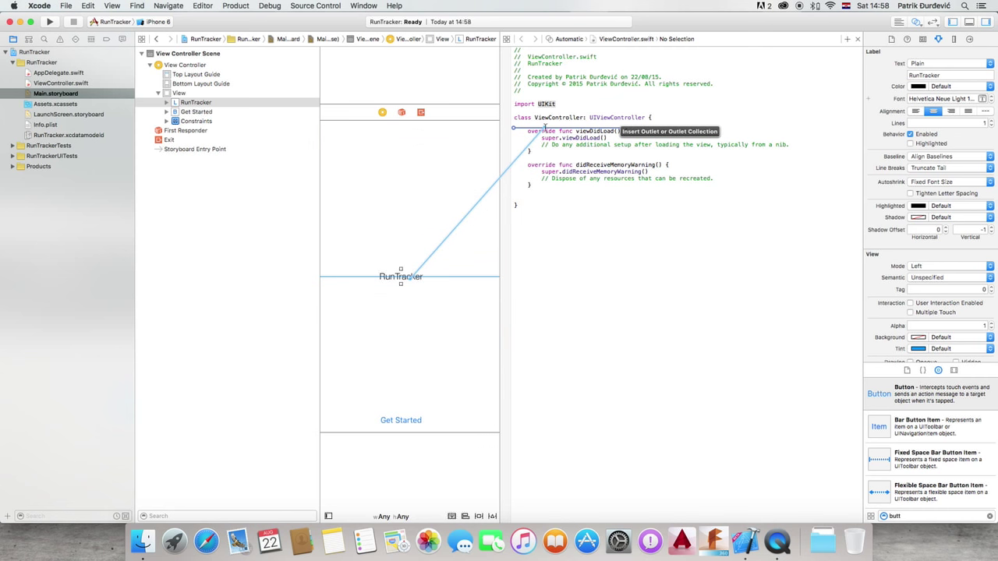
click(546, 130)
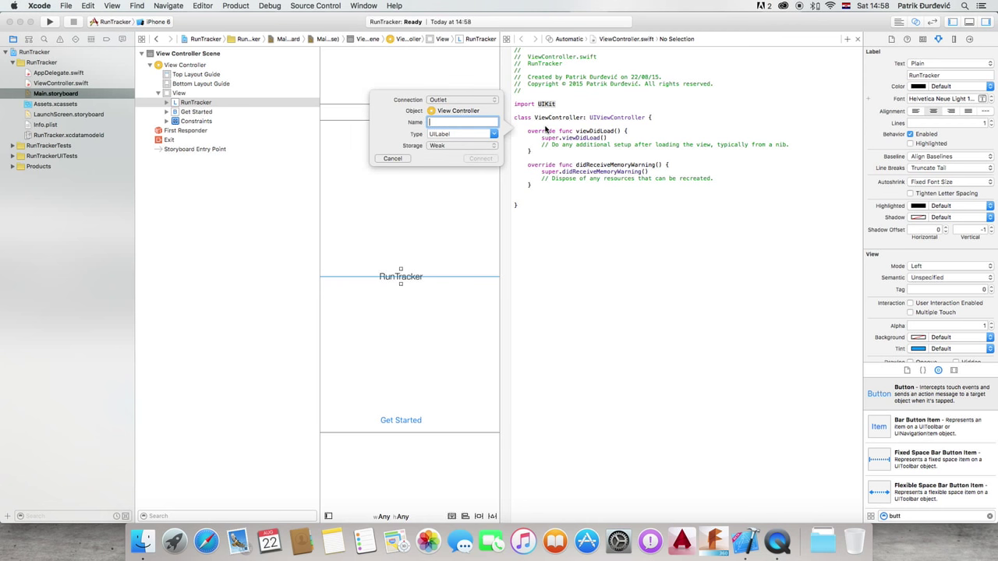
click(462, 100)
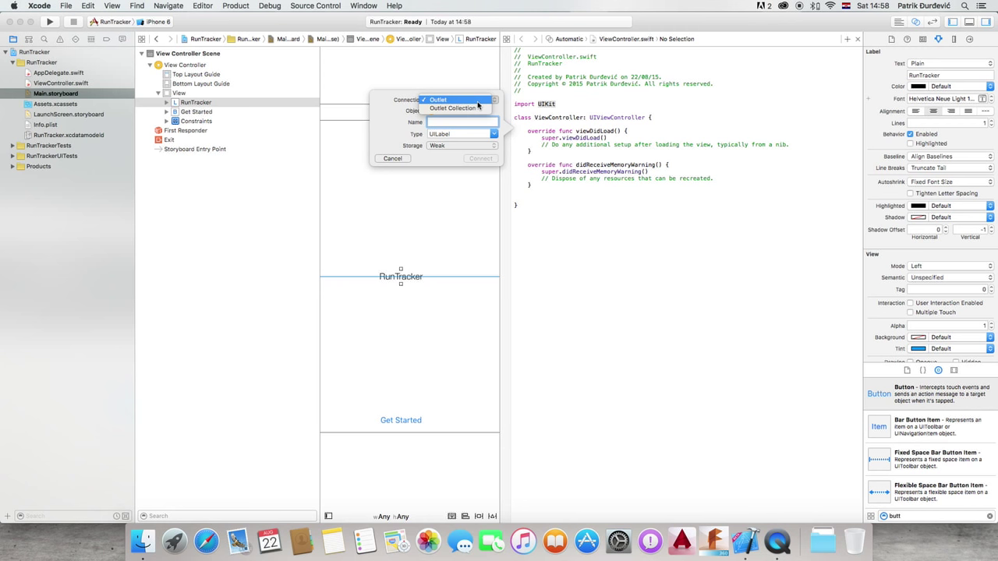
click(438, 99)
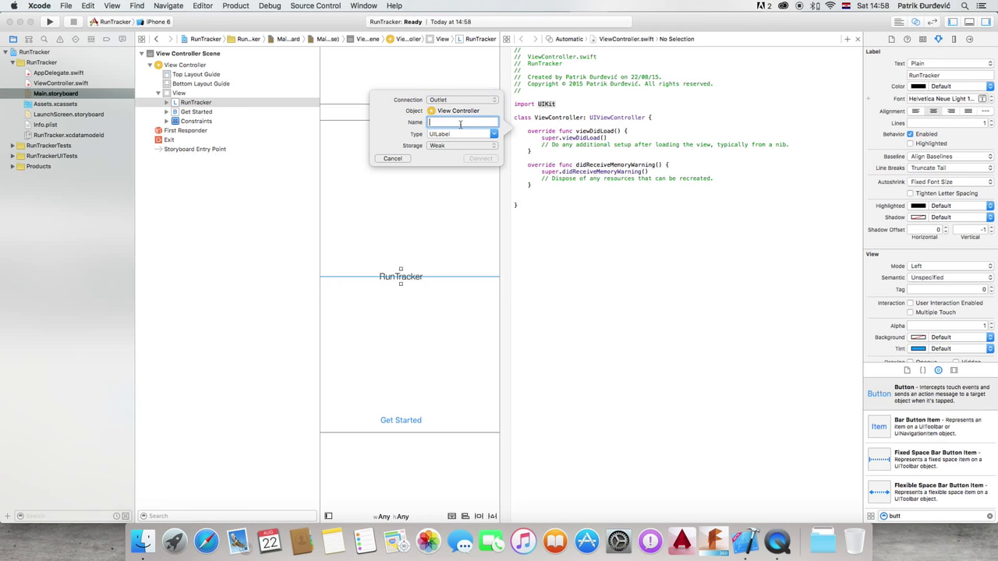
text(run)
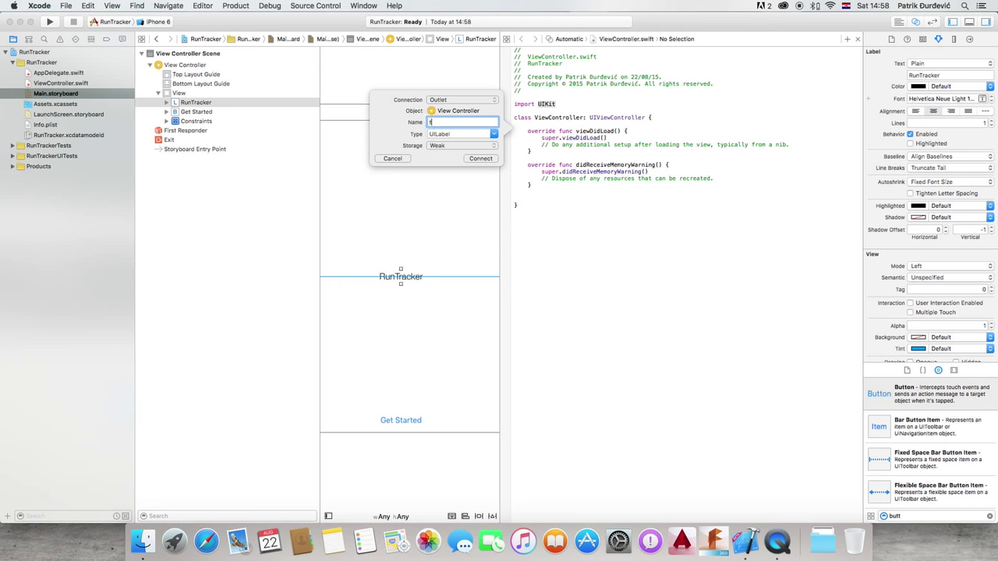
text(titleLabel)
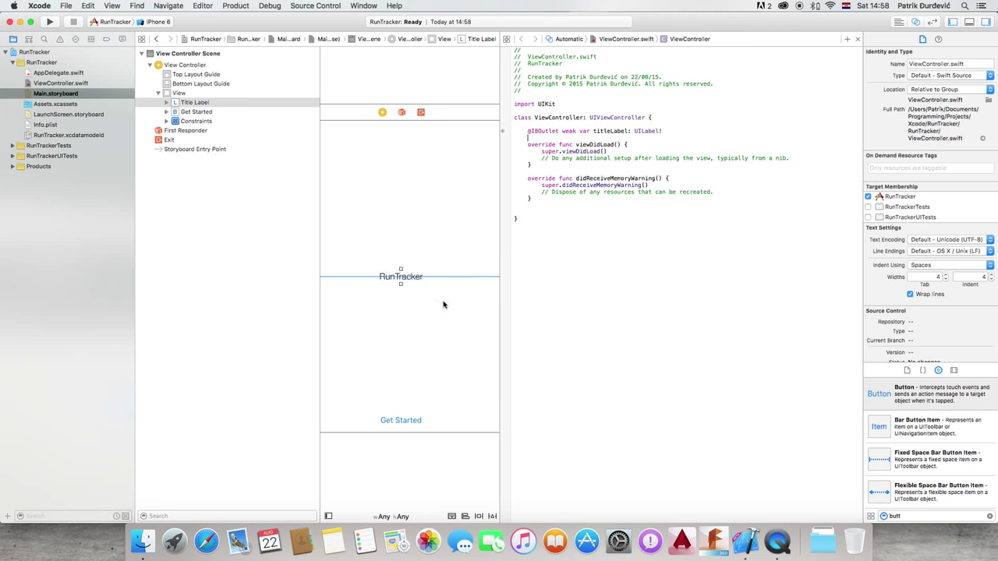
Connect the Get Started button as a UIButton outlet named getStartedButton
click(401, 420)
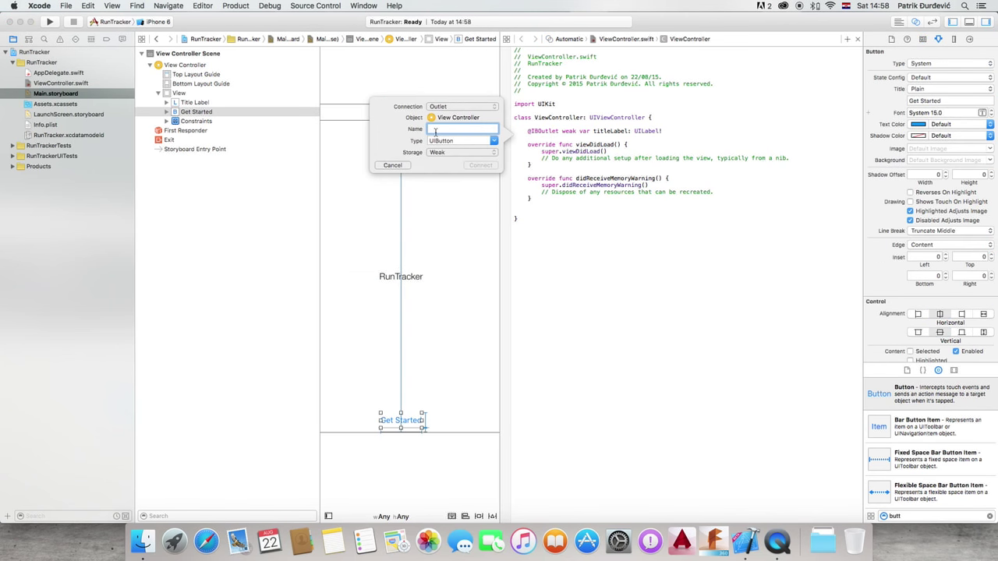
text(getStartedButton)
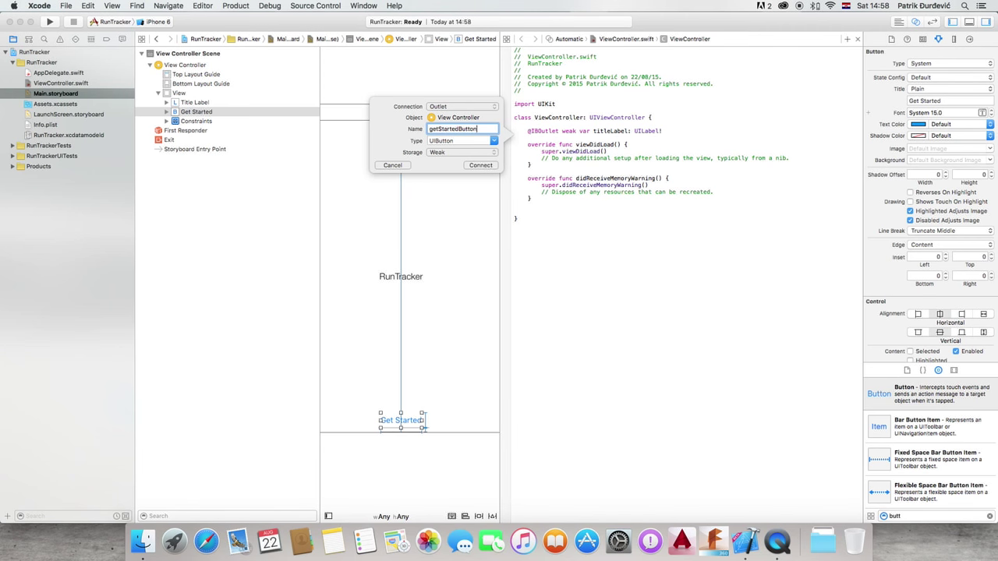
click(480, 165)
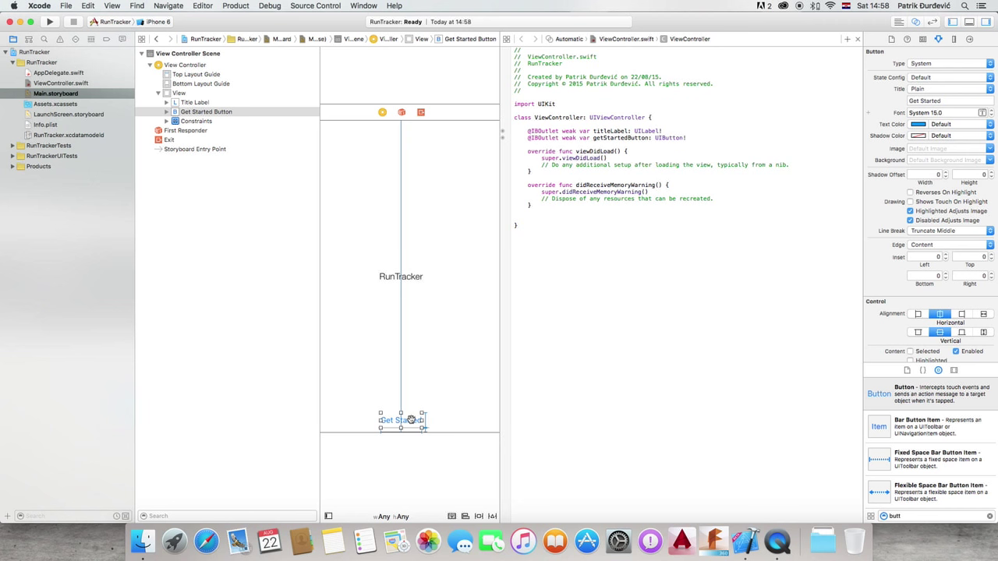
Create a getStarted action method from the Get Started button
drag(402, 420, 530, 217)
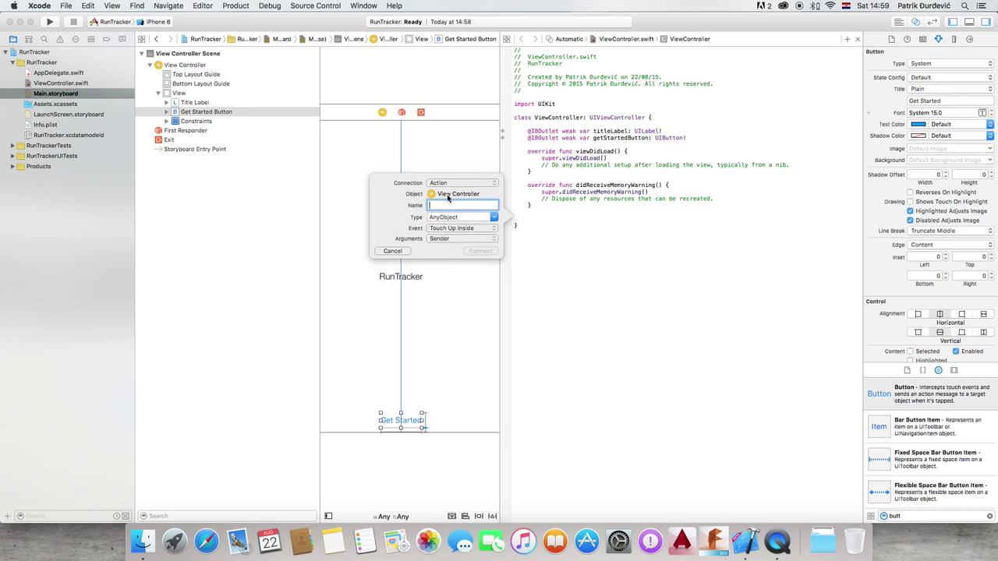
text(getStart)
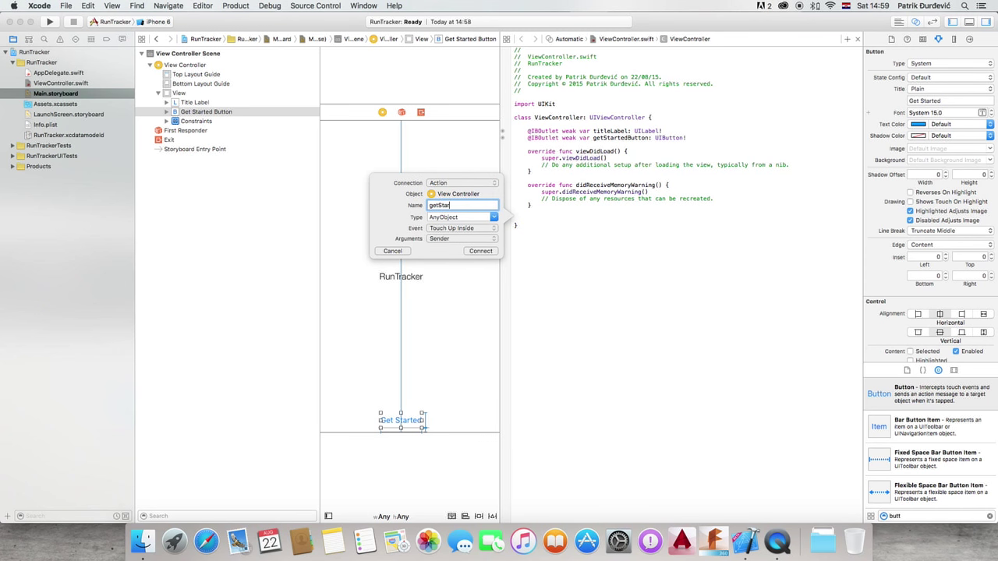
text(ted)
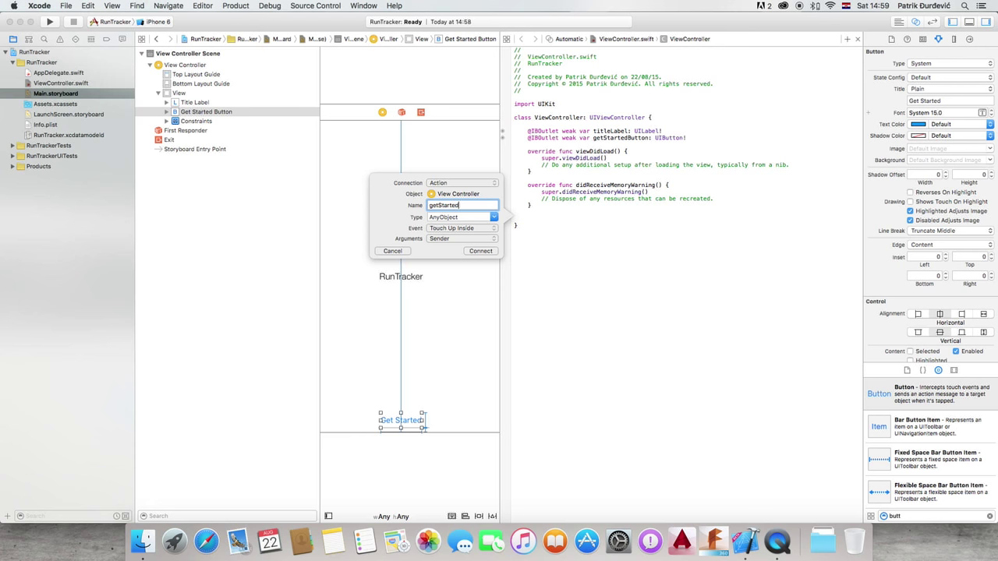
click(481, 250)
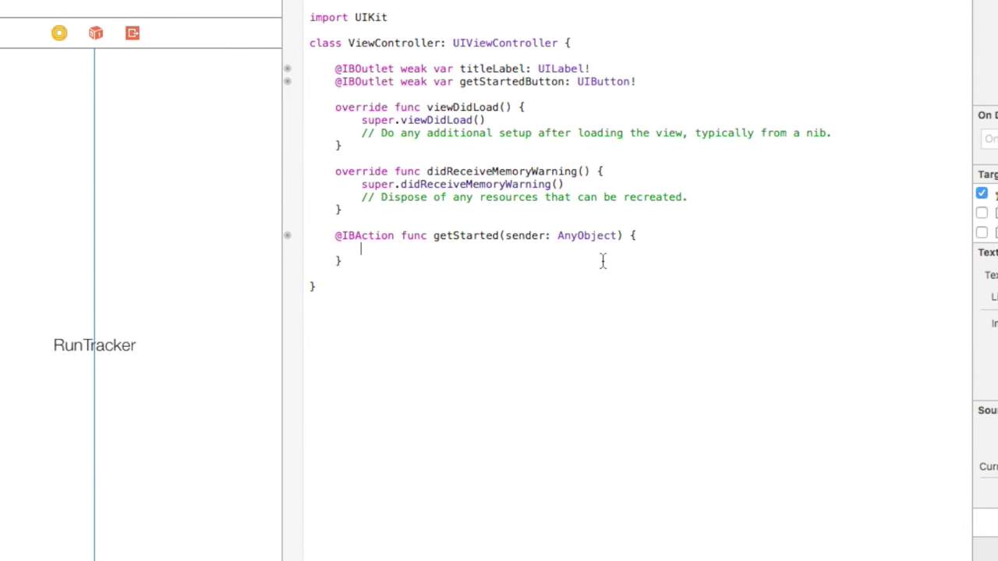
Make getStarted print "Get Started"
text(print)
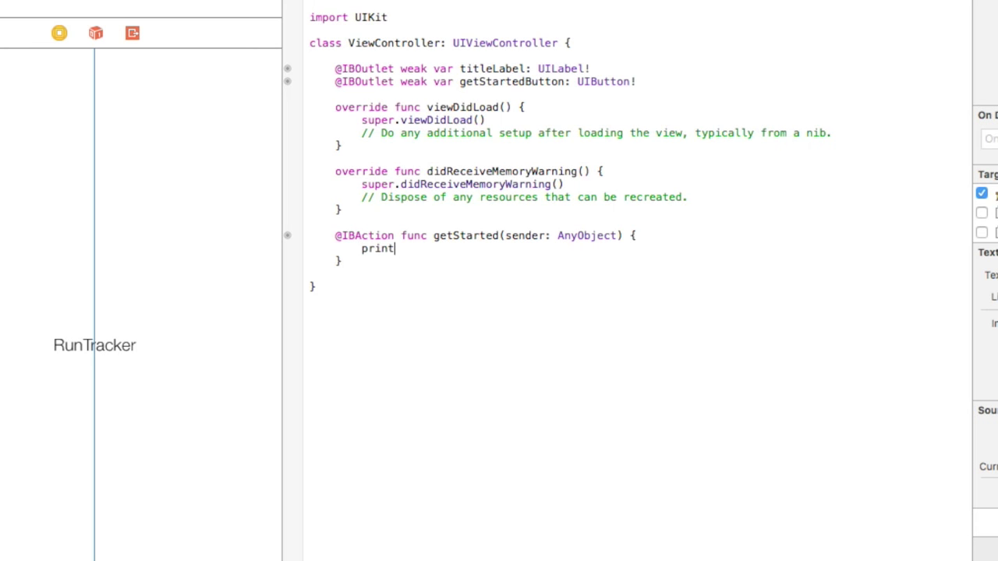
text(("Get")
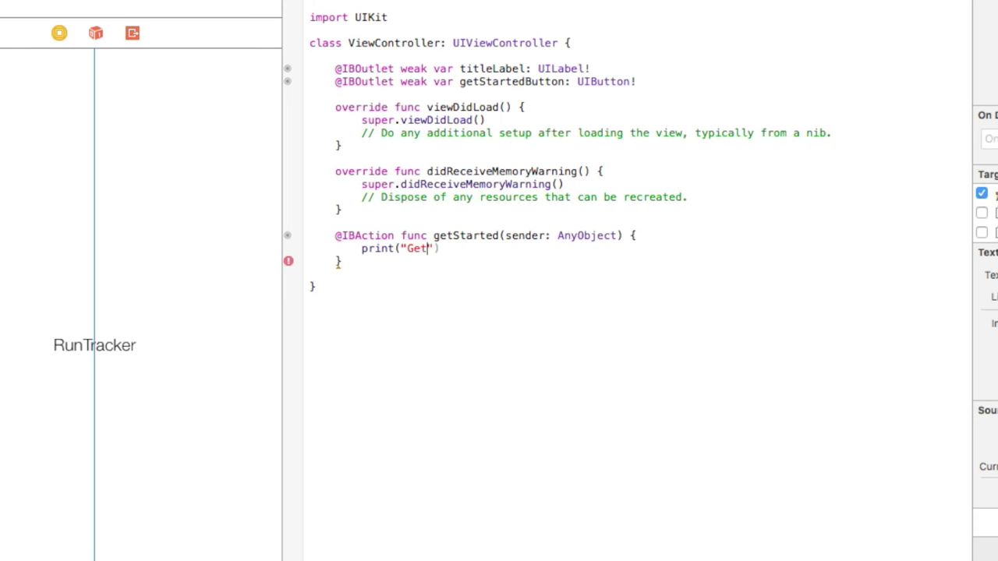
text(Started")
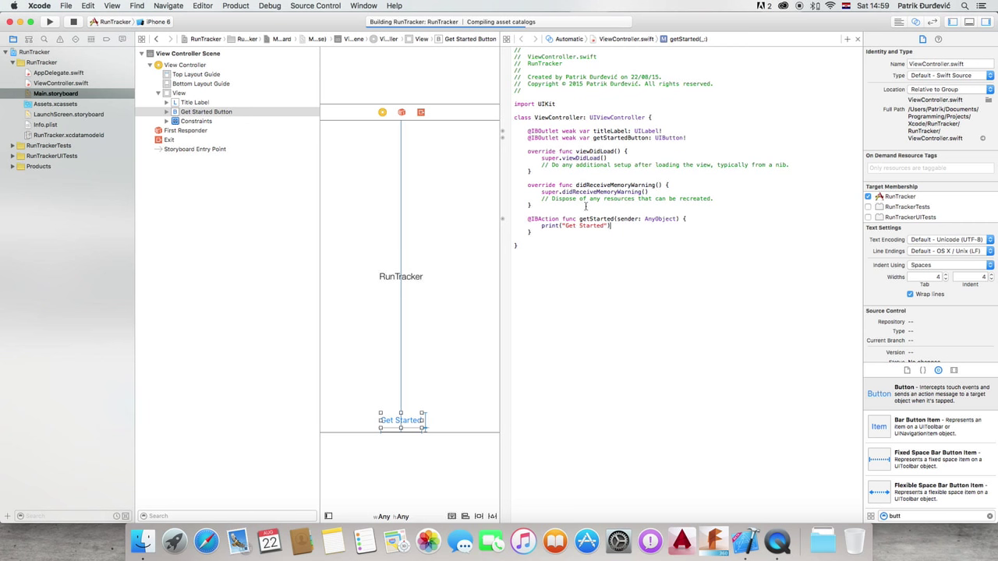
Run RunTracker in the Simulator and tap Get Started twice to print to the console
click(49, 21)
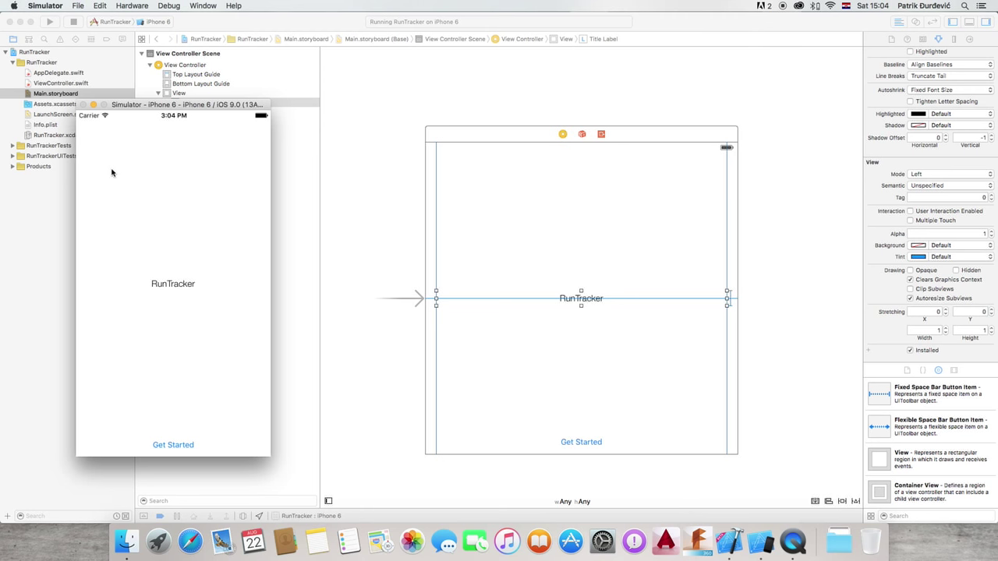
mouse_move(122, 161)
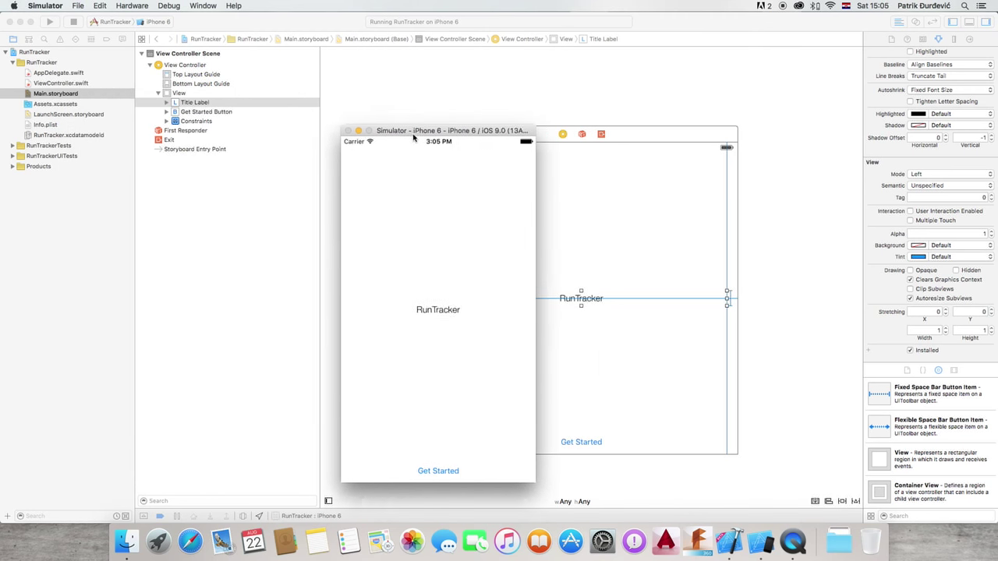
drag(438, 130, 408, 114)
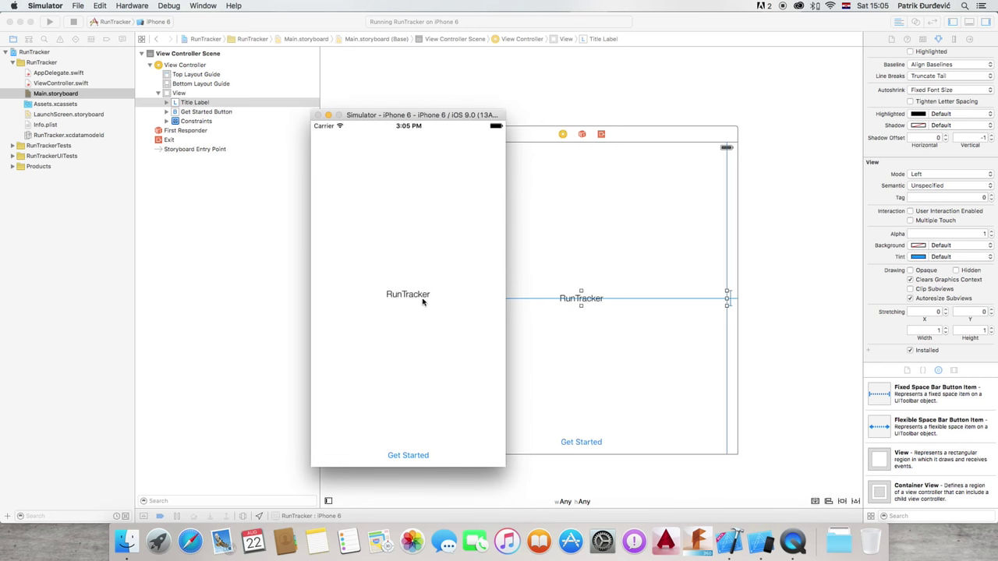
mouse_move(435, 455)
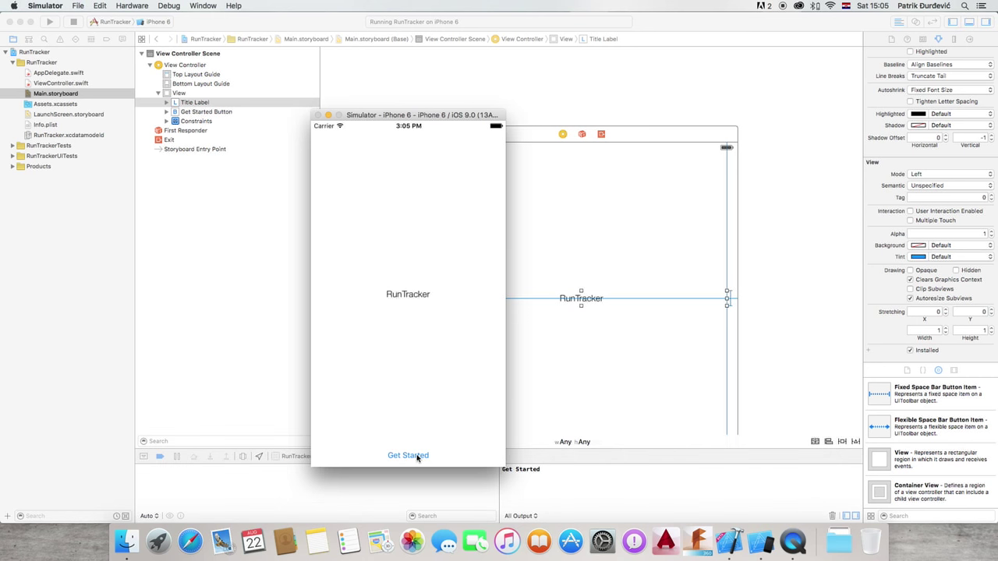
click(408, 455)
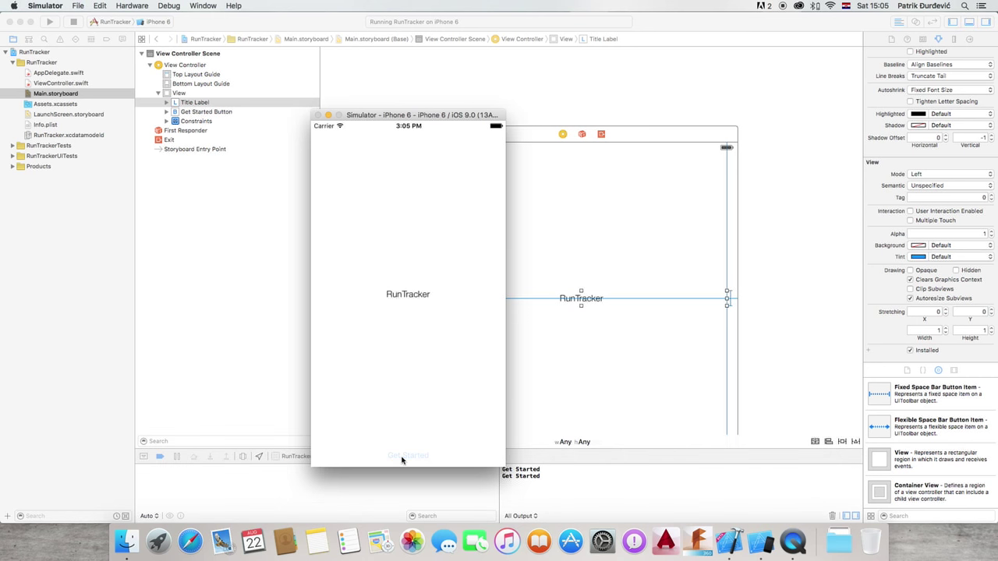
click(408, 455)
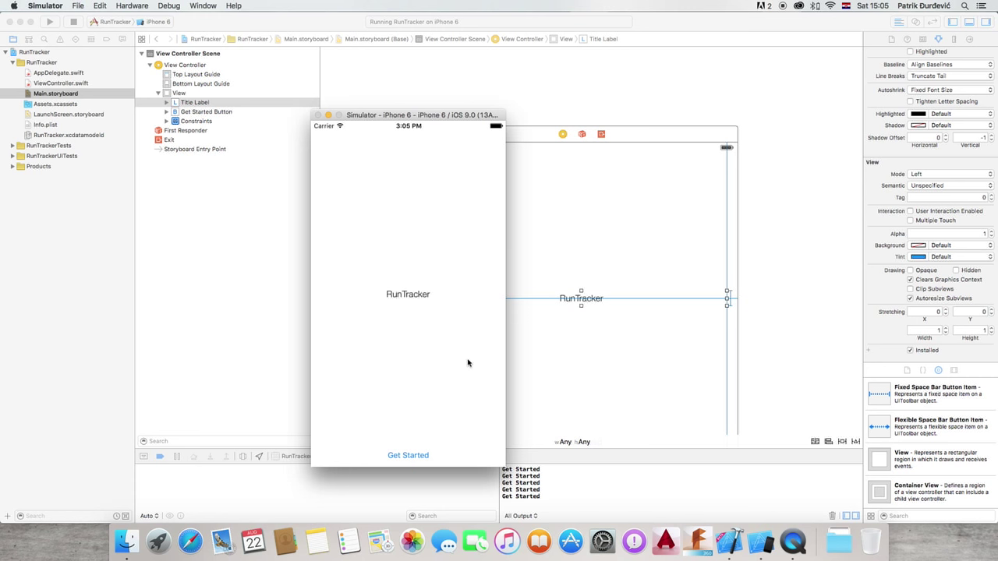
mouse_move(489, 296)
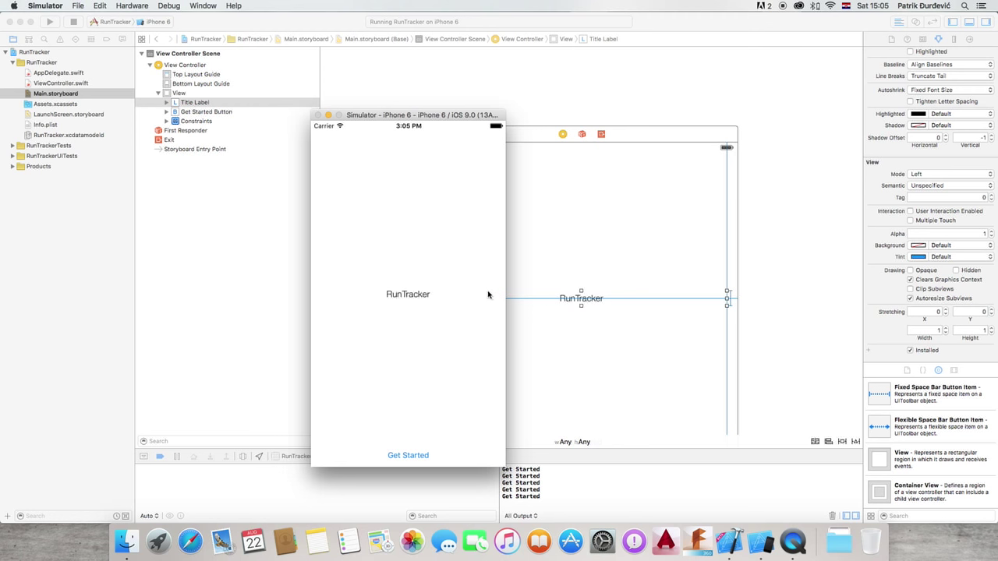
mouse_move(587, 239)
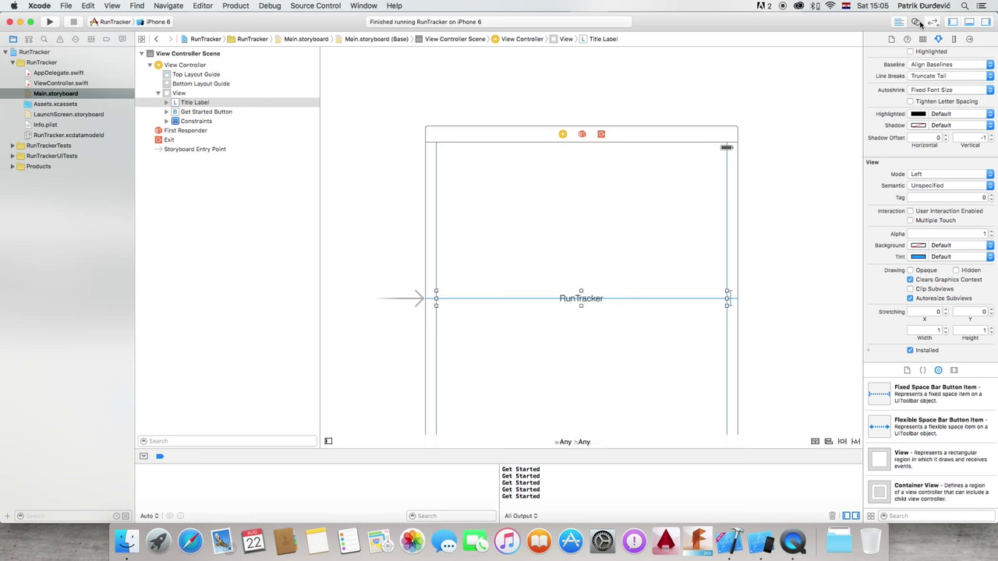
Start a UIView.animateWithDuration call with a 1-second duration in getStarted
click(917, 22)
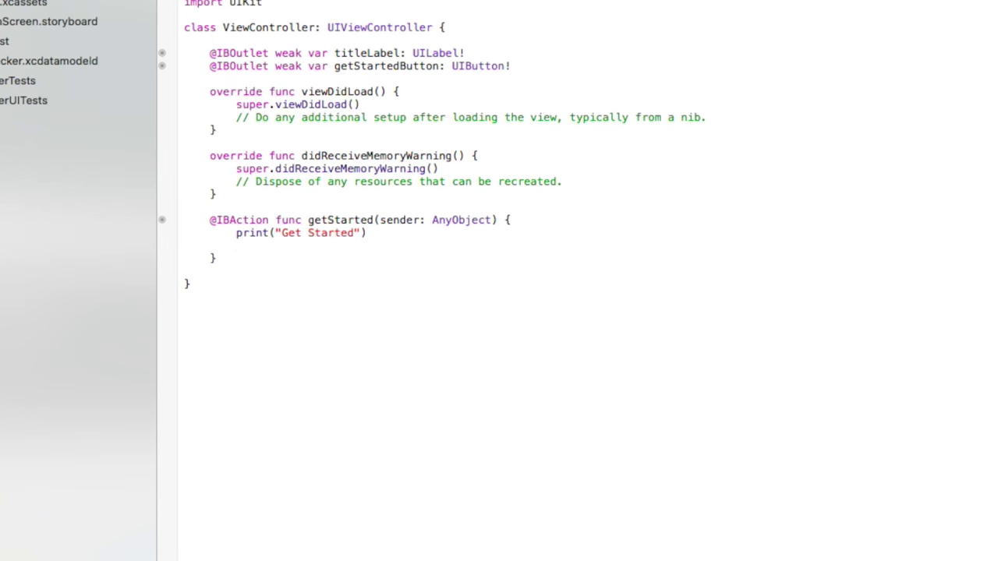
text(UIView.)
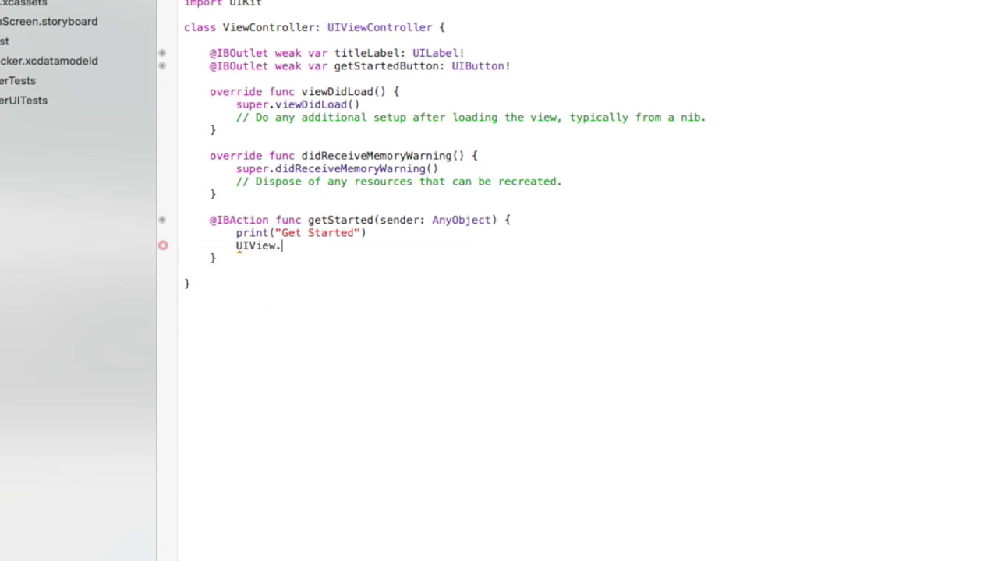
text(animateWithDuration(1, animations: {)
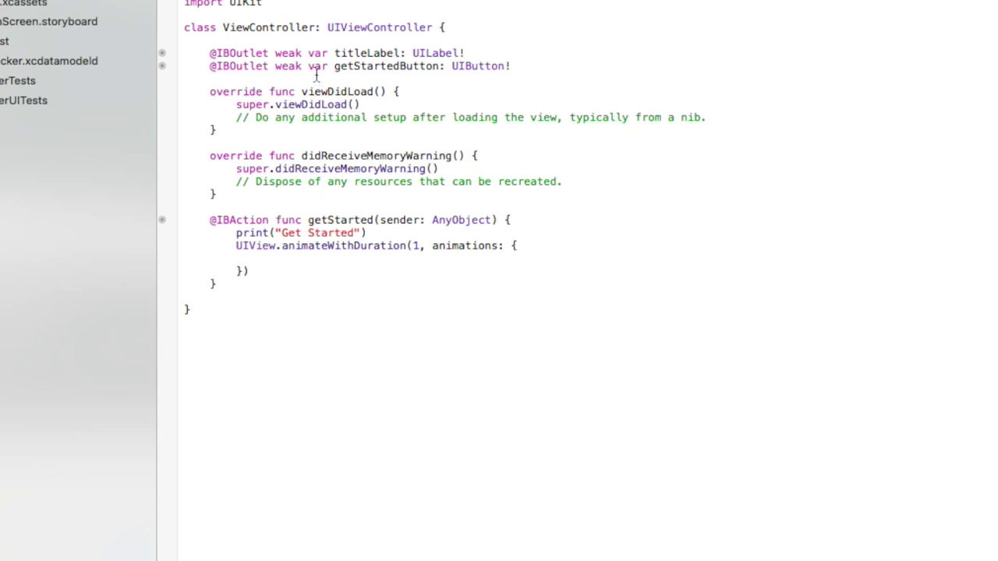
double_click(435, 53)
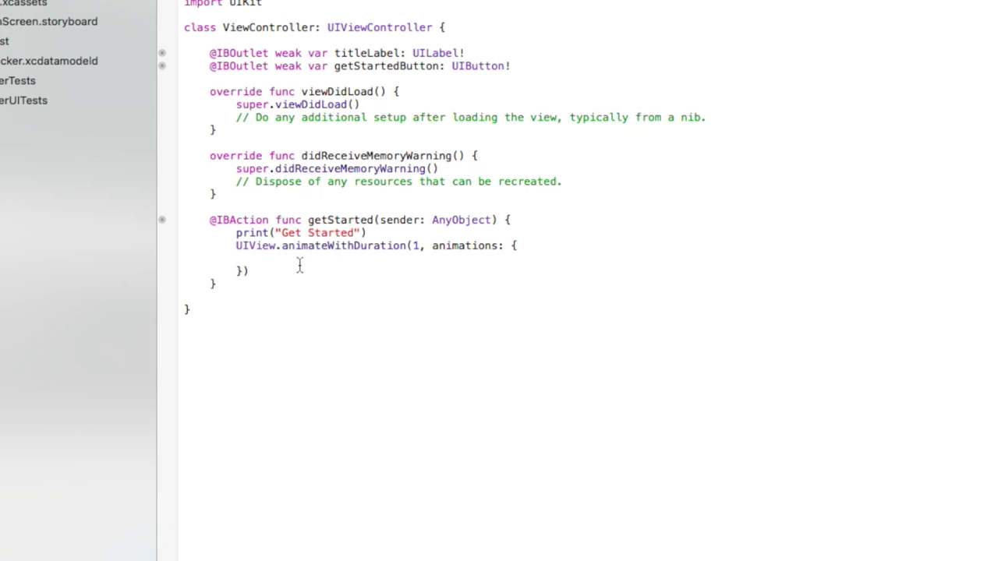
Inside the animation block, assign self.titleLabel.frame a CGRectMake rectangle
click(265, 259)
text(titleLabel.frame =)
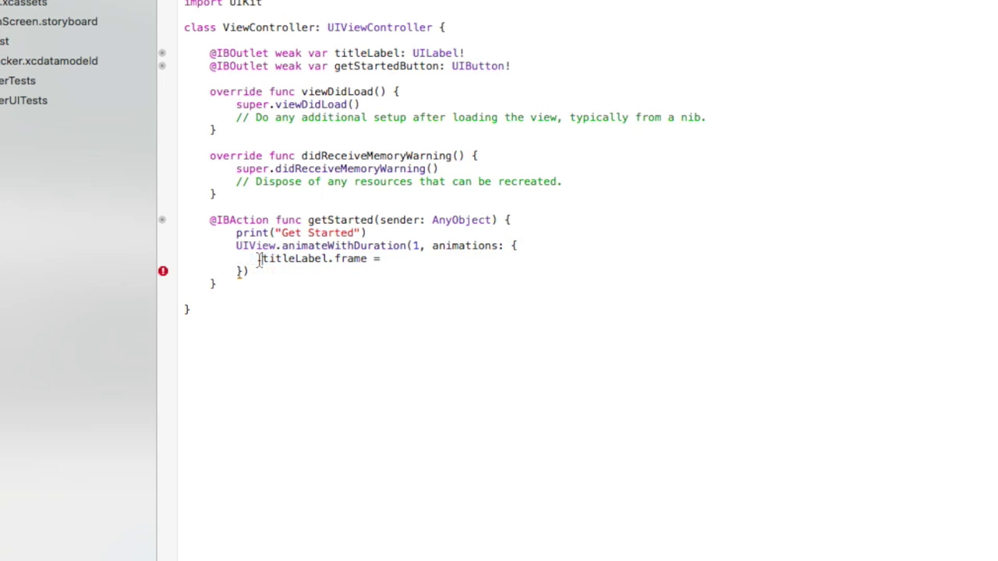
double_click(269, 28)
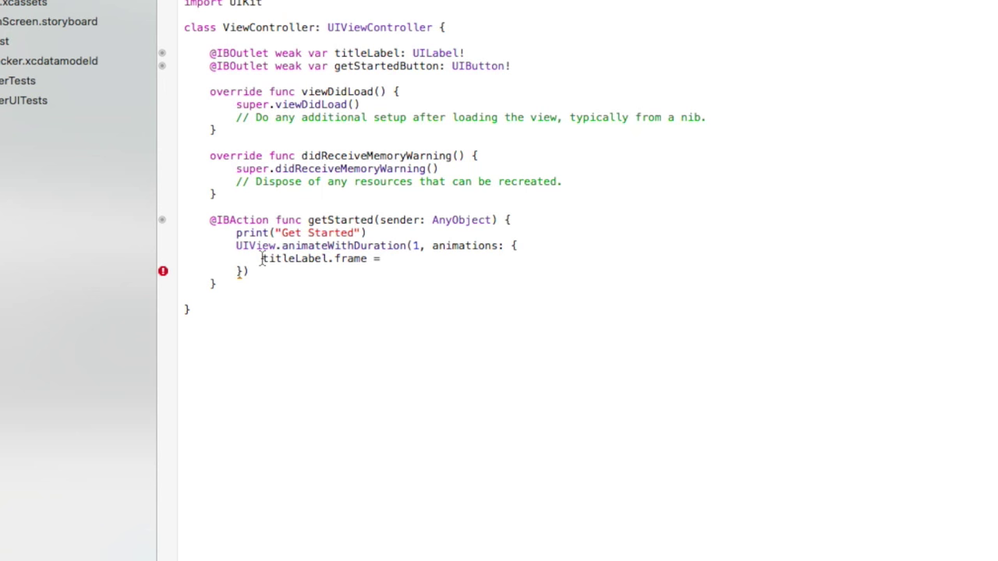
text(self.)
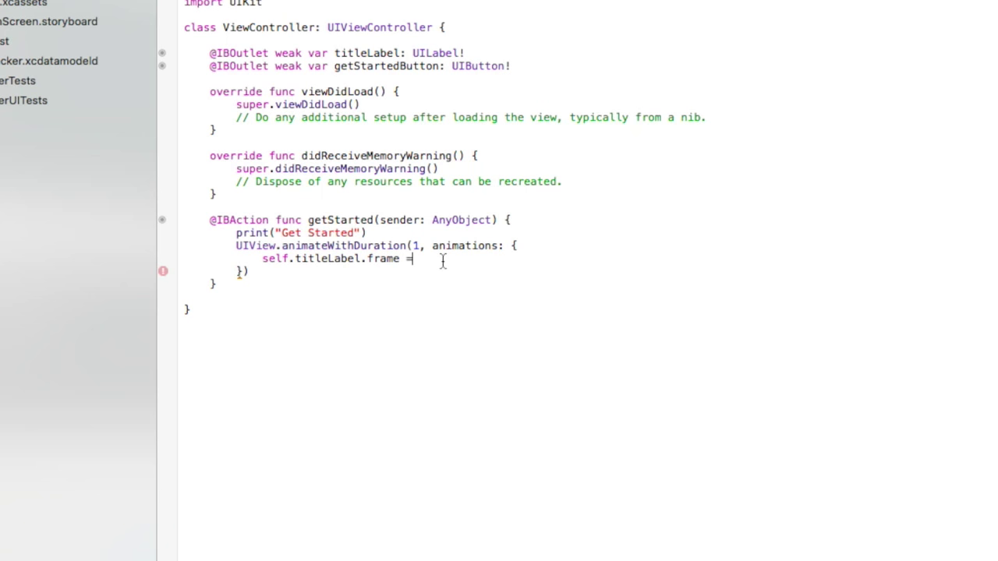
text(C)
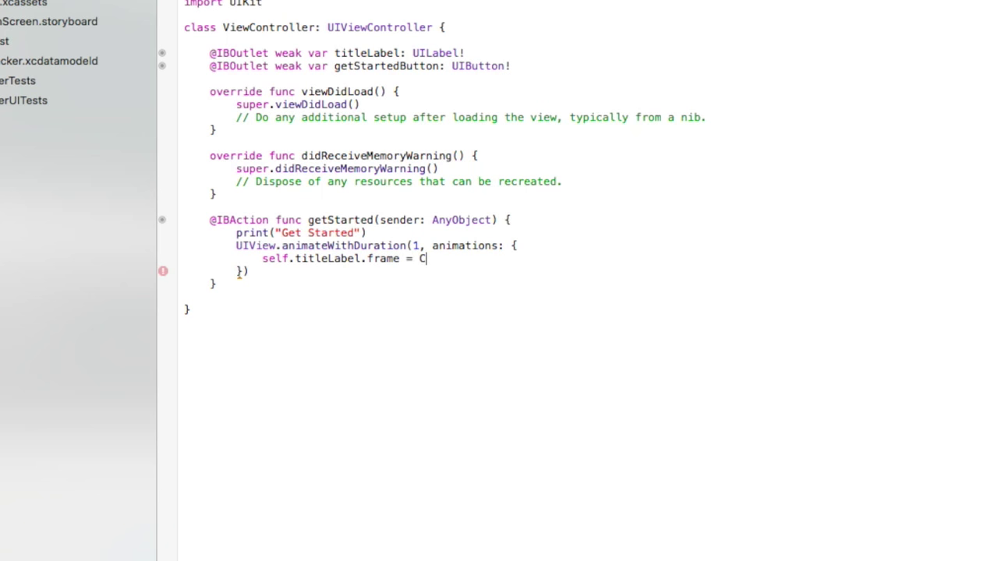
text(GRectMake(x: CGFloat, y: CGFloat, width: CGFloat, height: CGFloat)
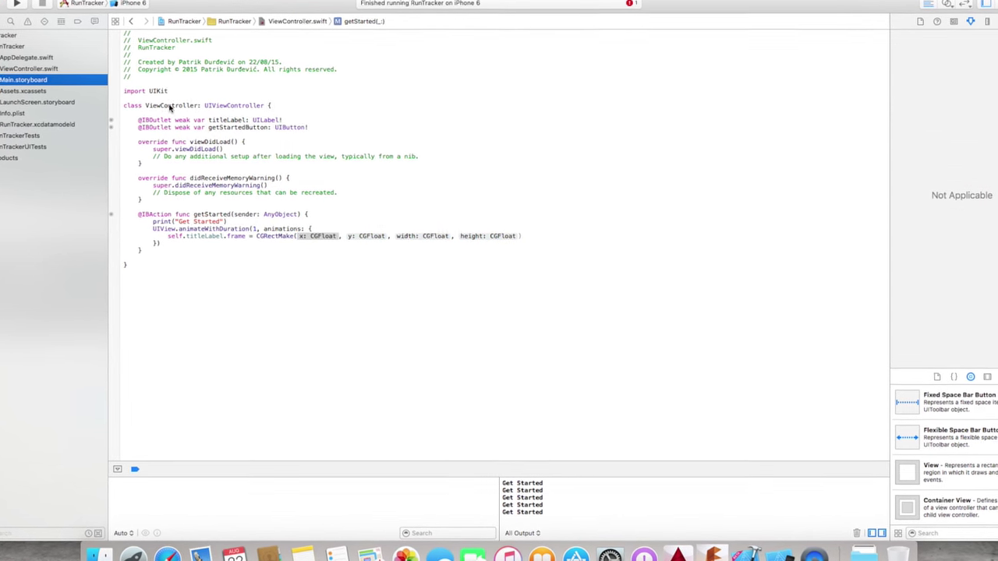
Fill CGRectMake with origin.x minus self.view.frame.width, origin.y, width, height, then adapt the copied line for getStartedButton
click(23, 80)
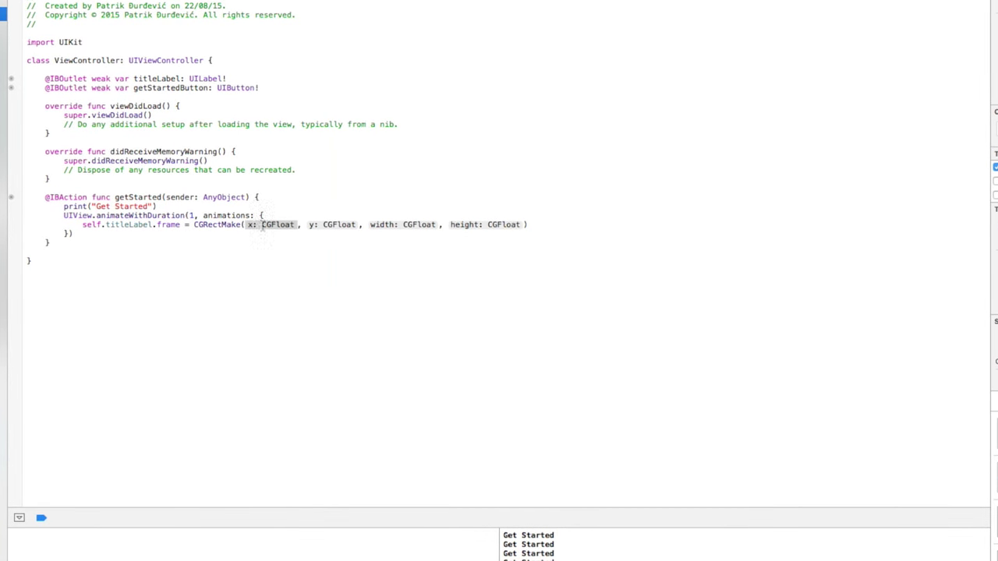
text(self.titleLabel.frame.origin.x)
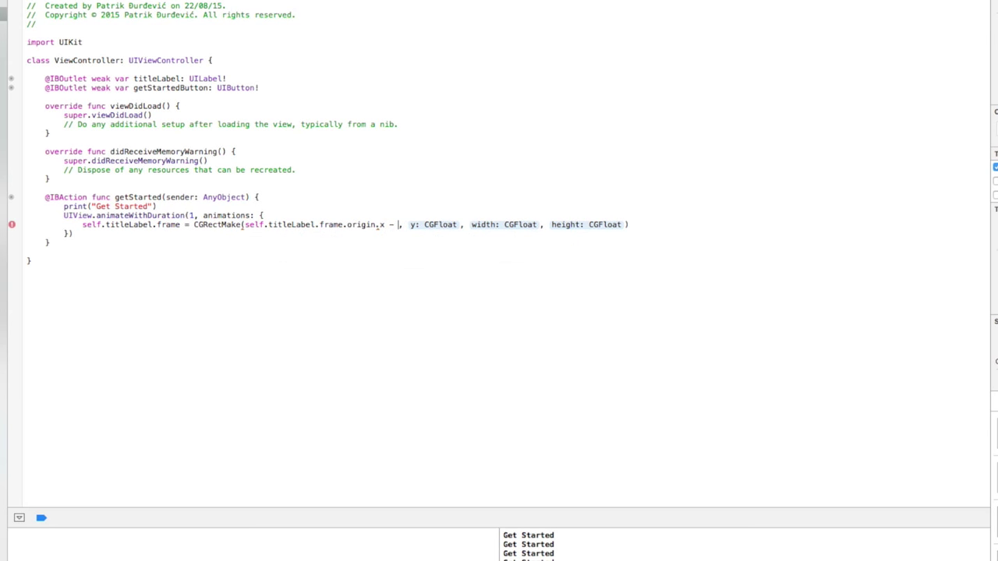
text(self.view.)
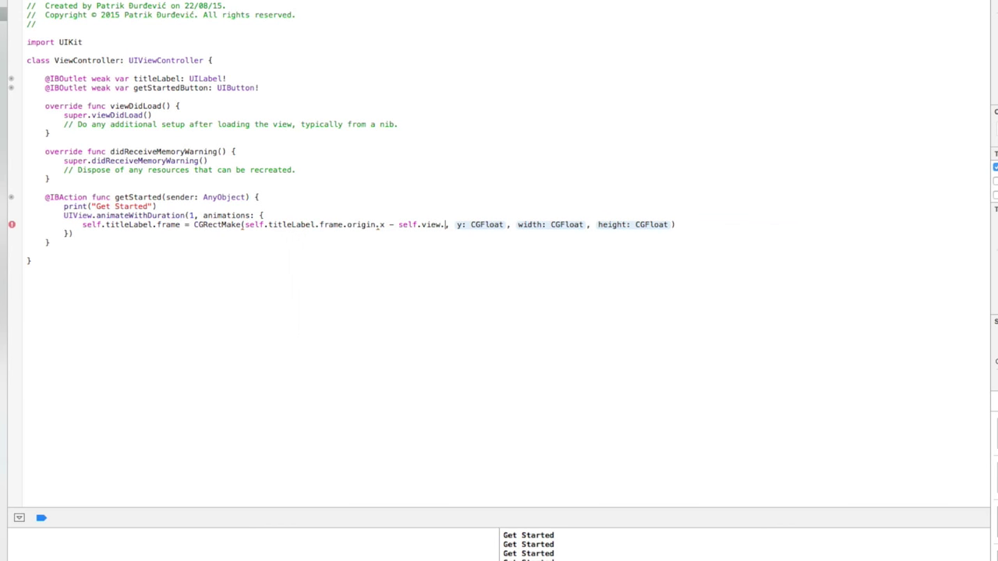
text(w)
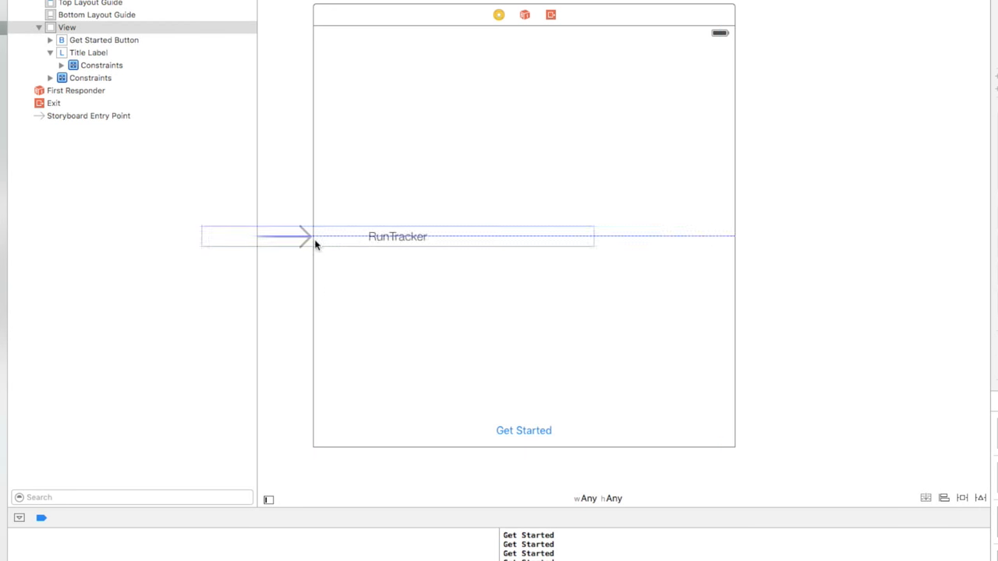
drag(315, 242, 653, 239)
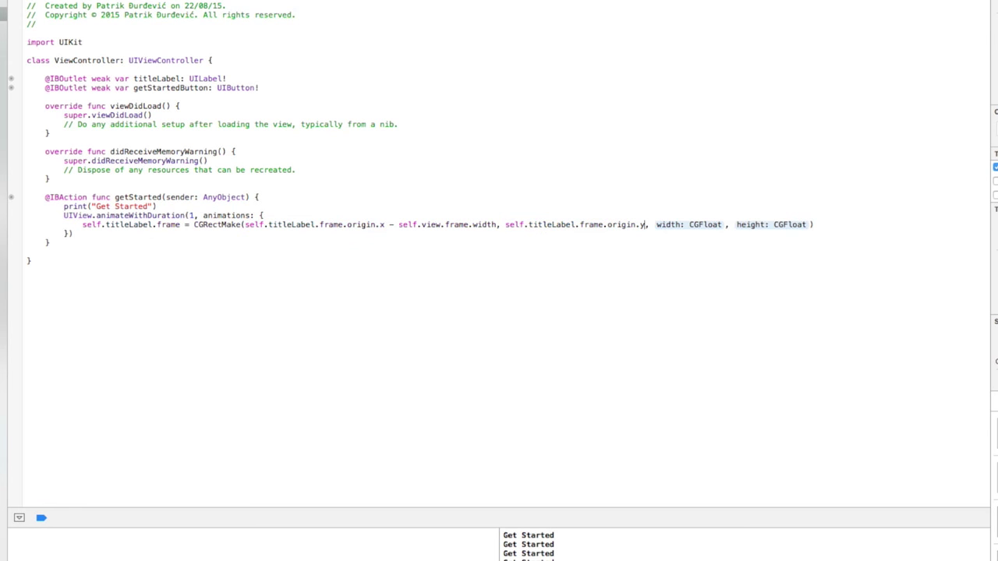
text(self.t)
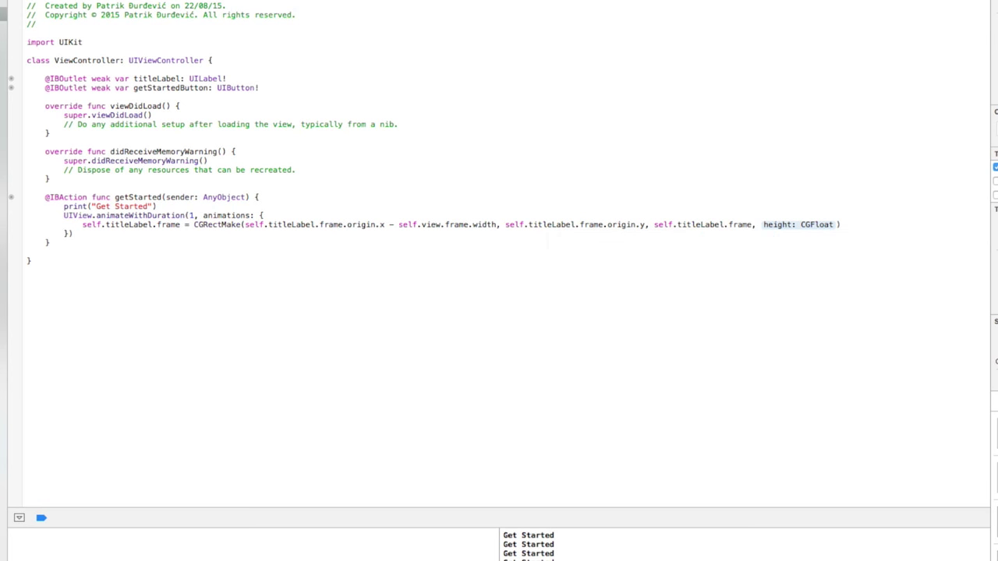
text(self.t)
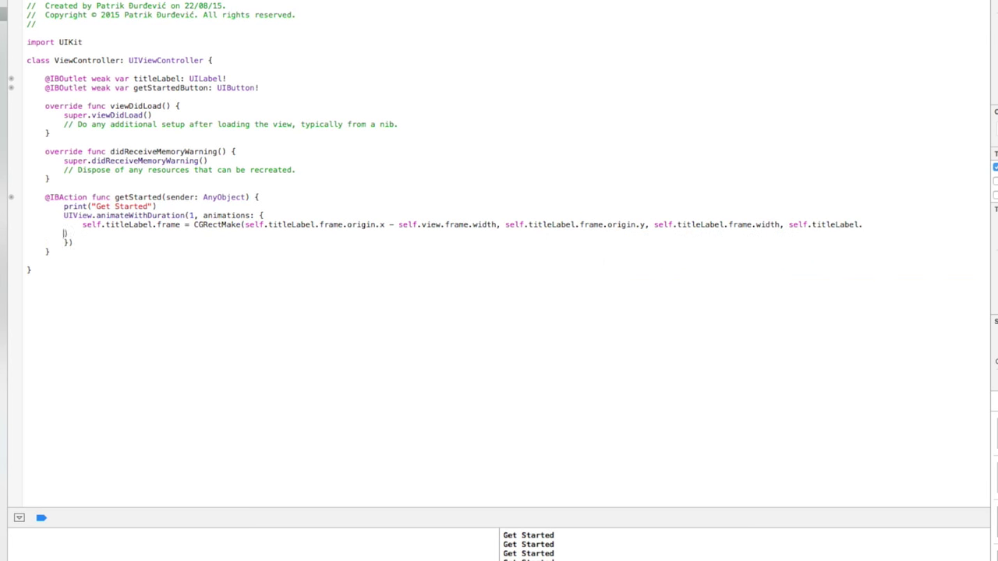
text(.width)
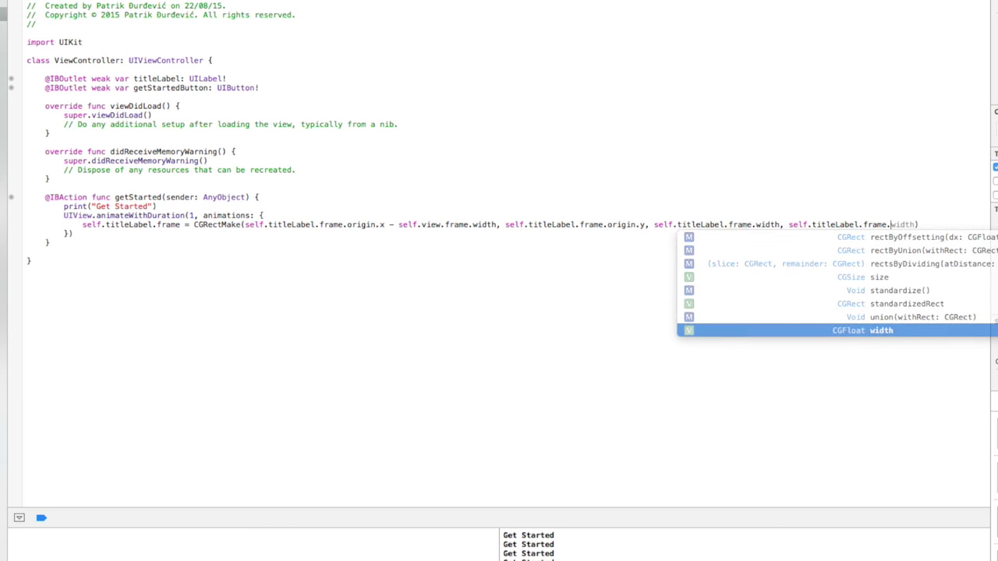
text(height)
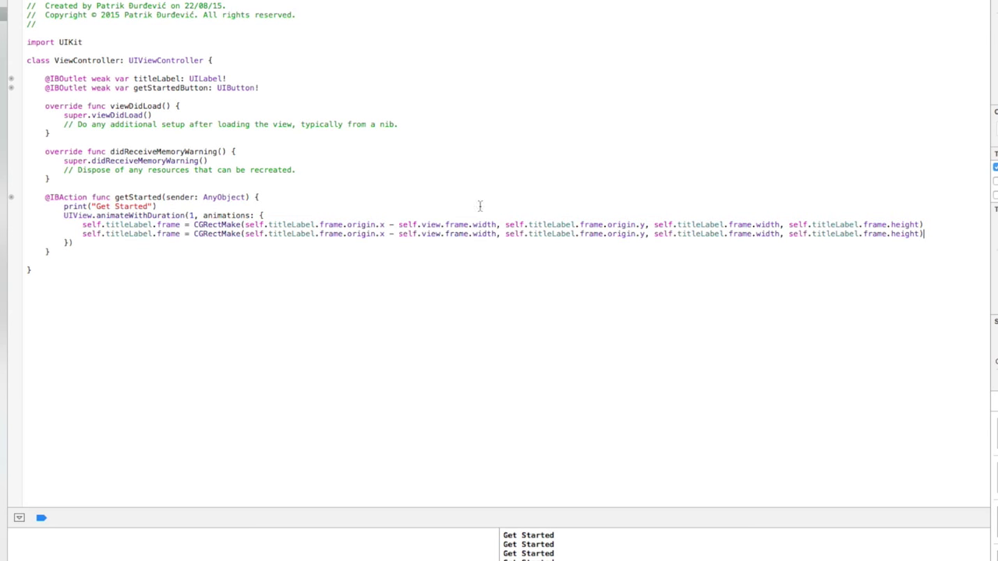
double_click(170, 87)
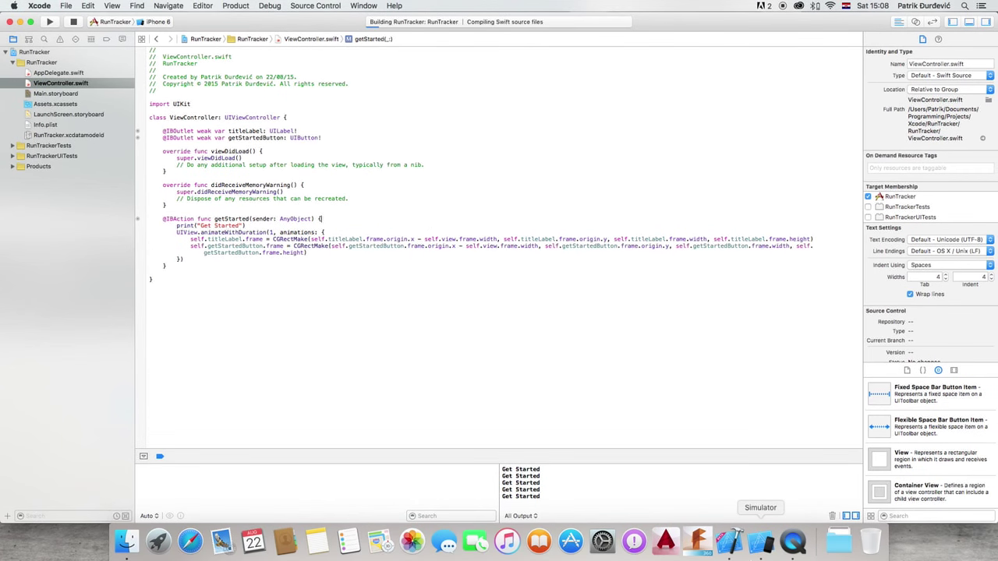
In the Simulator, tap Get Started and watch the title and button slide off left
click(760, 508)
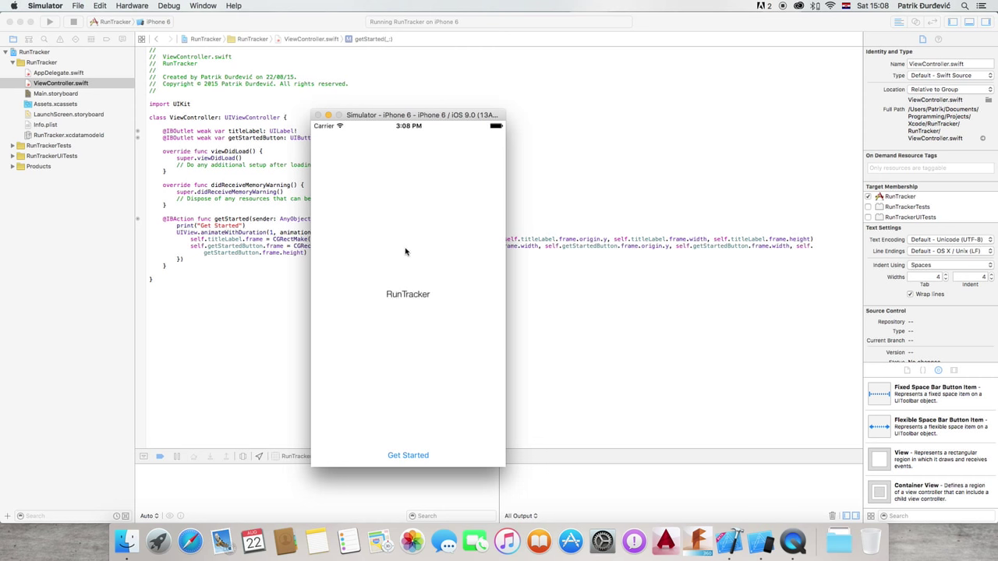
click(408, 455)
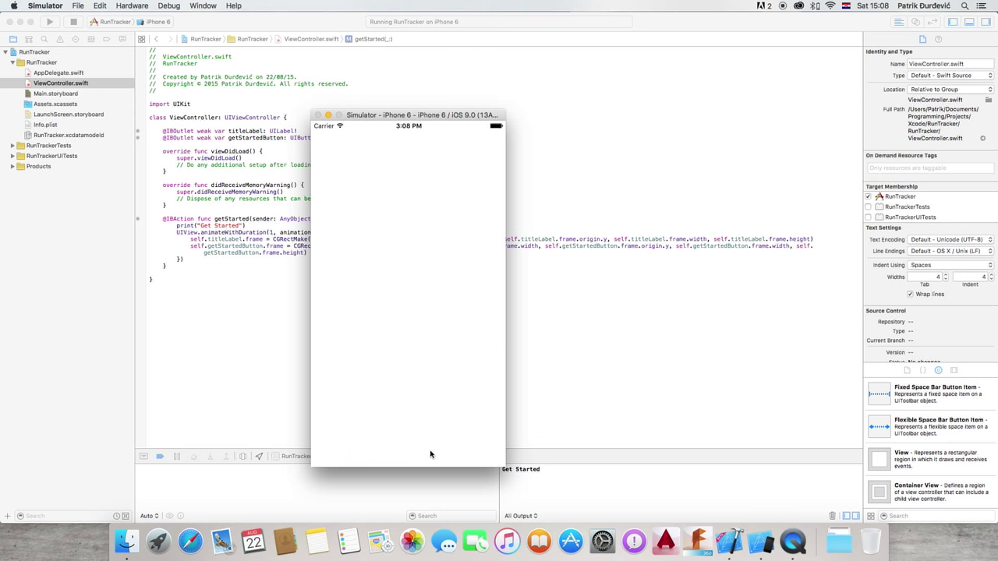
mouse_move(471, 298)
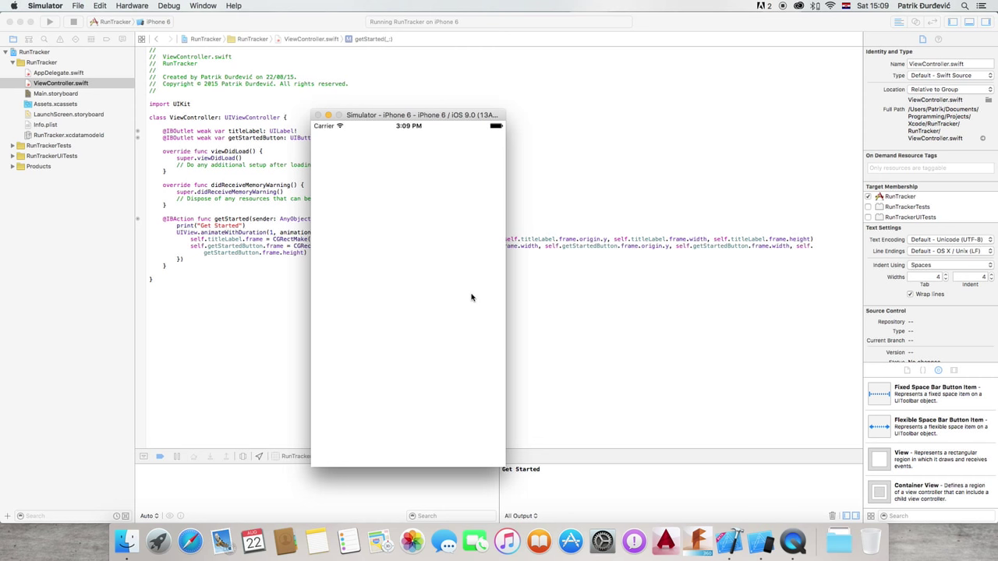
mouse_move(401, 110)
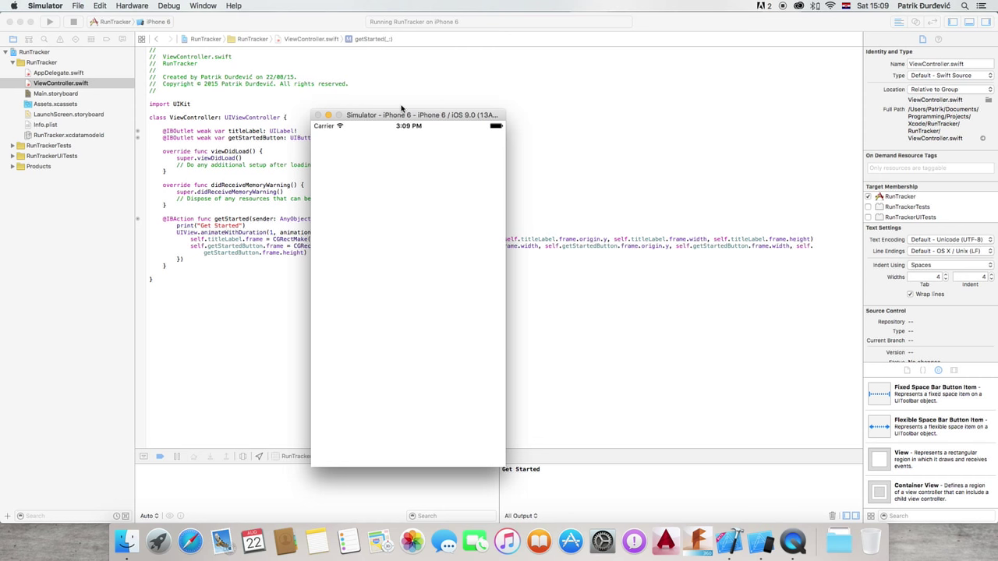
drag(401, 115, 265, 68)
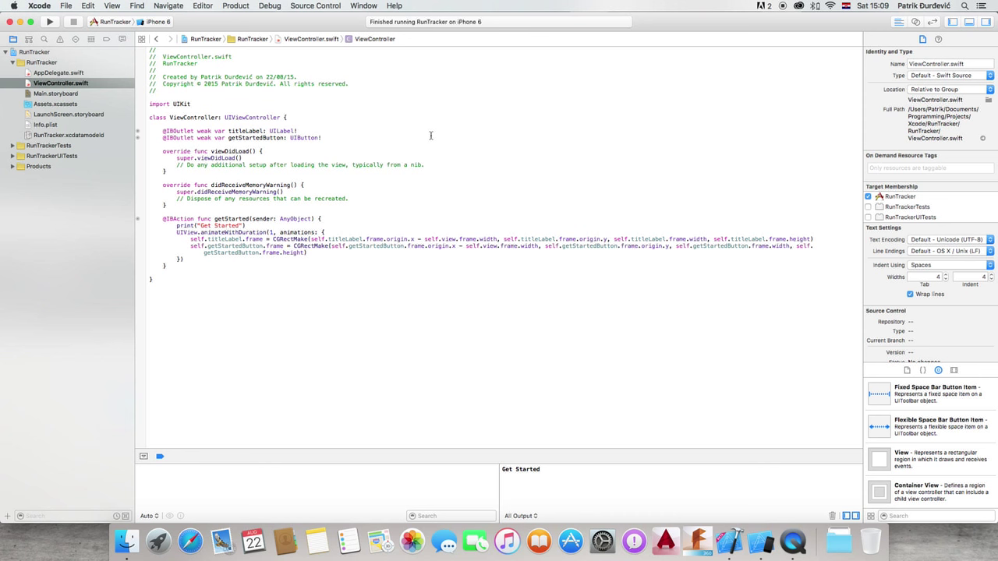
click(298, 131)
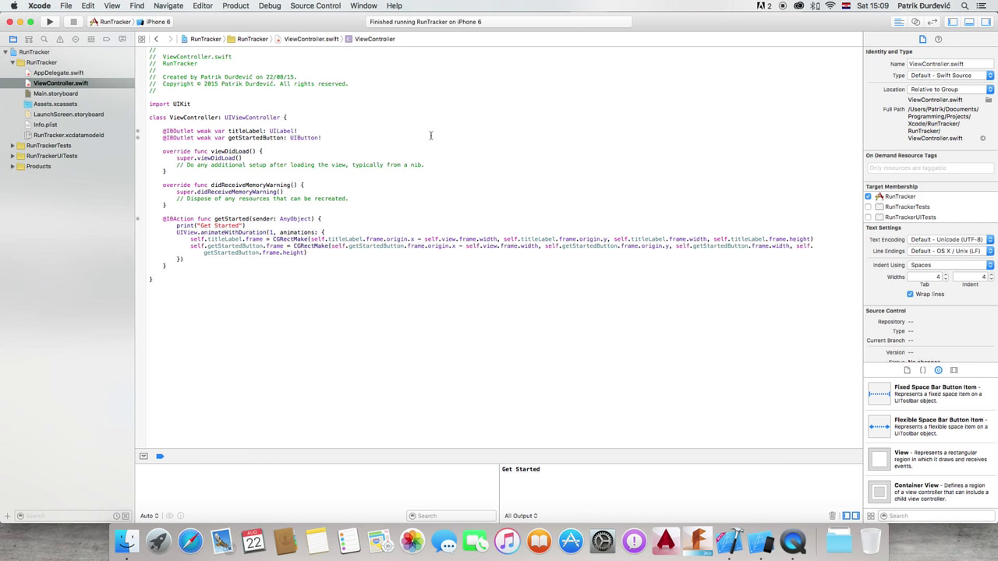
click(297, 131)
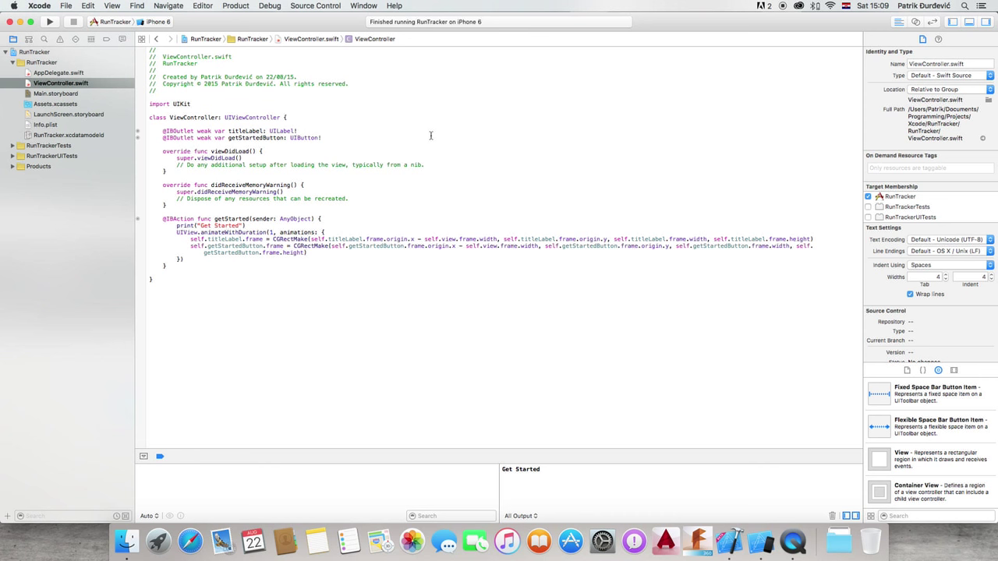
click(296, 130)
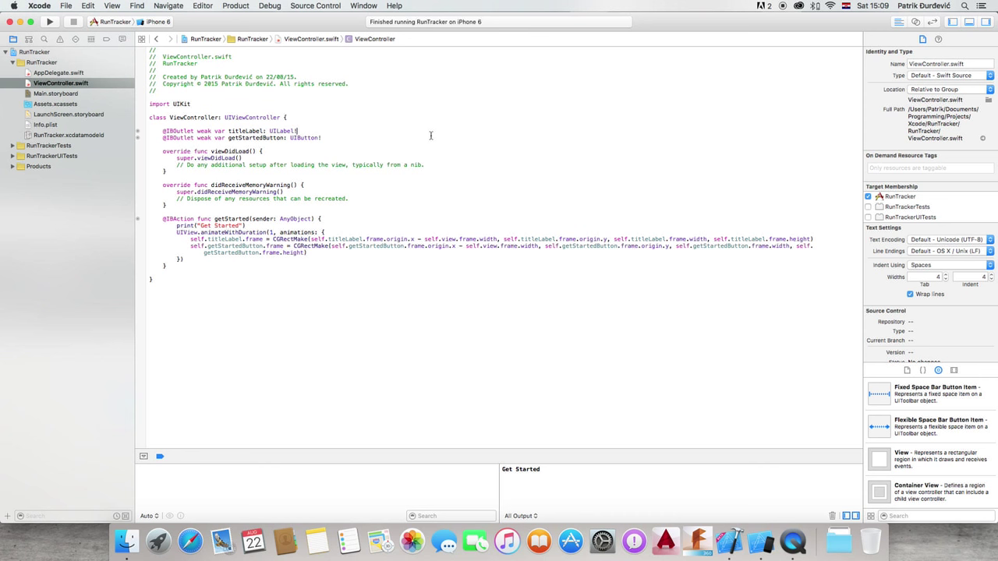